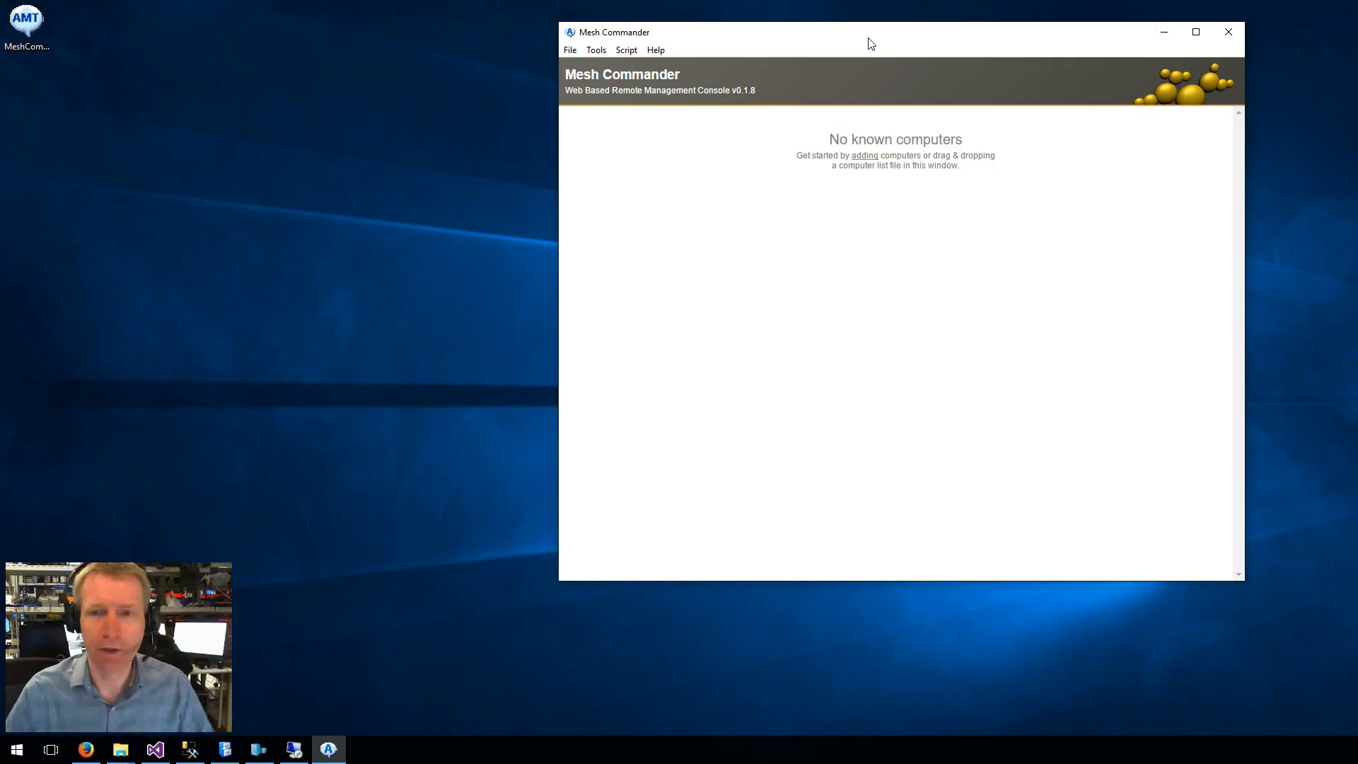
Add a computer with Friendly Name 'My Own Computer', Hostname Localhost and the admin password.
{"action": "left_click", "coordinate": [864, 156]}
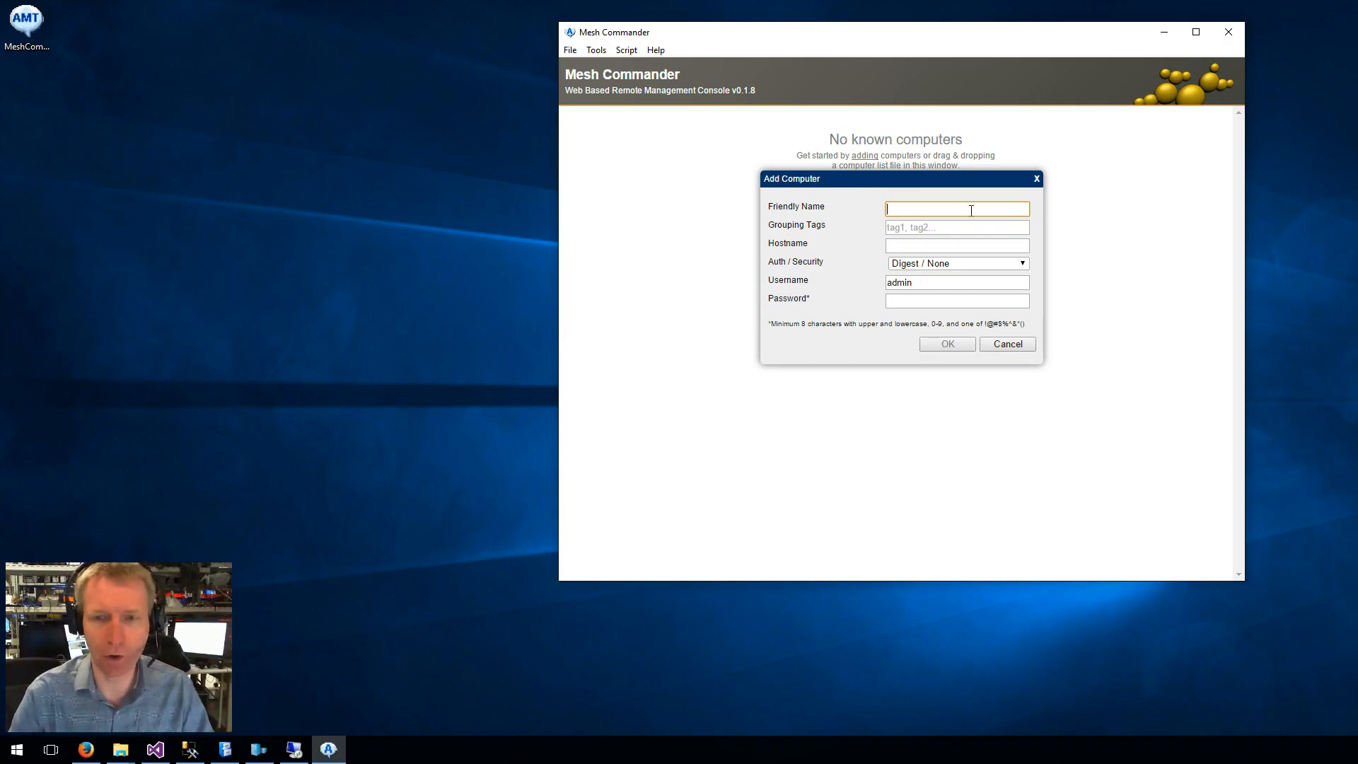
{"action": "type", "text": "Localhost"}
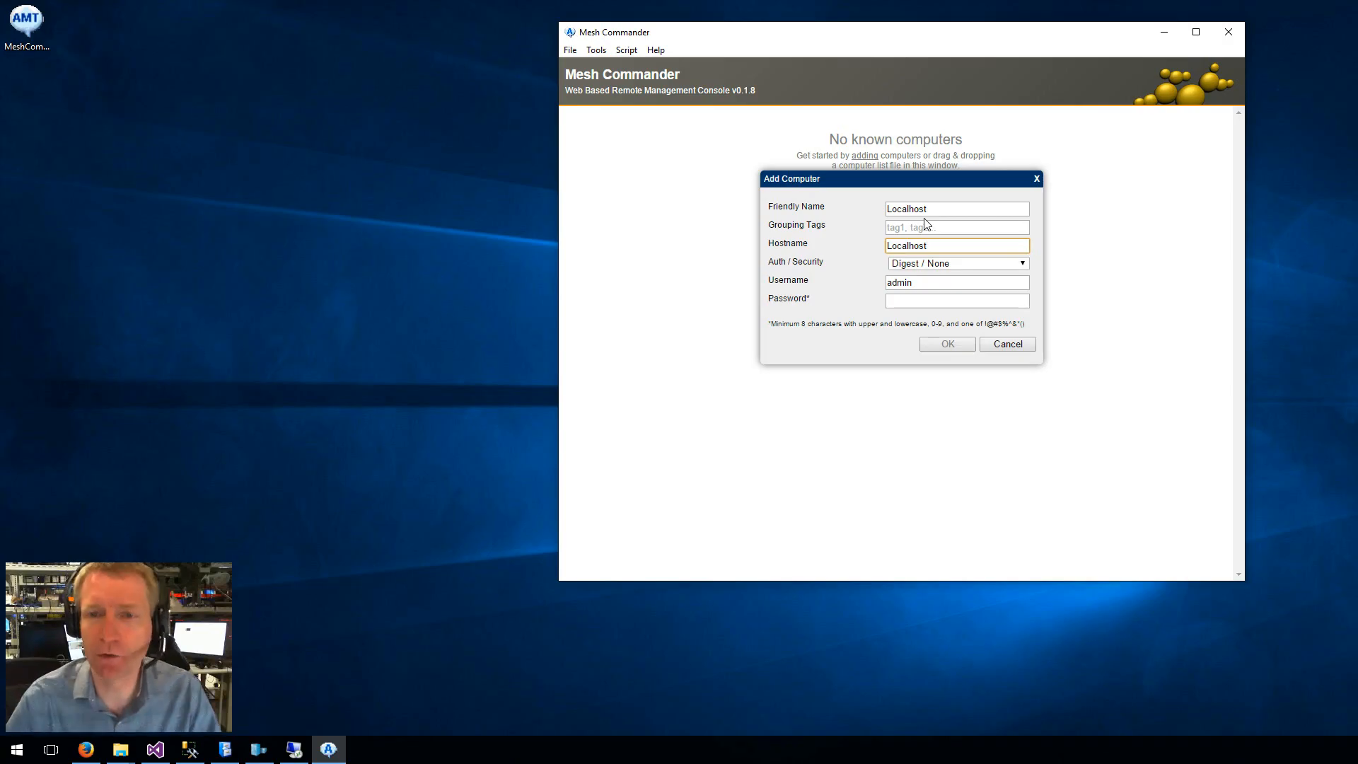
{"action": "left_click", "coordinate": [937, 245]}
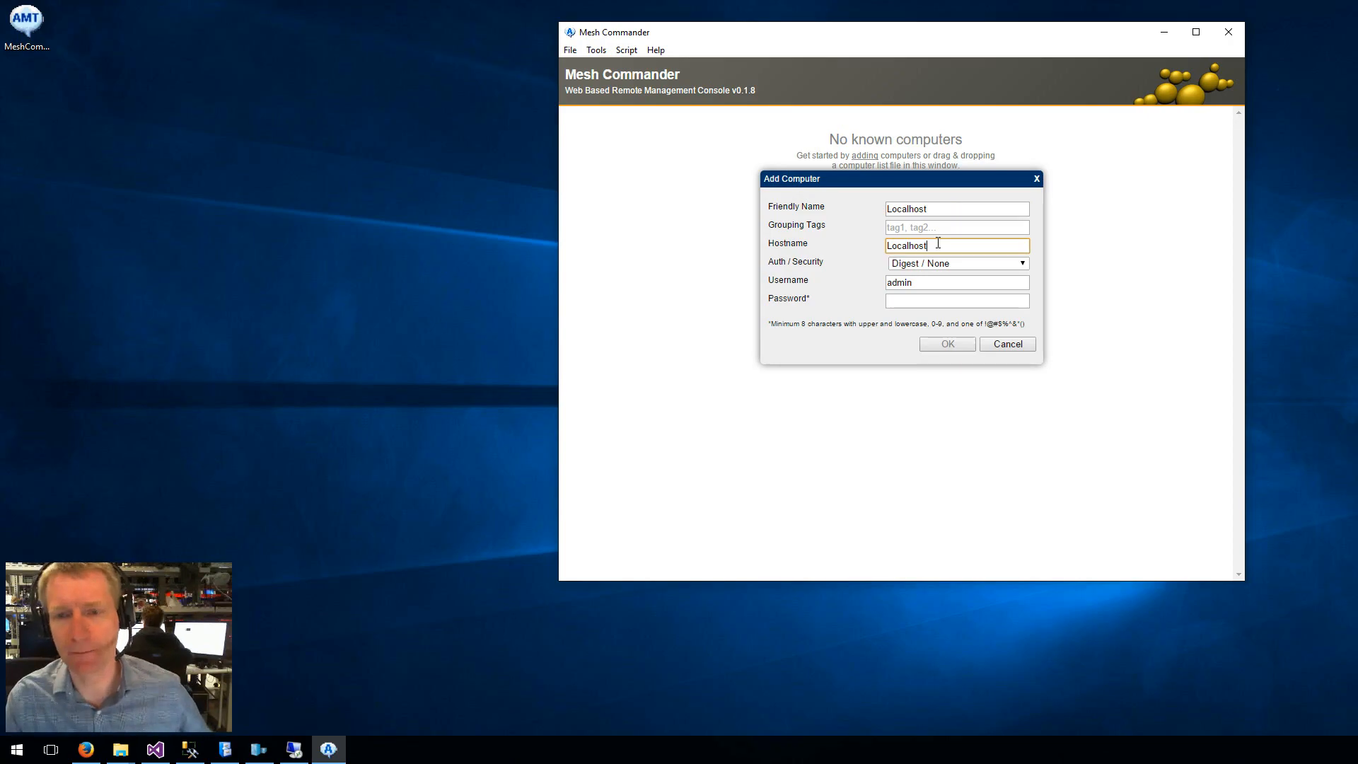
{"action": "left_click", "coordinate": [957, 208]}
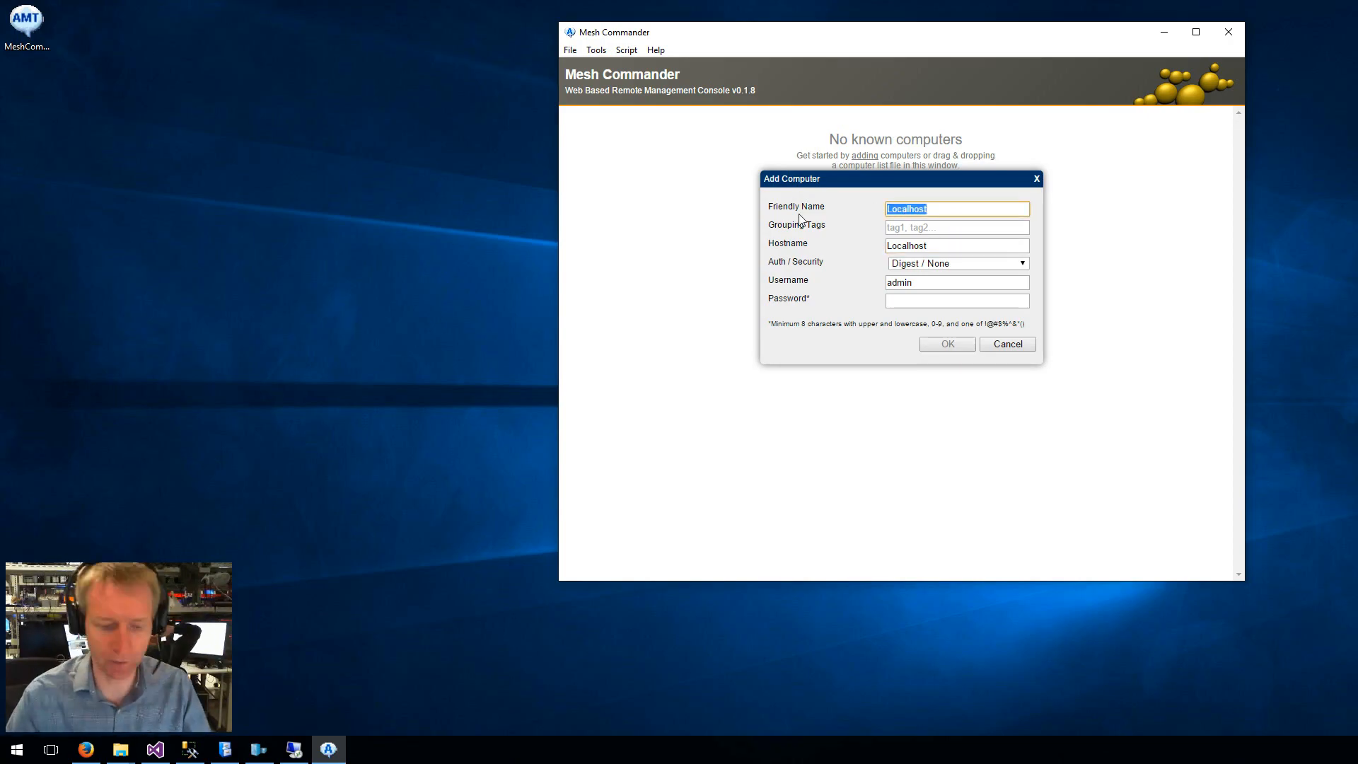
{"action": "type", "text": "My Own"}
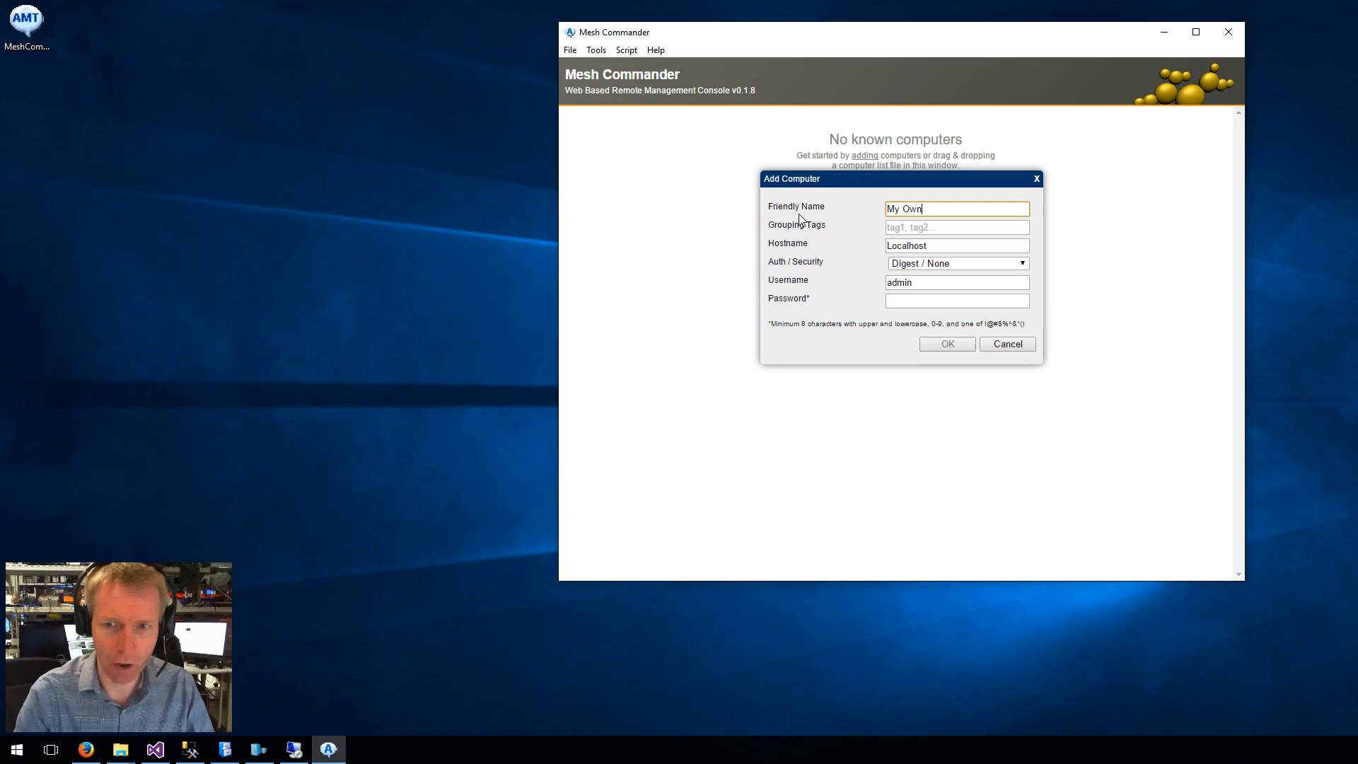
{"action": "type", "text": "Computer"}
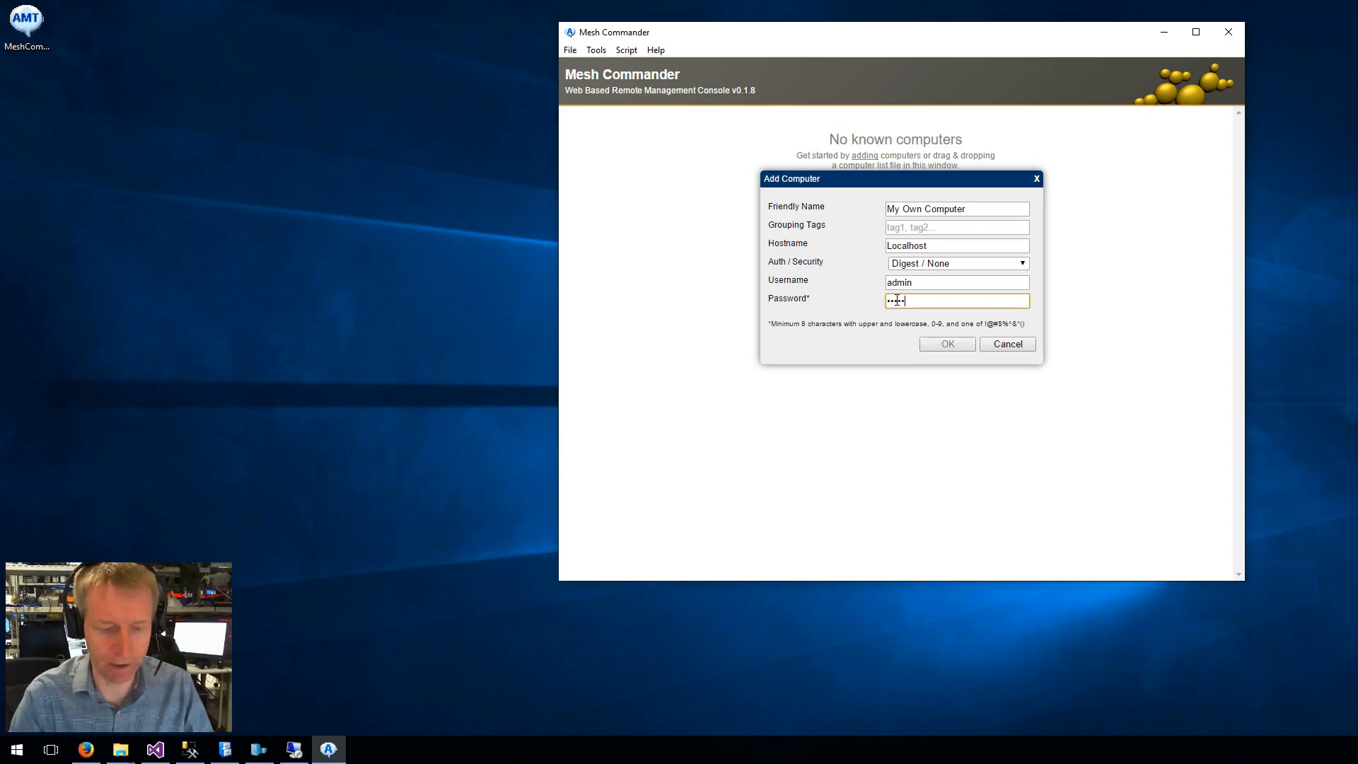
{"action": "left_click", "coordinate": [947, 344]}
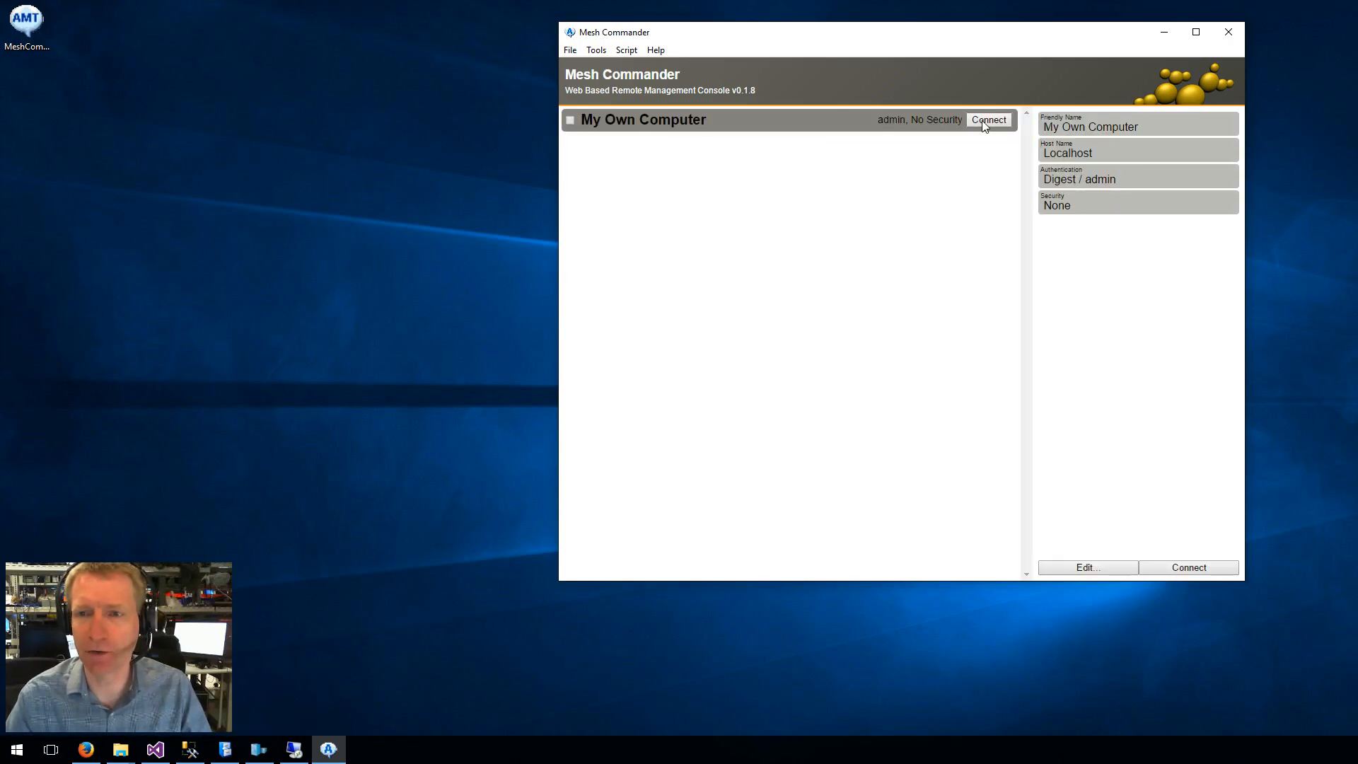
Connect to My Own Computer to read its AMT version, then disconnect.
{"action": "left_click", "coordinate": [989, 119]}
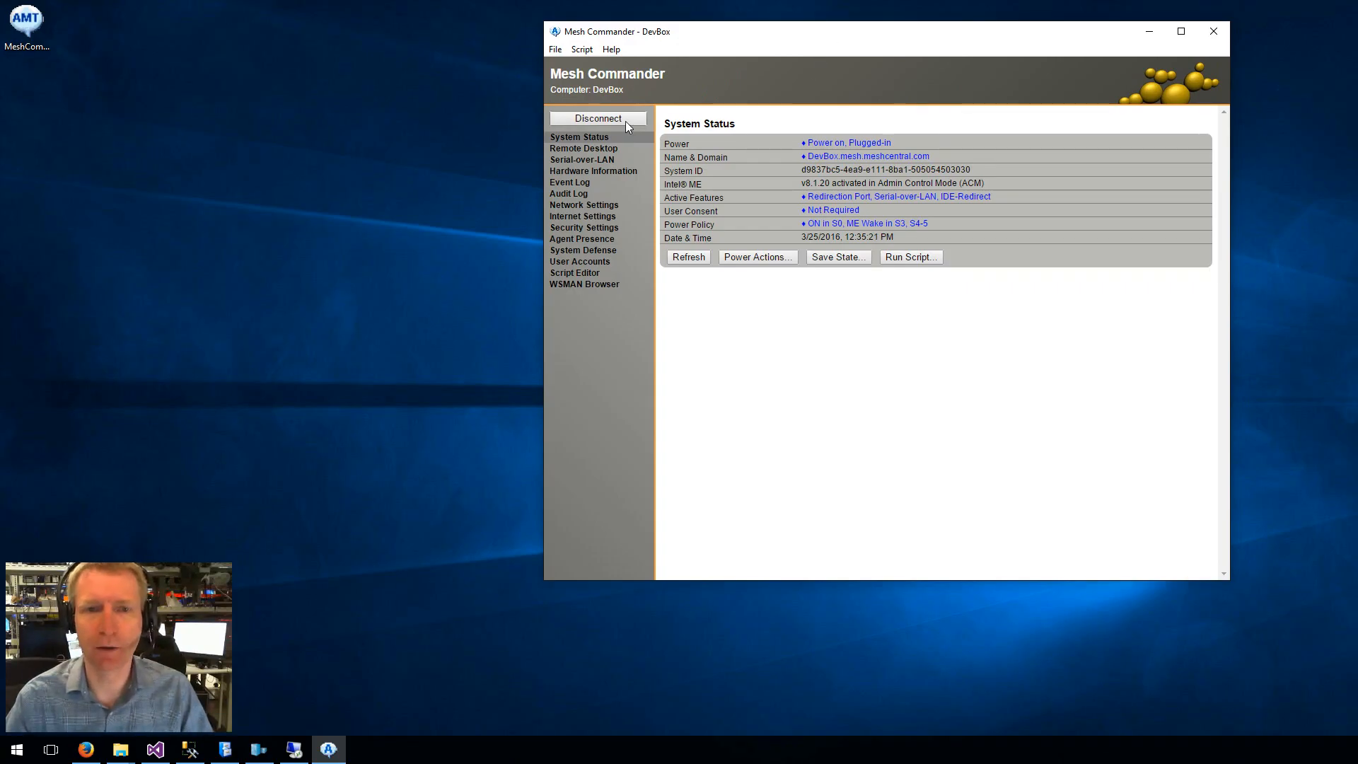
{"action": "left_click", "coordinate": [597, 118]}
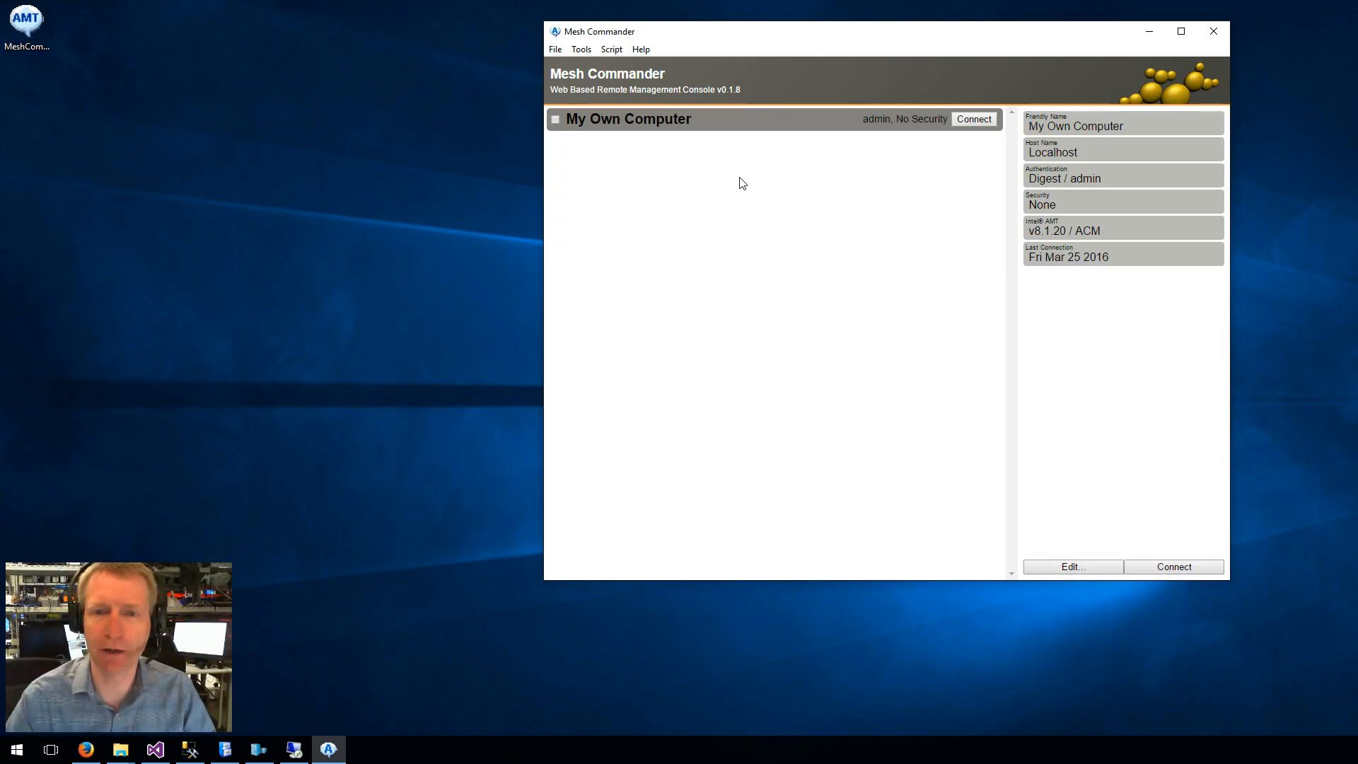
{"action": "mouse_move", "coordinate": [696, 191]}
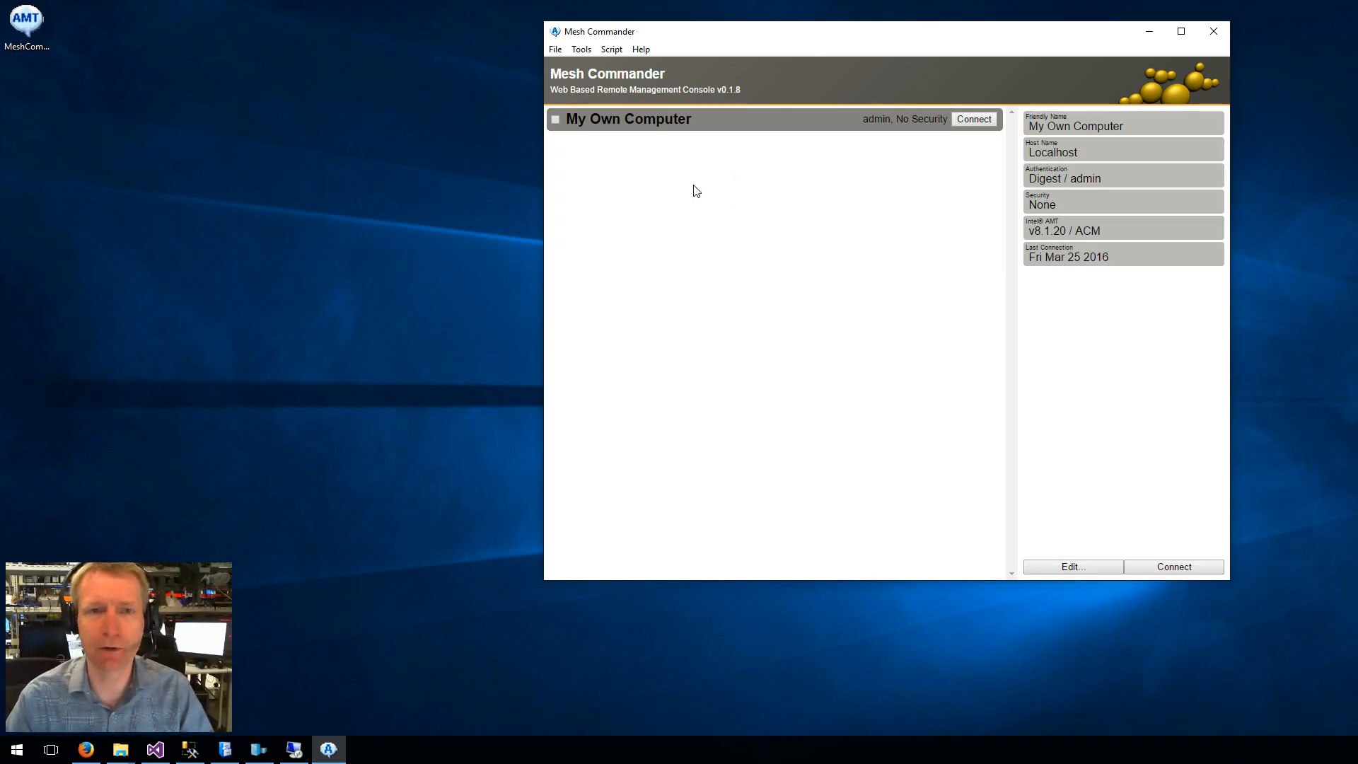
Add a second Intel AMT computer LabRight at 192.168.2.138 via the File menu.
{"action": "left_click", "coordinate": [554, 48]}
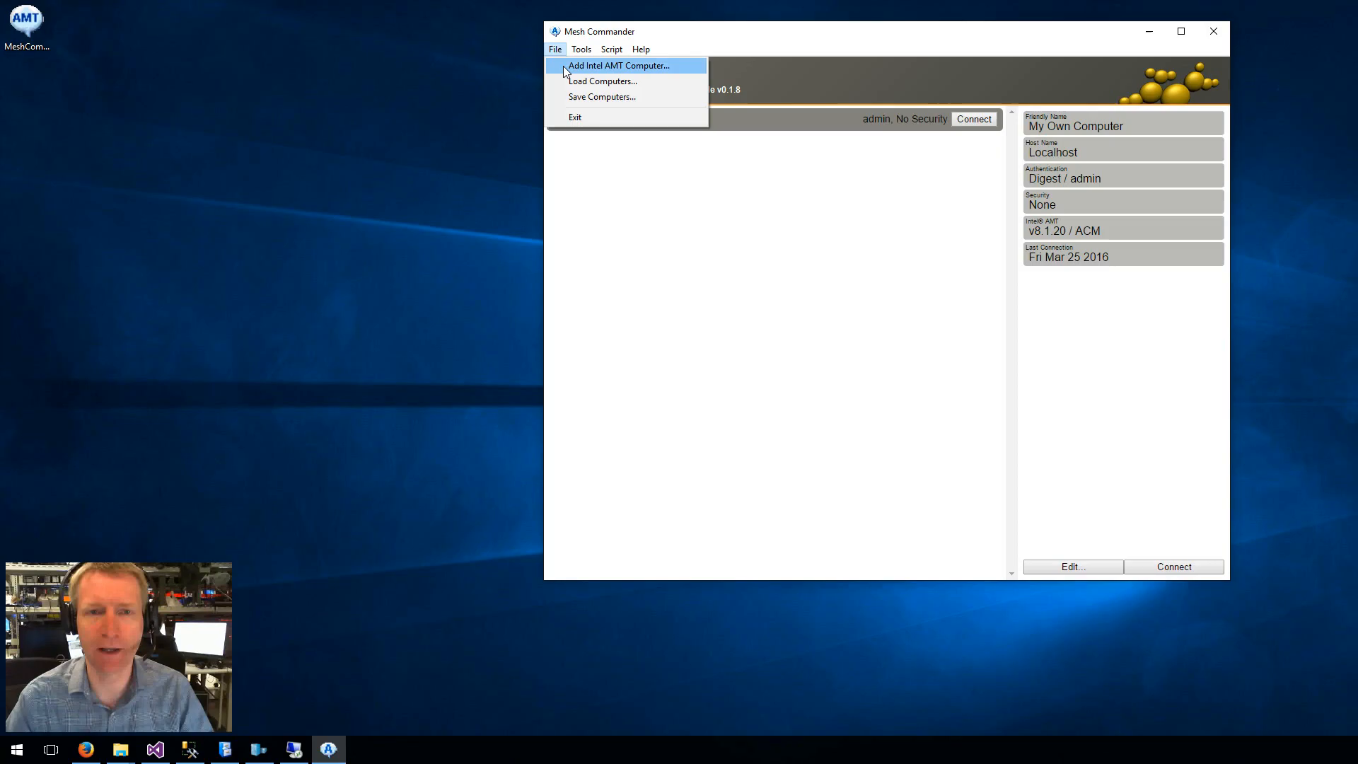
{"action": "left_click", "coordinate": [619, 65]}
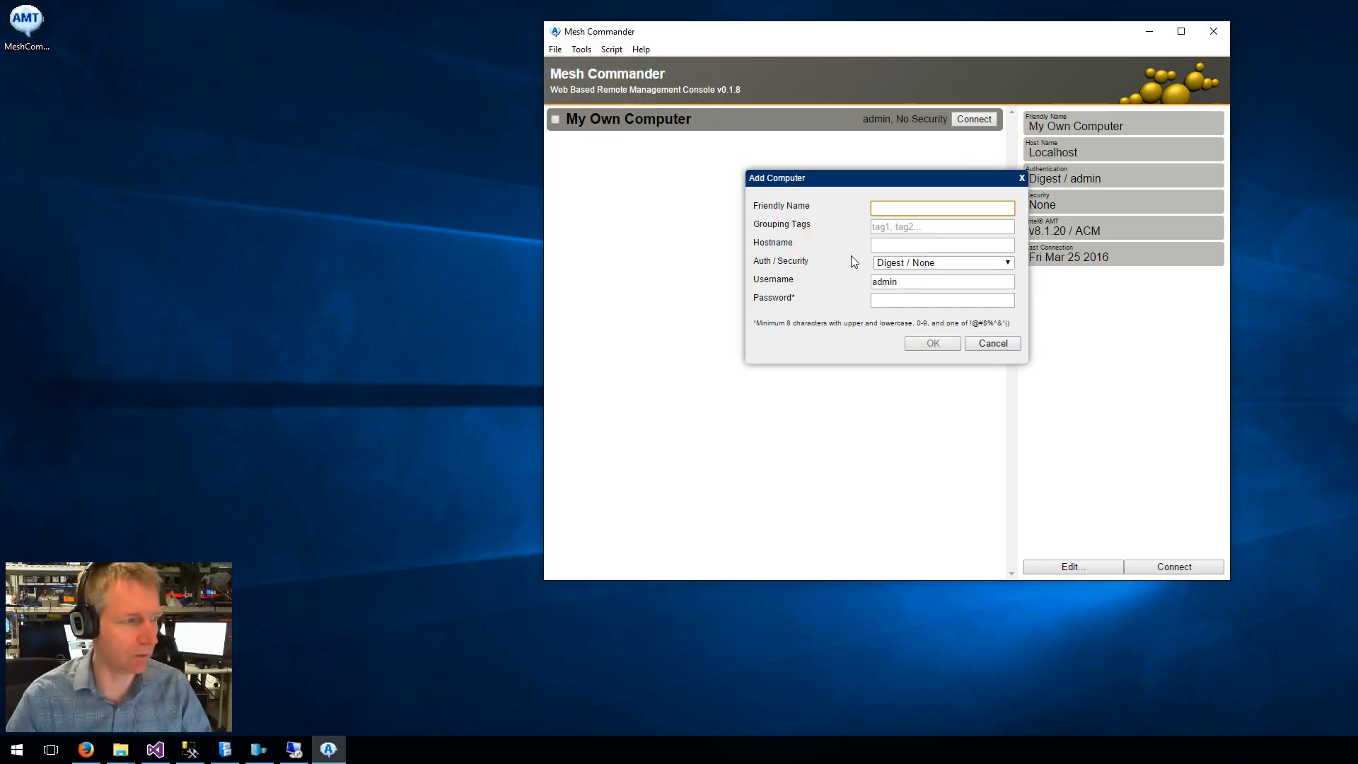
{"action": "type", "text": "LabRight"}
{"action": "left_click", "coordinate": [942, 245]}
{"action": "type", "text": "192.168.2.138"}
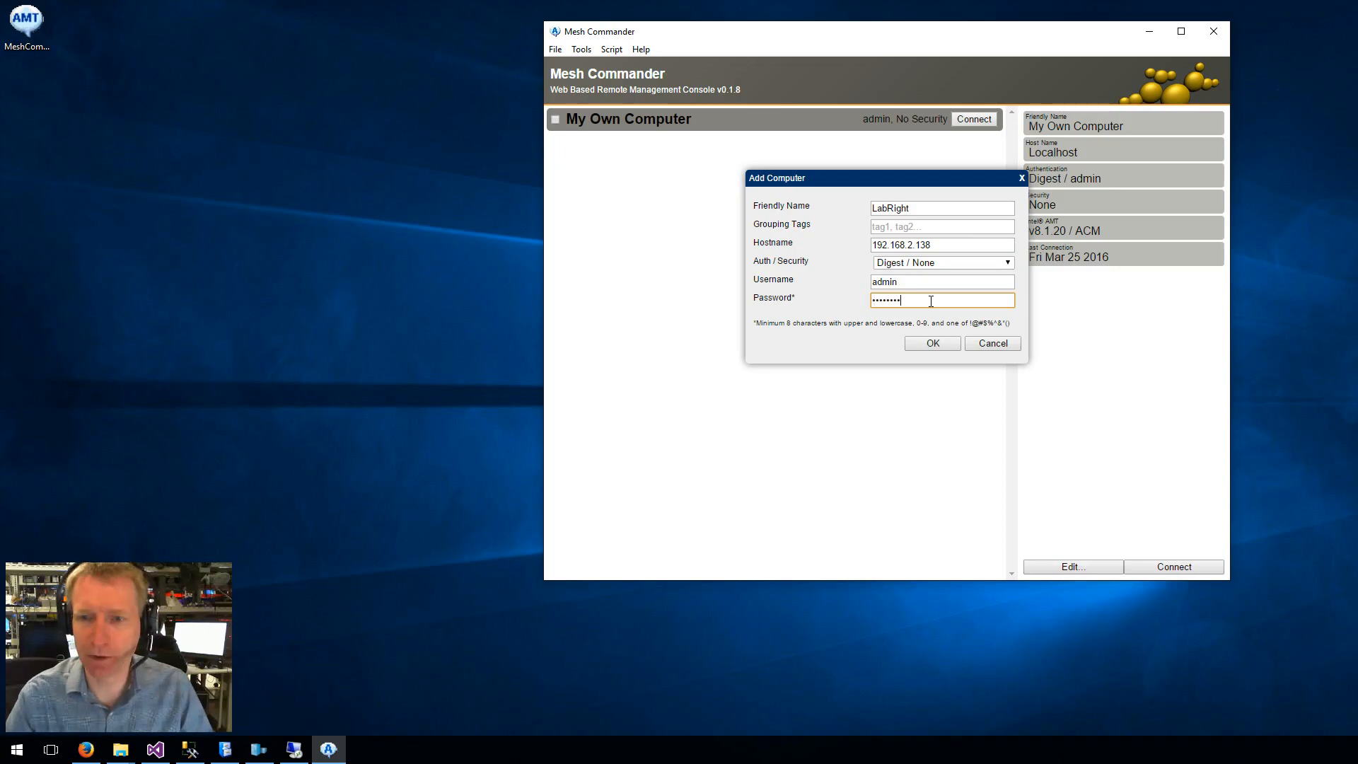
{"action": "left_click", "coordinate": [933, 343]}
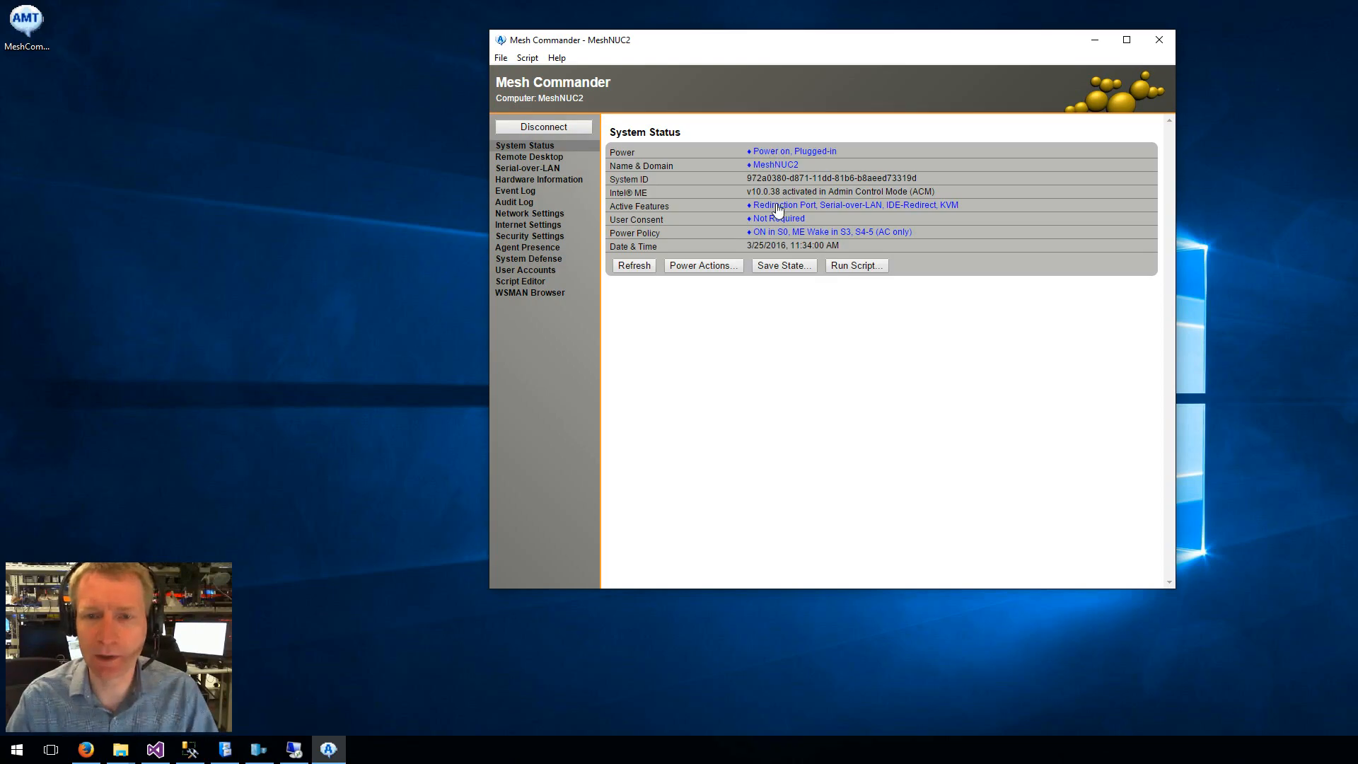
Review MeshNUC2's active features and power actions list, closing both without changes.
{"action": "left_click", "coordinate": [852, 203]}
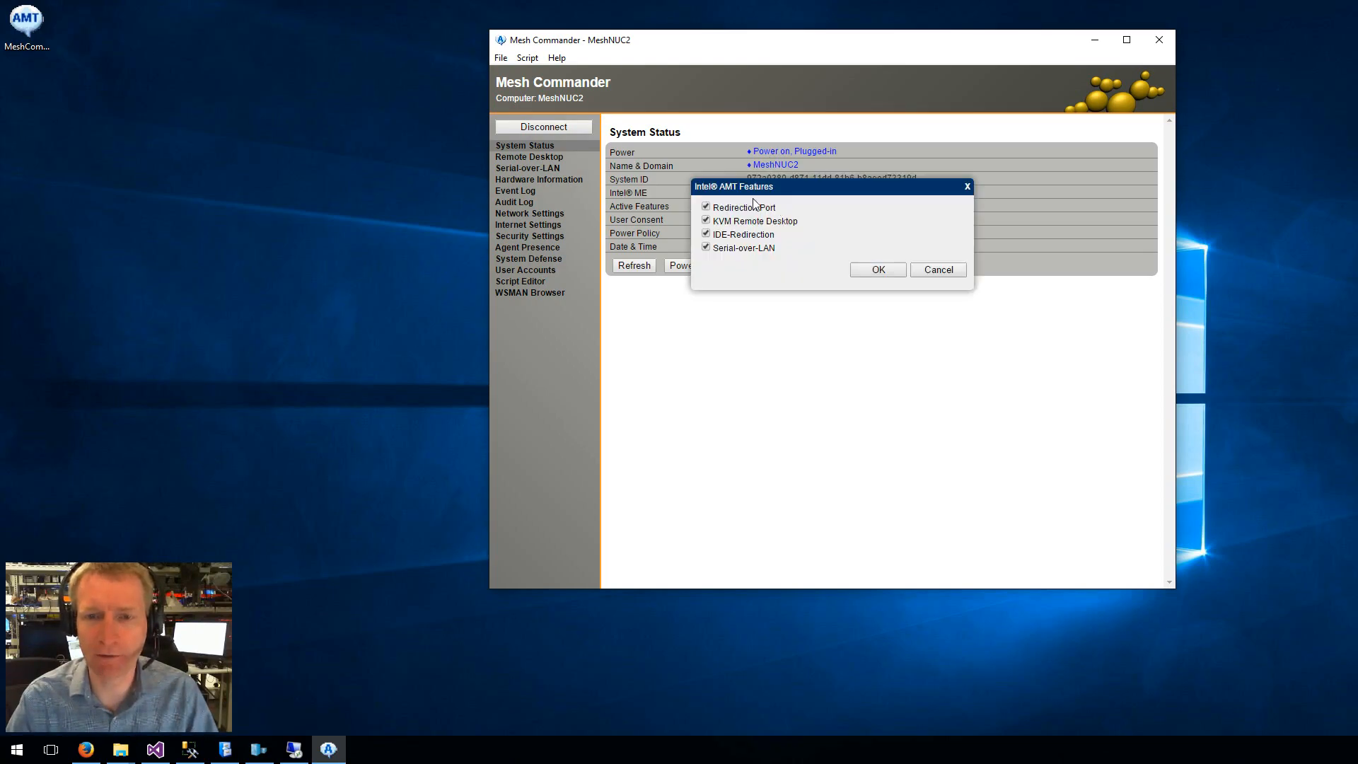
{"action": "left_click", "coordinate": [878, 269]}
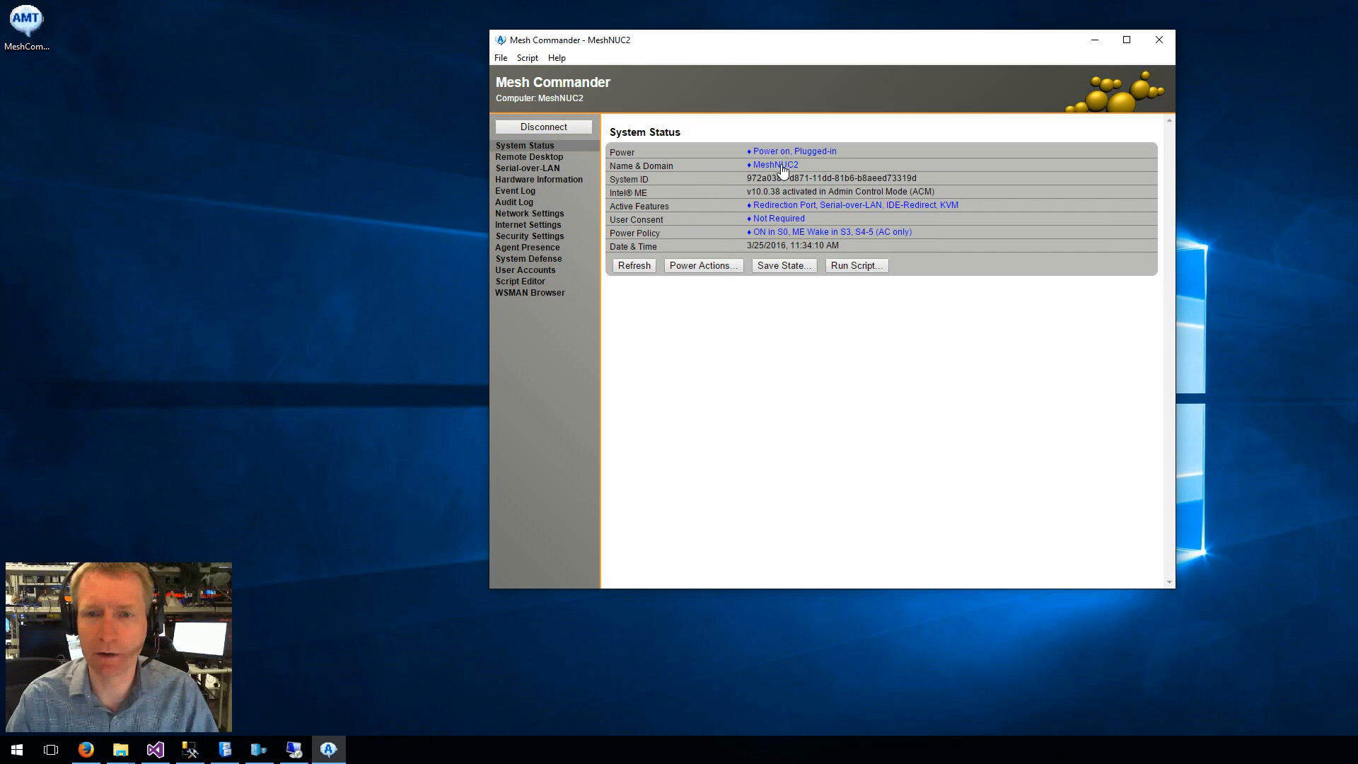
{"action": "left_click", "coordinate": [774, 165]}
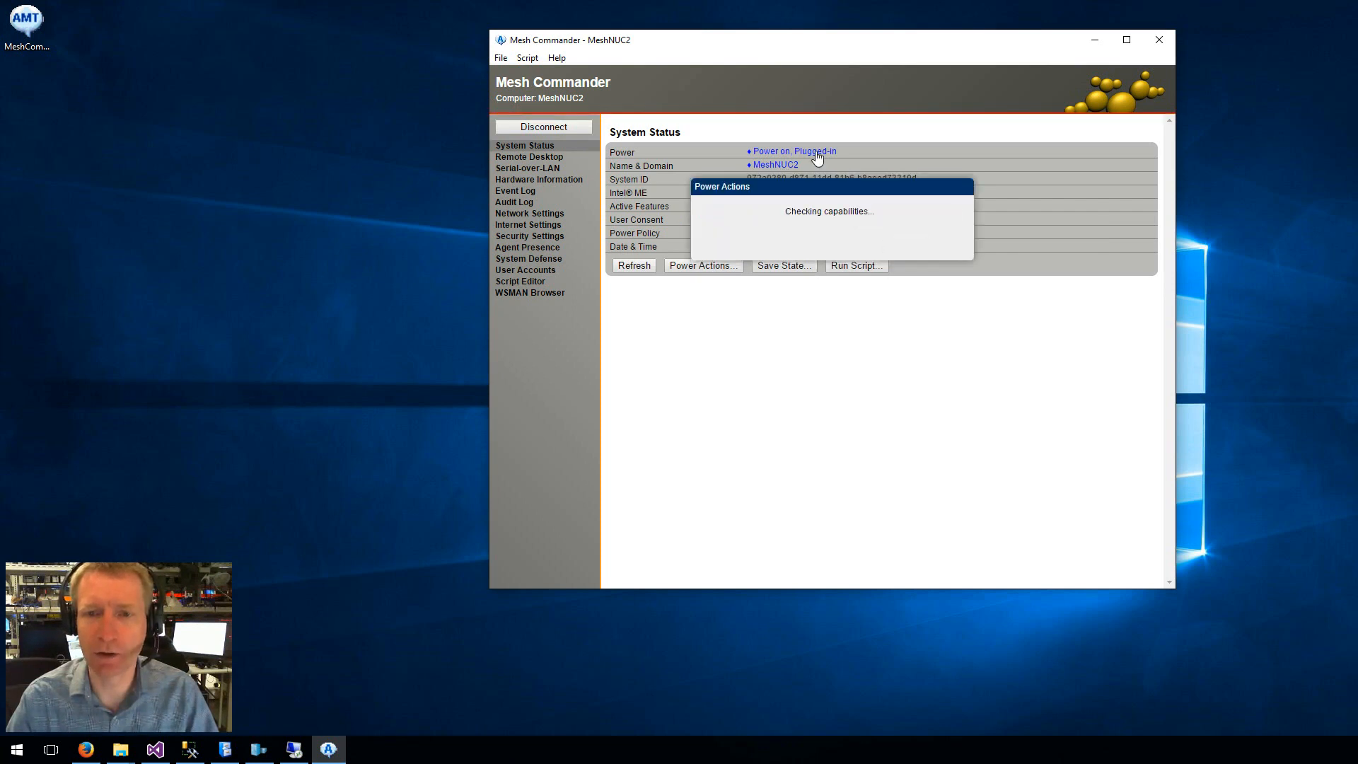
{"action": "left_click", "coordinate": [888, 215]}
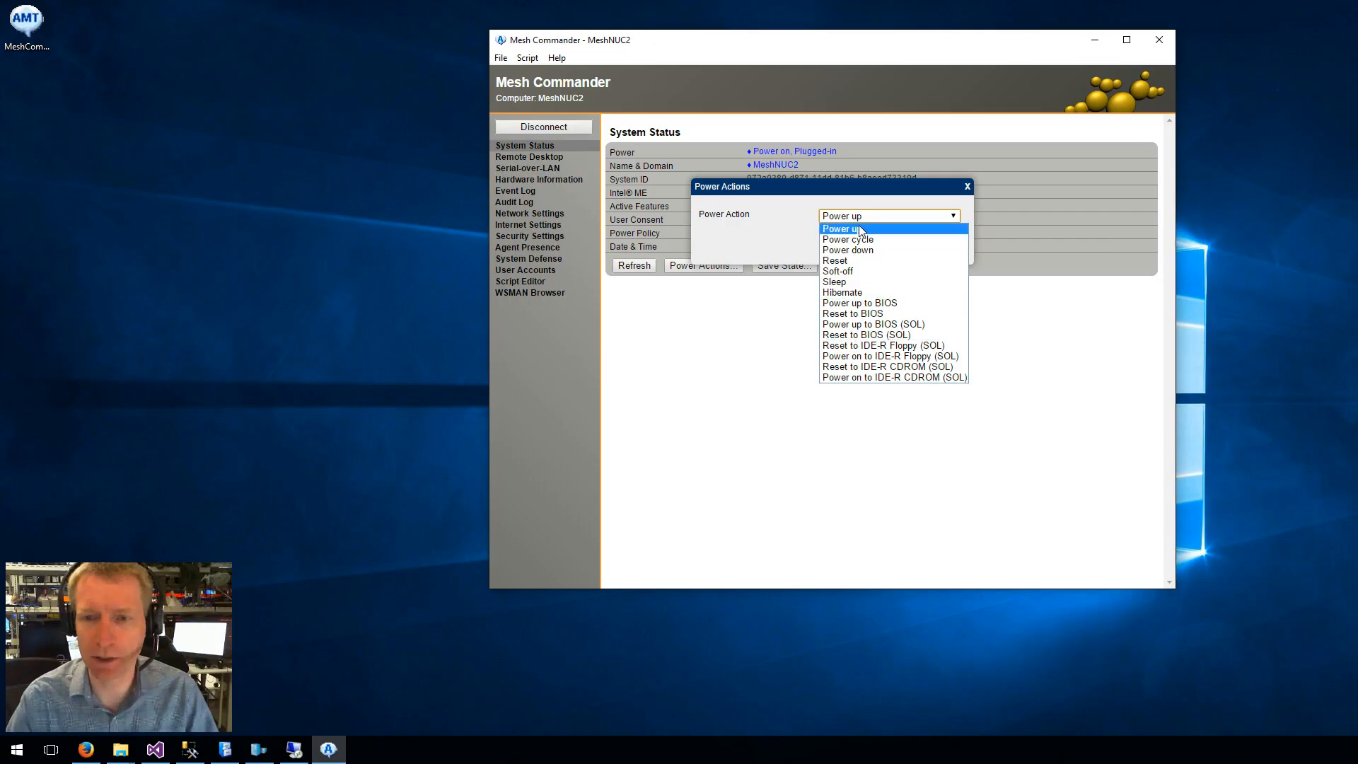
{"action": "left_click", "coordinate": [967, 187]}
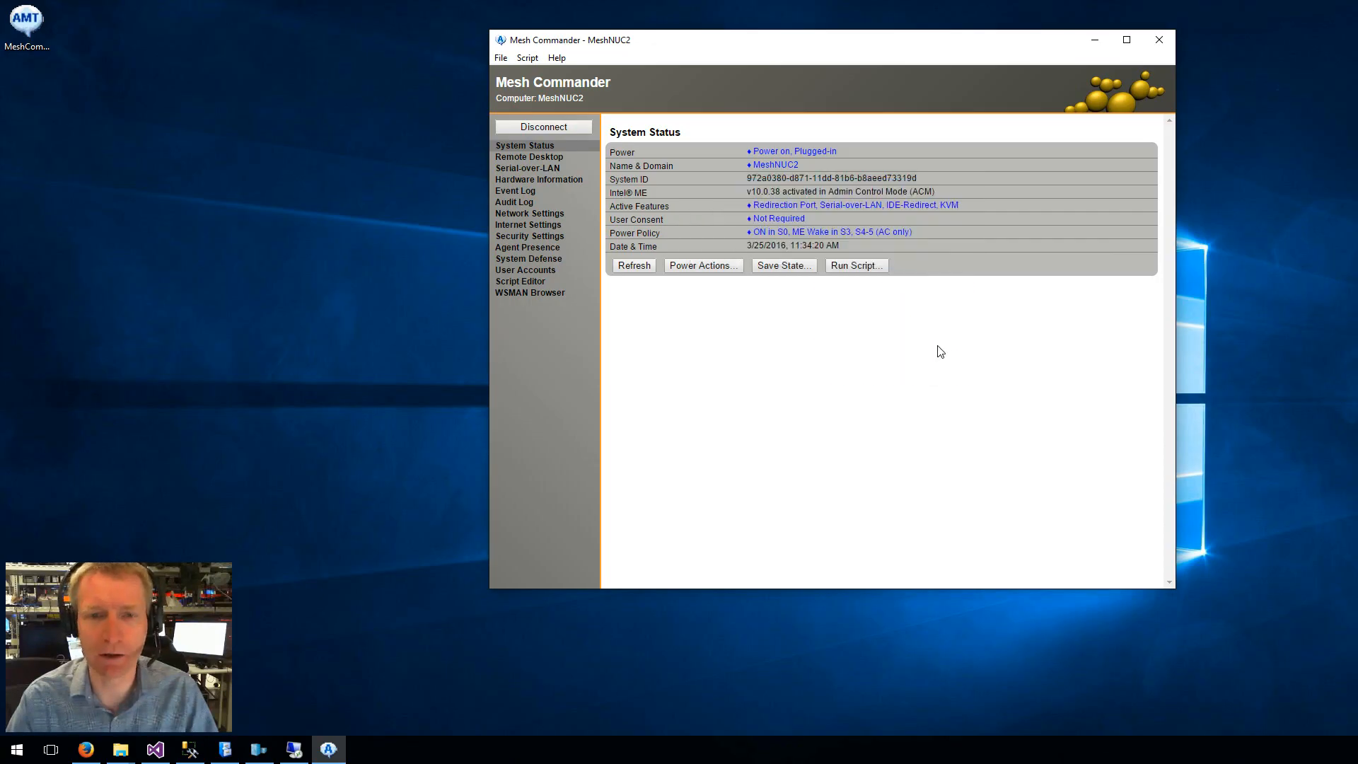
Review the power policy unchanged and switch to the Remote Desktop page.
{"action": "left_click", "coordinate": [831, 232]}
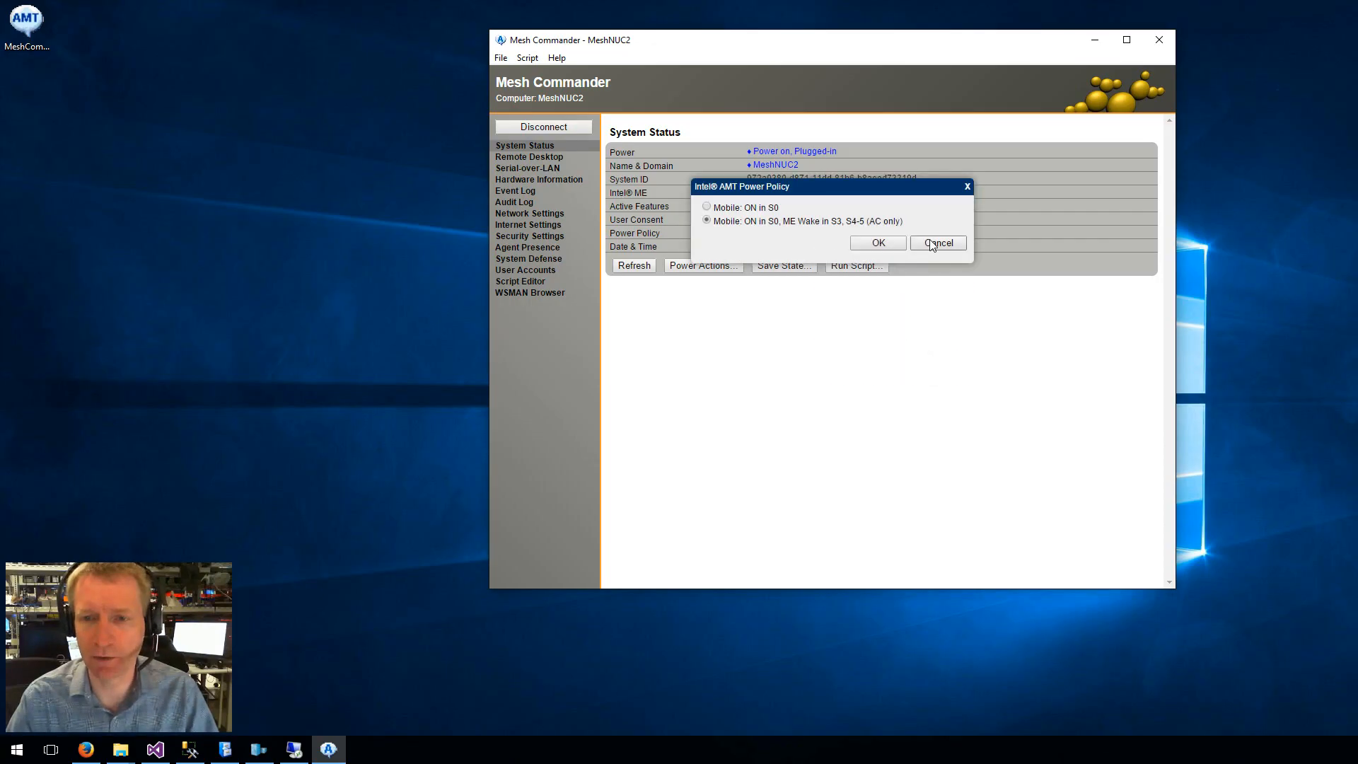
{"action": "left_click", "coordinate": [937, 242]}
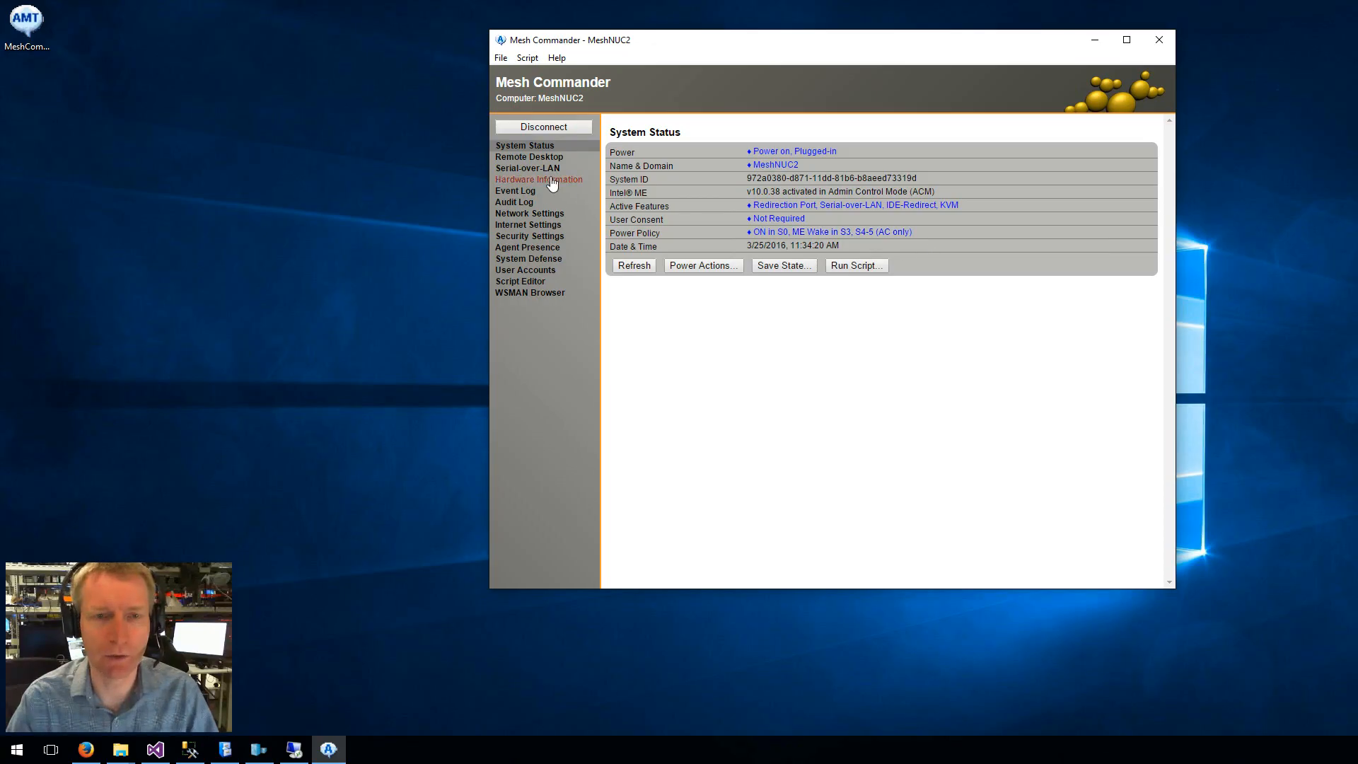
{"action": "left_click", "coordinate": [528, 157]}
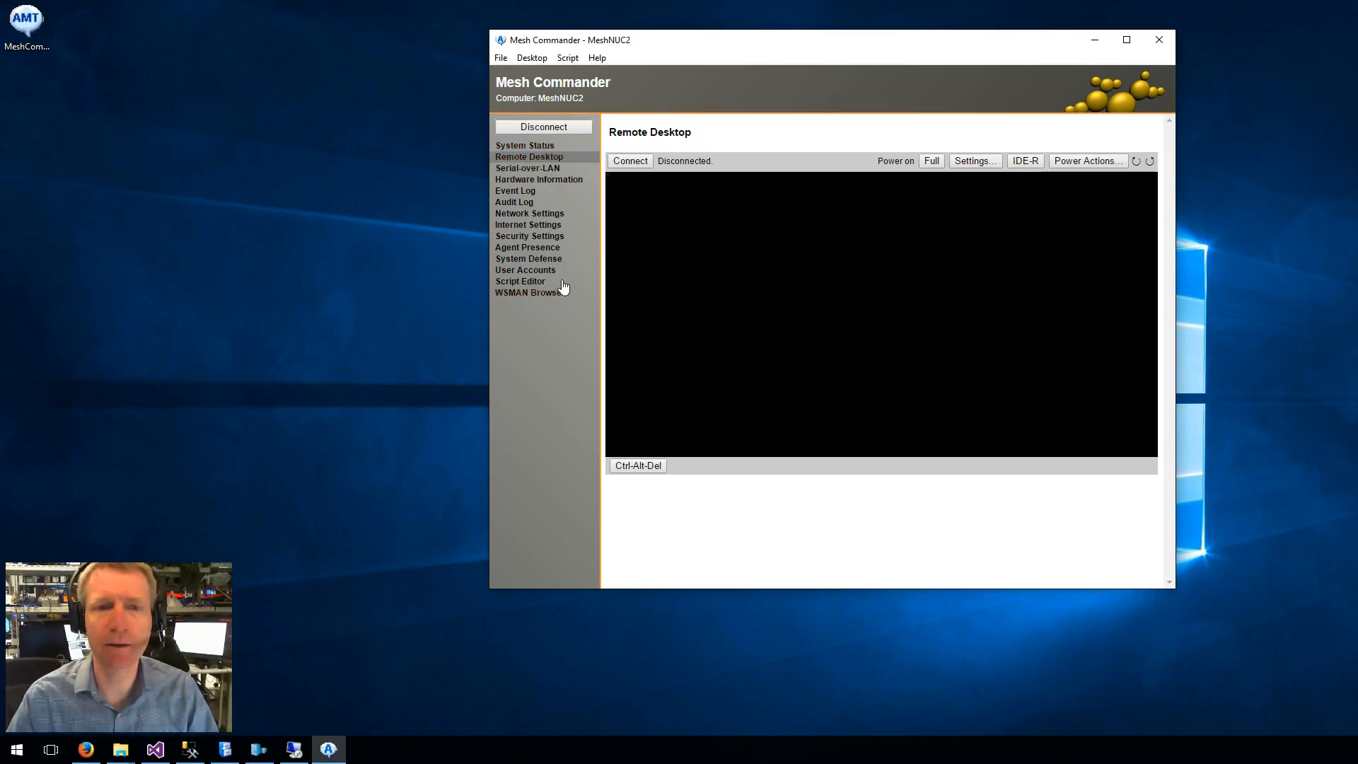
Connect to MeshNUC2's remote desktop, view it full size and restore the window.
{"action": "left_click", "coordinate": [523, 144]}
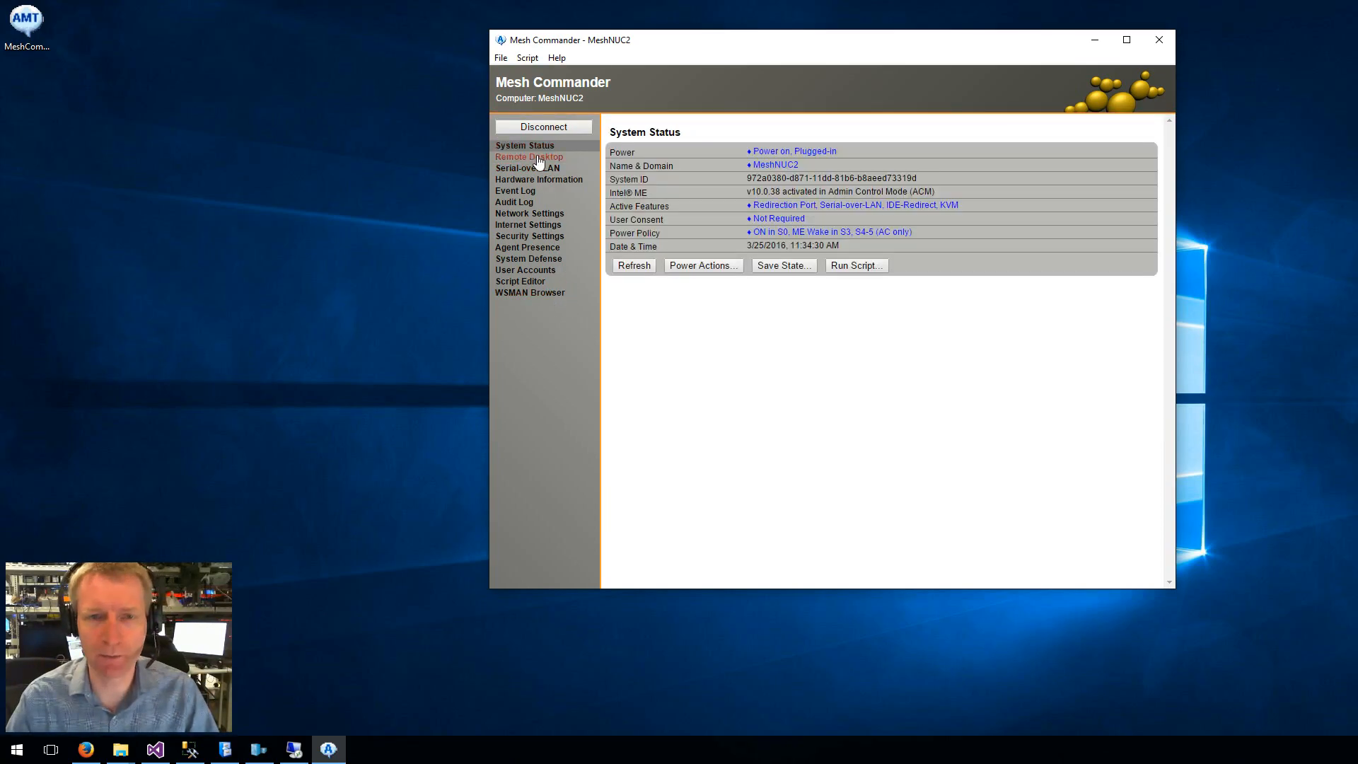
{"action": "left_click", "coordinate": [528, 157]}
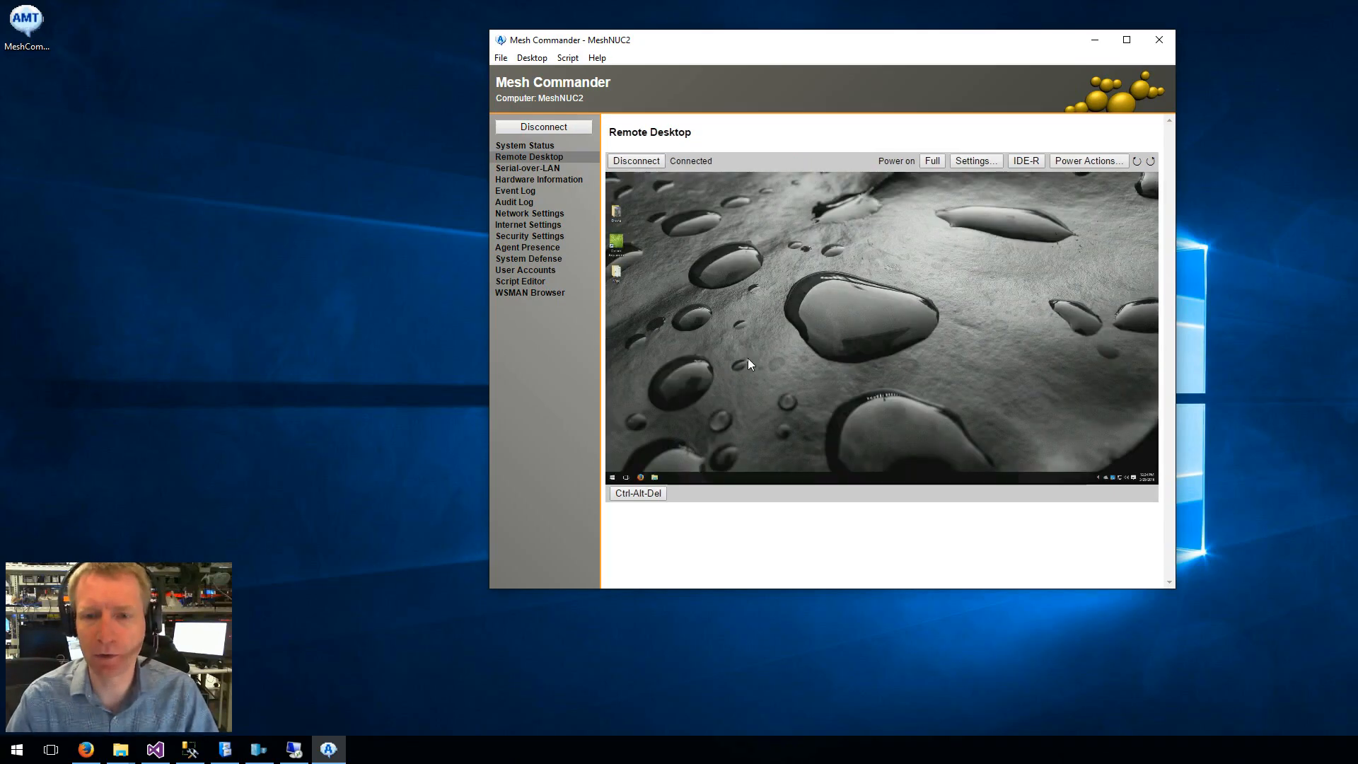
{"action": "mouse_move", "coordinate": [750, 355]}
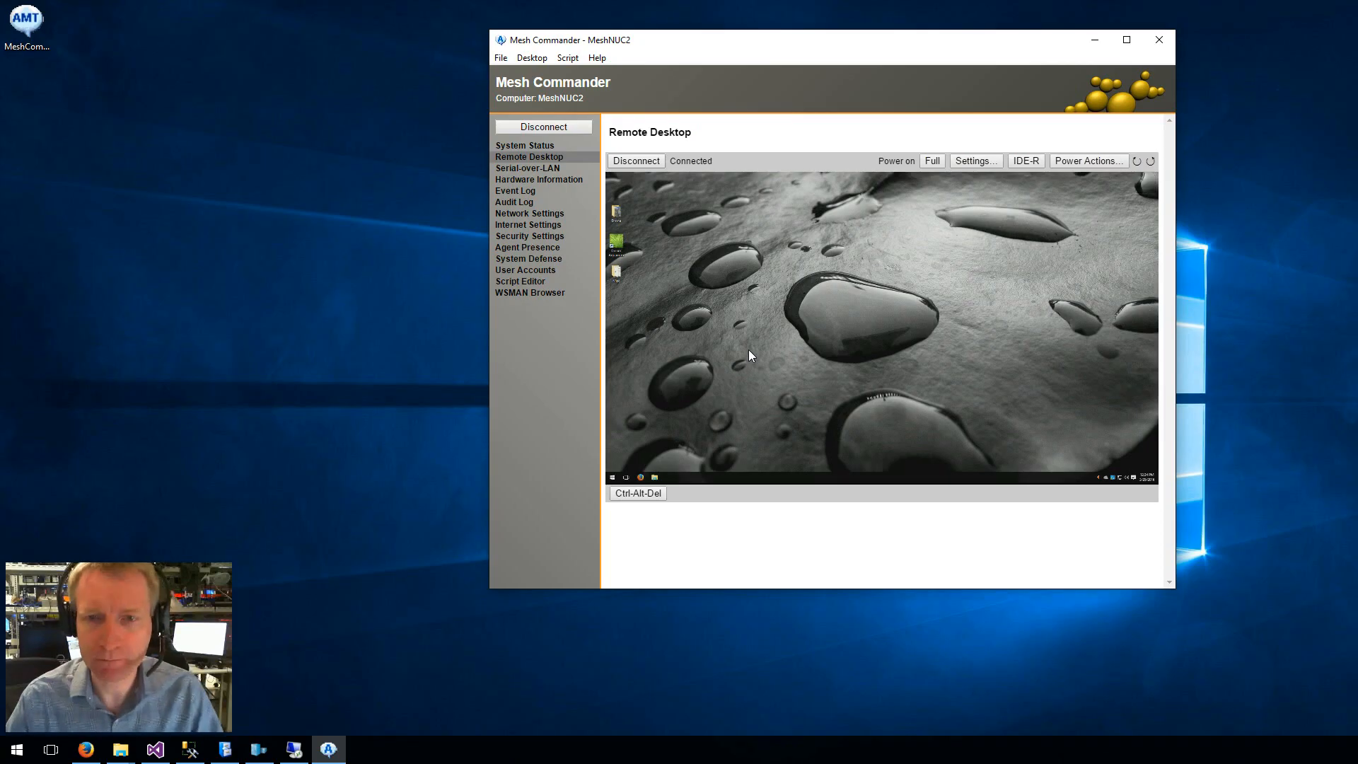
{"action": "left_click", "coordinate": [1127, 40]}
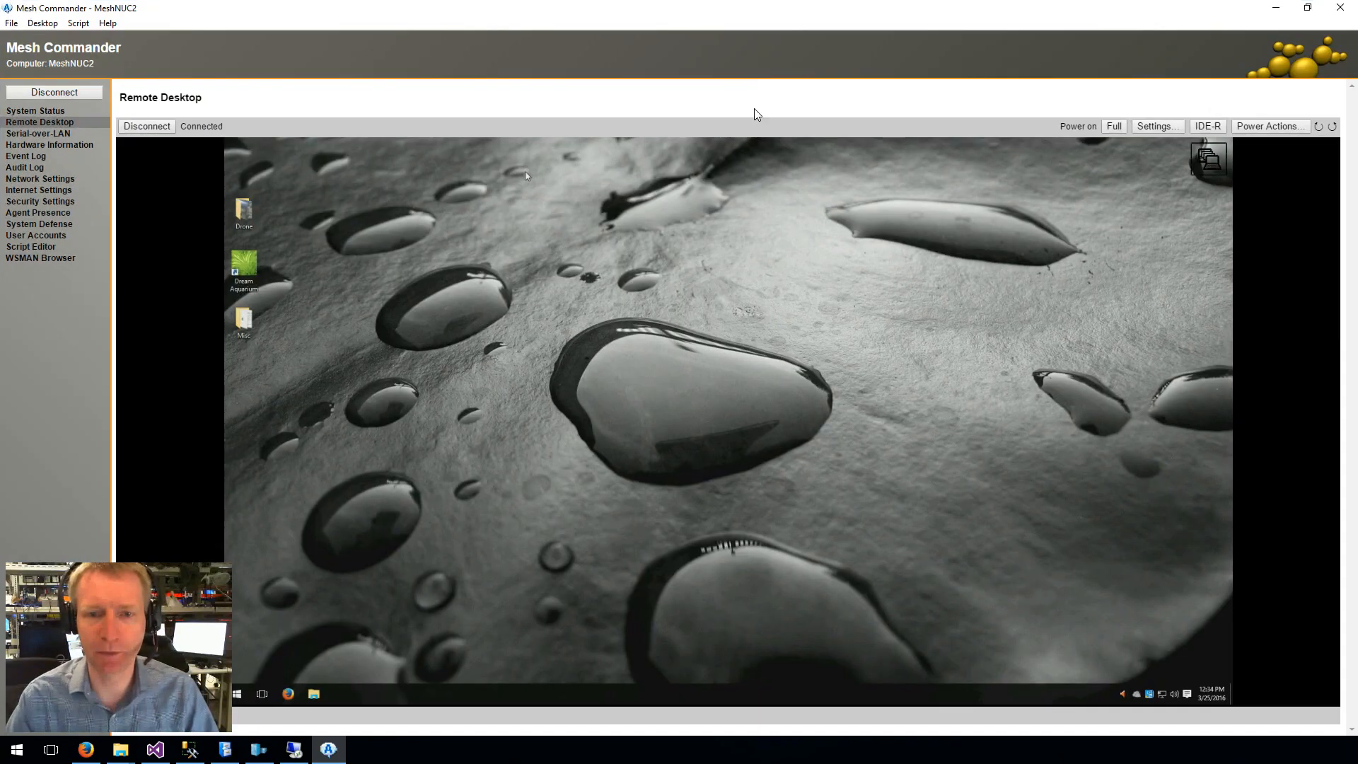
{"action": "mouse_move", "coordinate": [493, 566]}
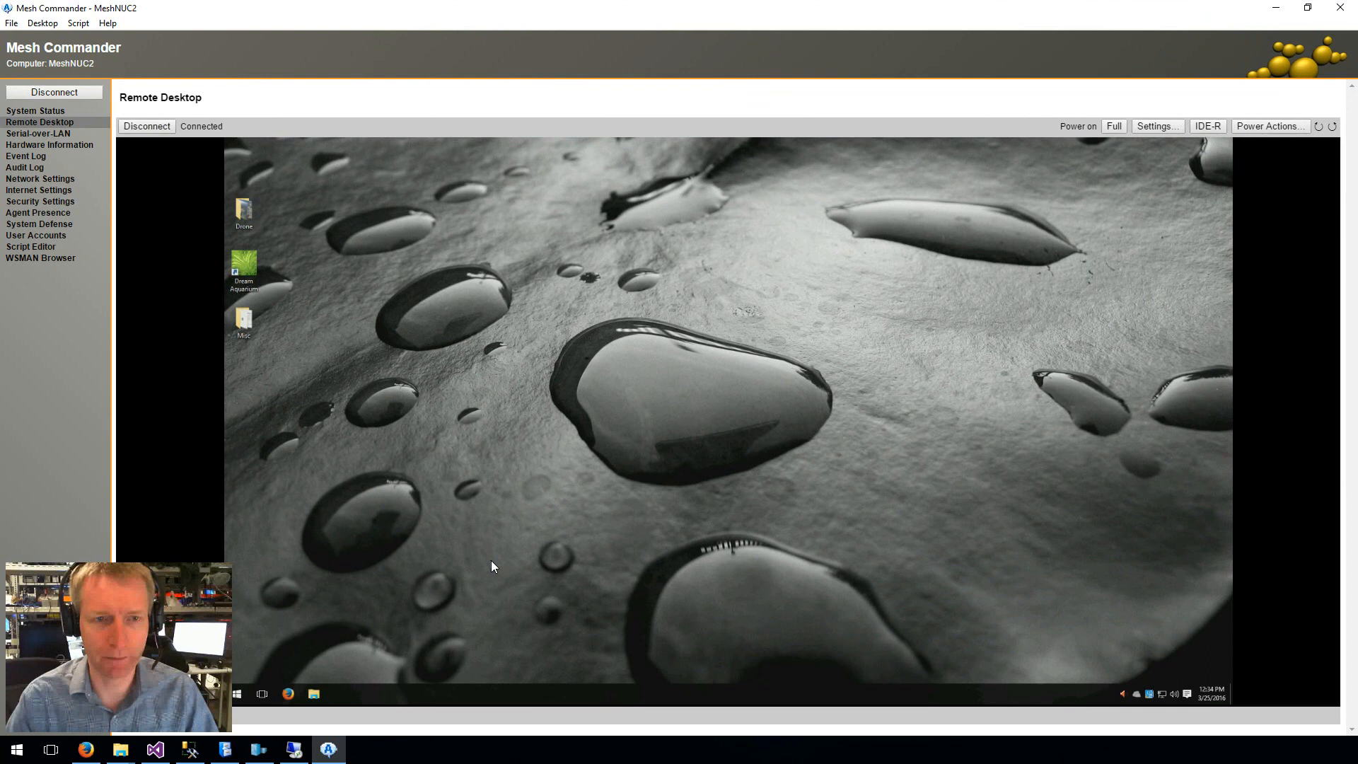
{"action": "left_click", "coordinate": [1307, 8]}
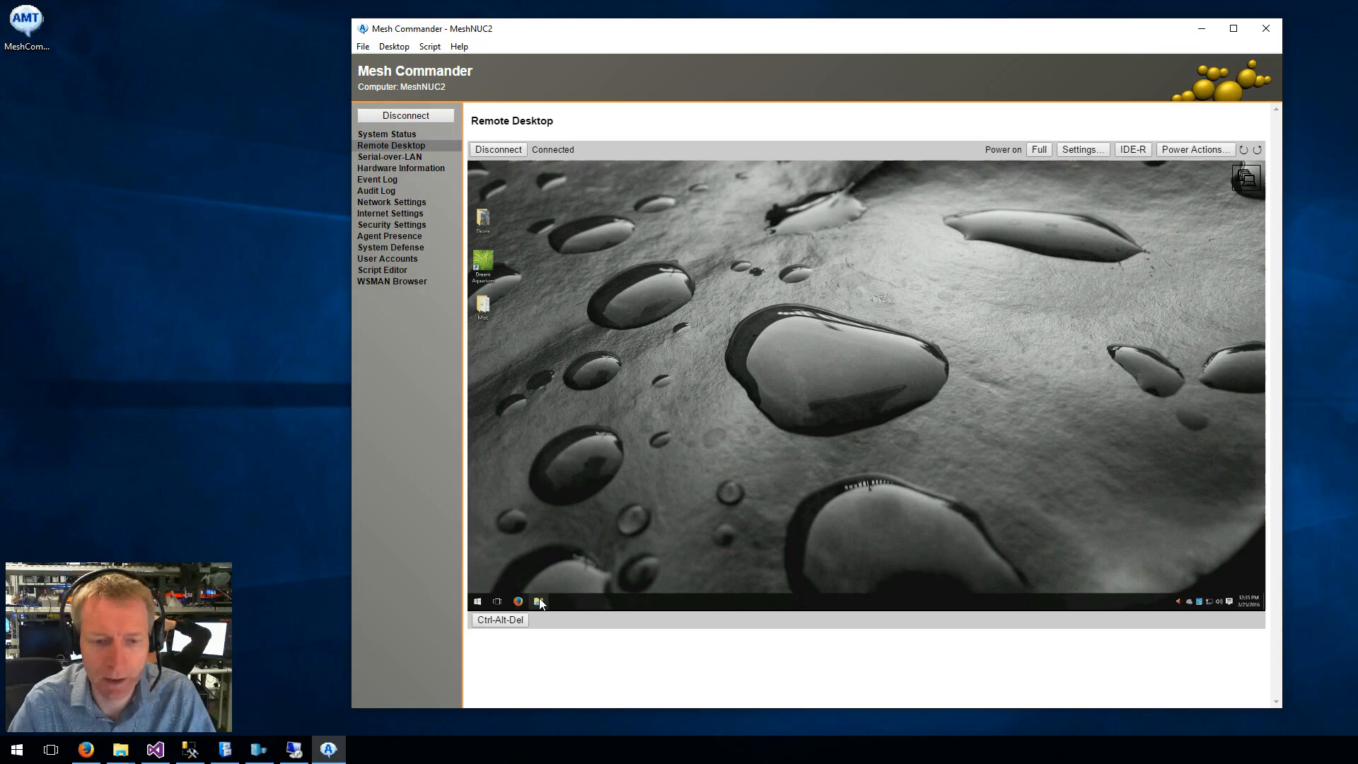
Use the remote desktop to launch File Explorer, review power actions unchanged, then end the session.
{"action": "left_click", "coordinate": [538, 601]}
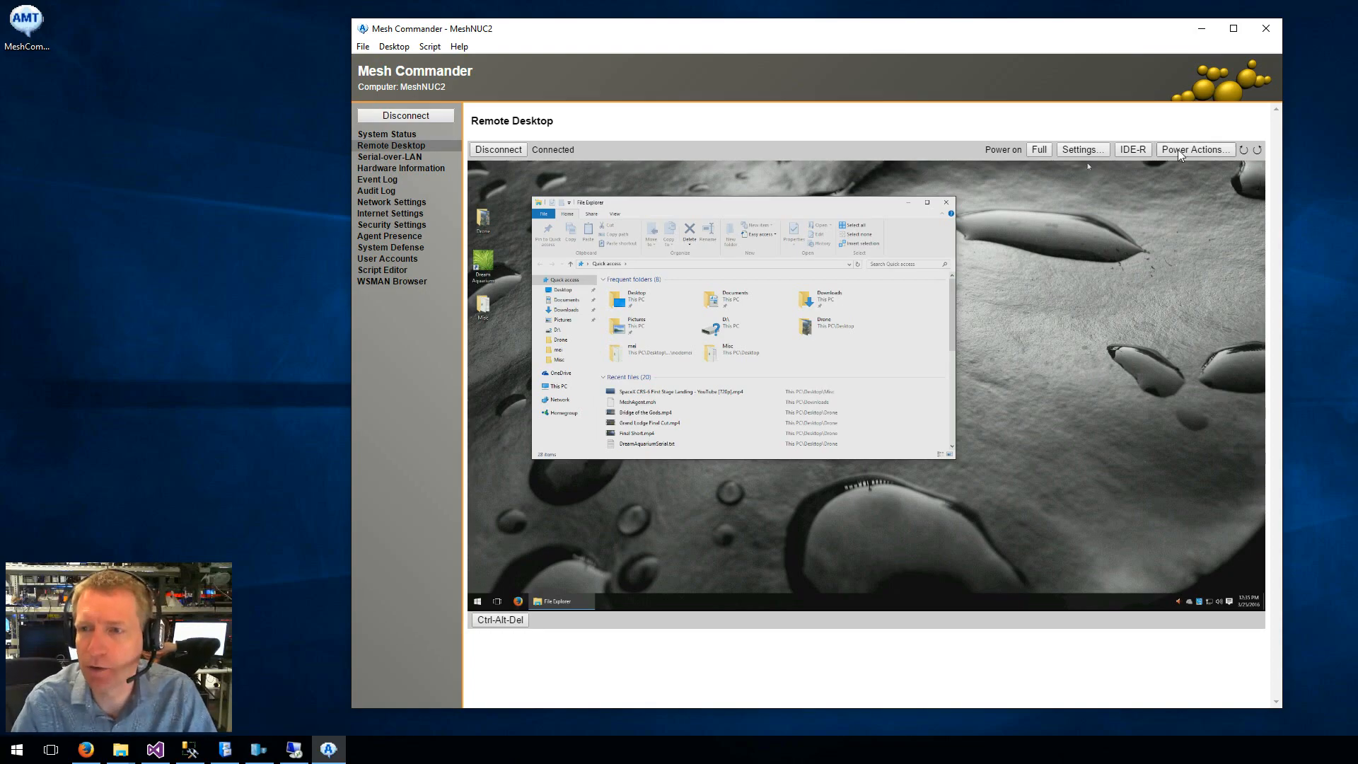
{"action": "left_click", "coordinate": [1194, 148]}
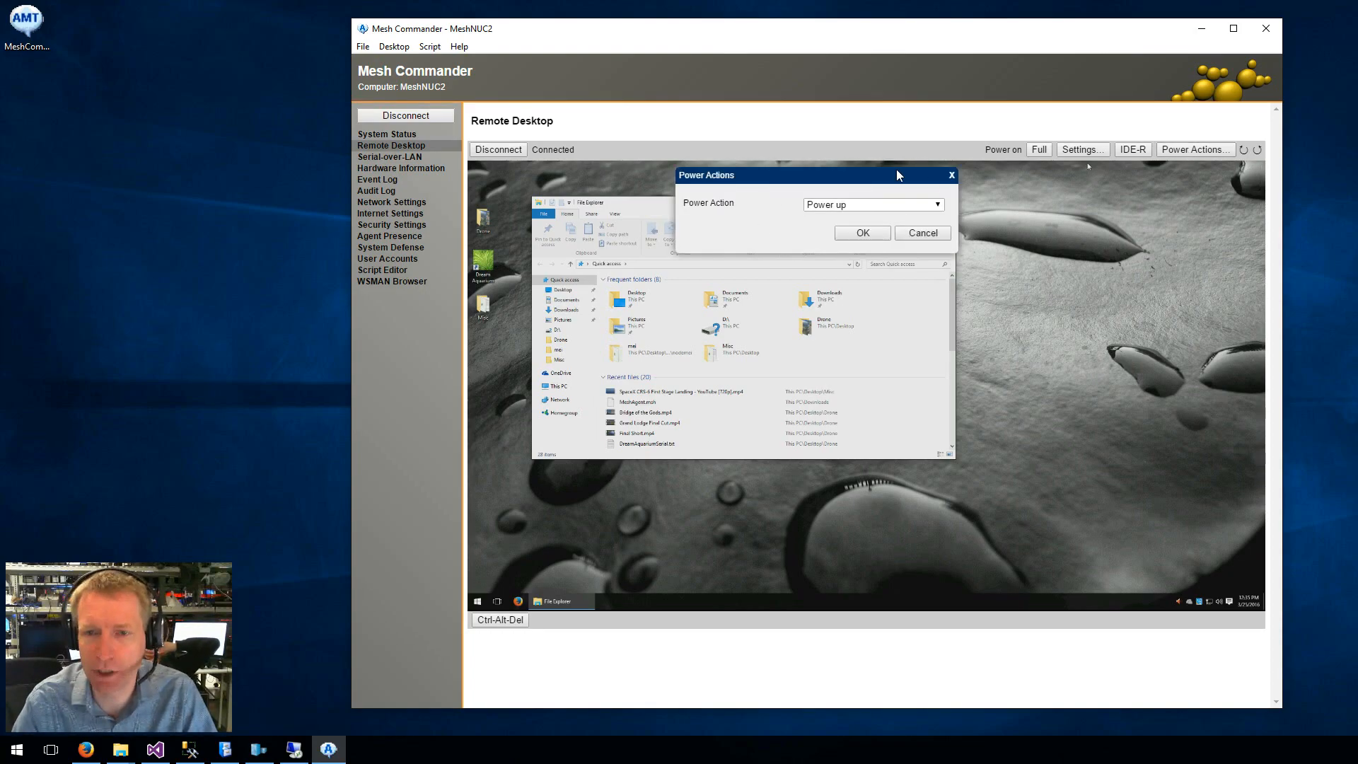
{"action": "left_click", "coordinate": [921, 232]}
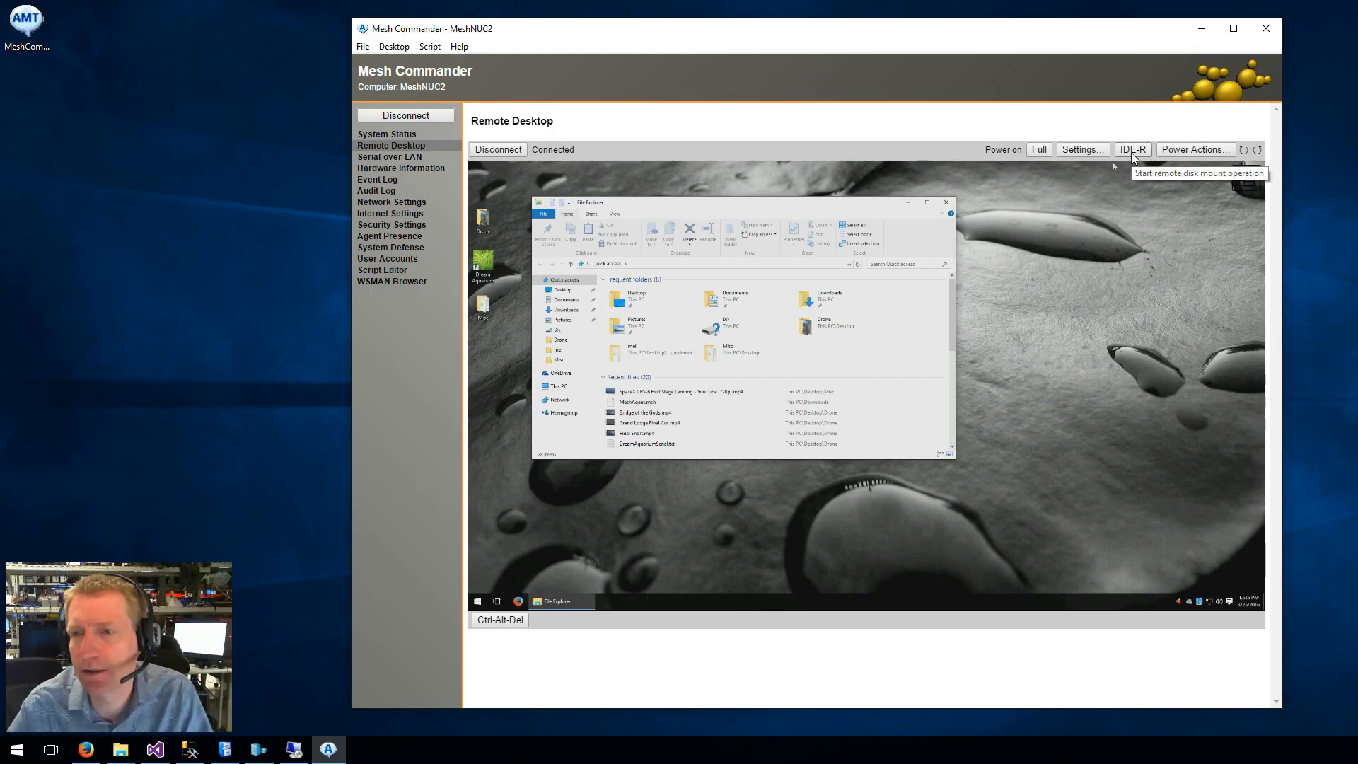
{"action": "left_click", "coordinate": [1080, 149]}
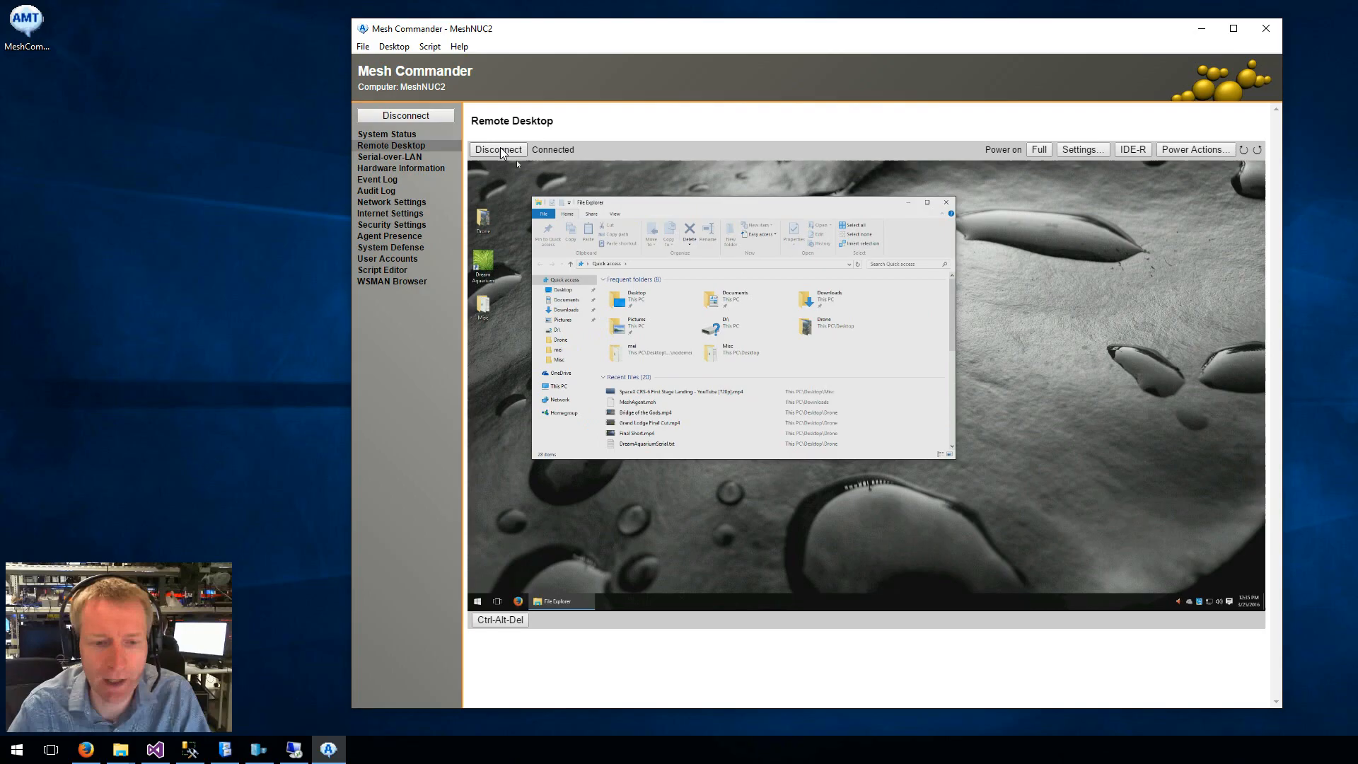
{"action": "left_click", "coordinate": [499, 620]}
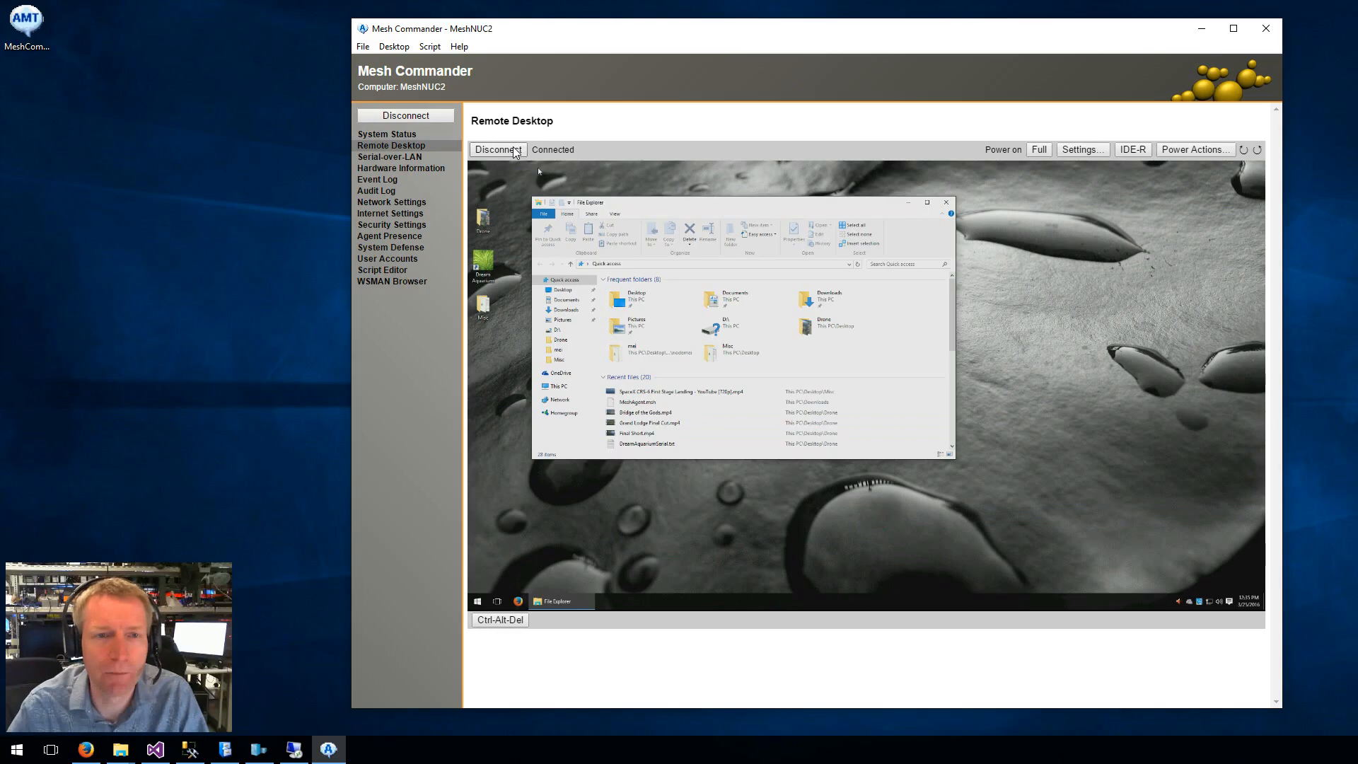
Connect a Serial-over-LAN terminal to MeshNUC2, then move to its hardware information.
{"action": "left_click", "coordinate": [389, 157]}
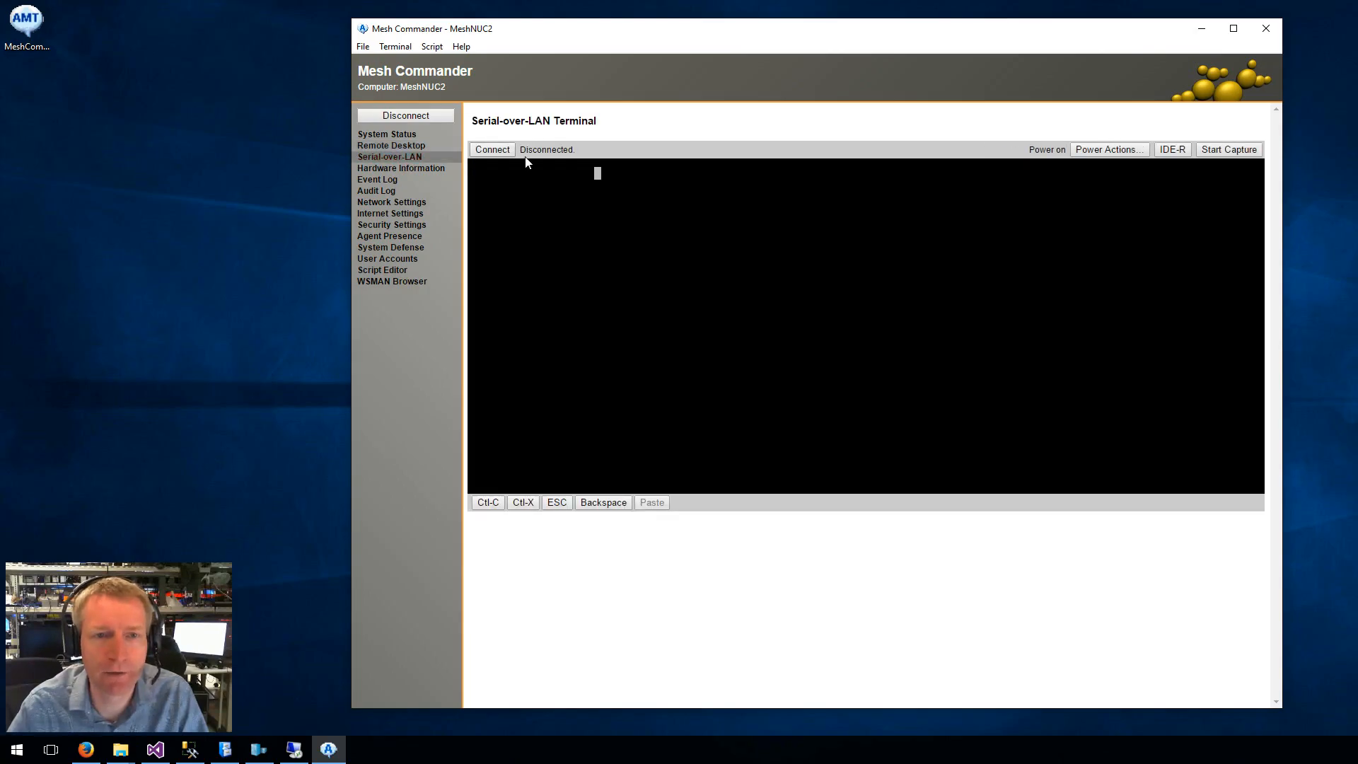
{"action": "left_click", "coordinate": [492, 148]}
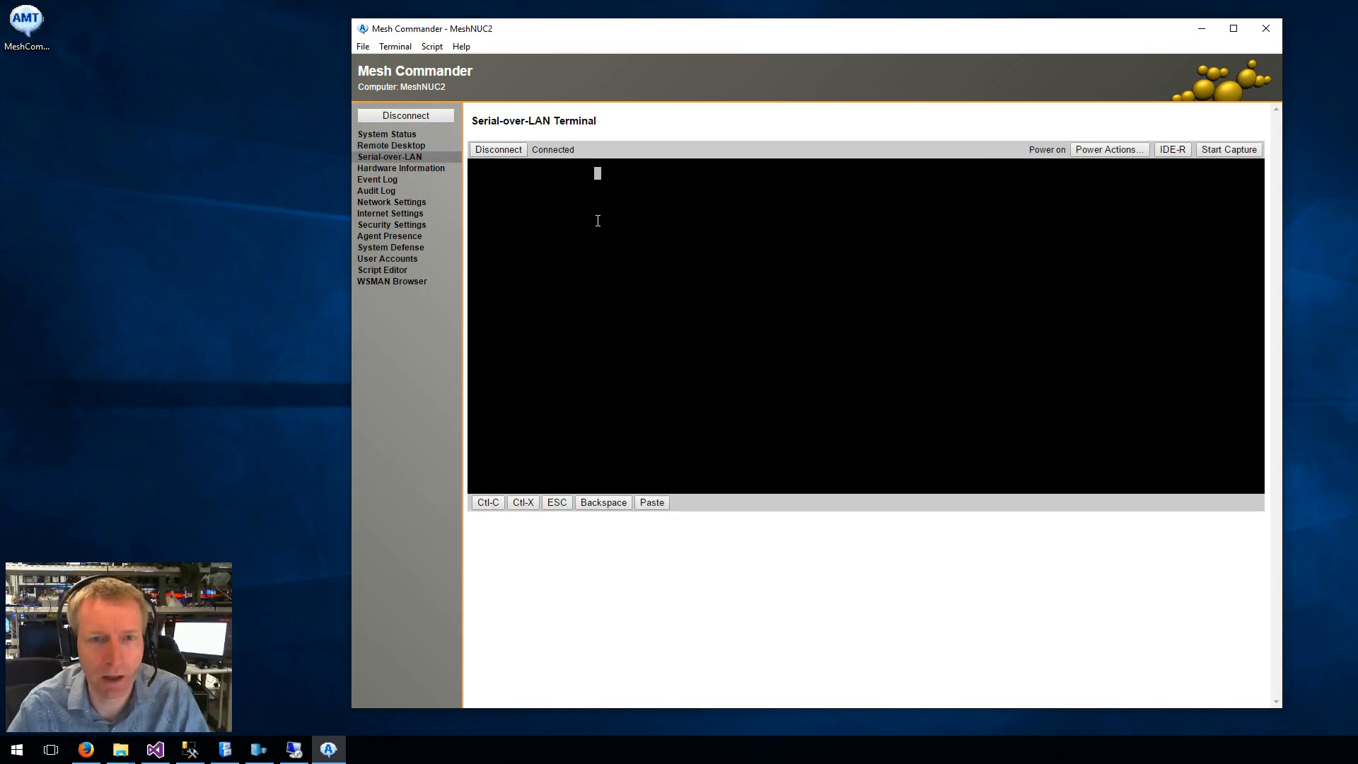
{"action": "mouse_move", "coordinate": [756, 223]}
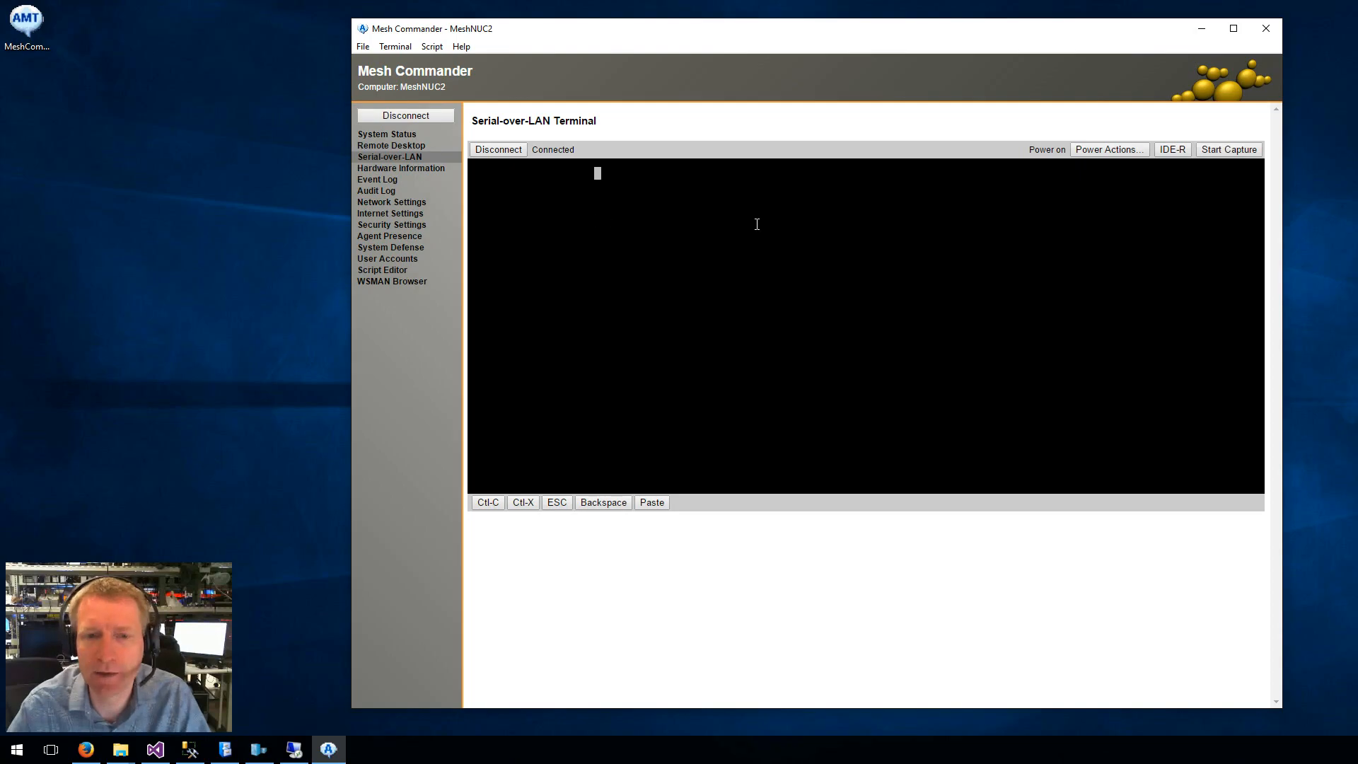
{"action": "mouse_move", "coordinate": [907, 260]}
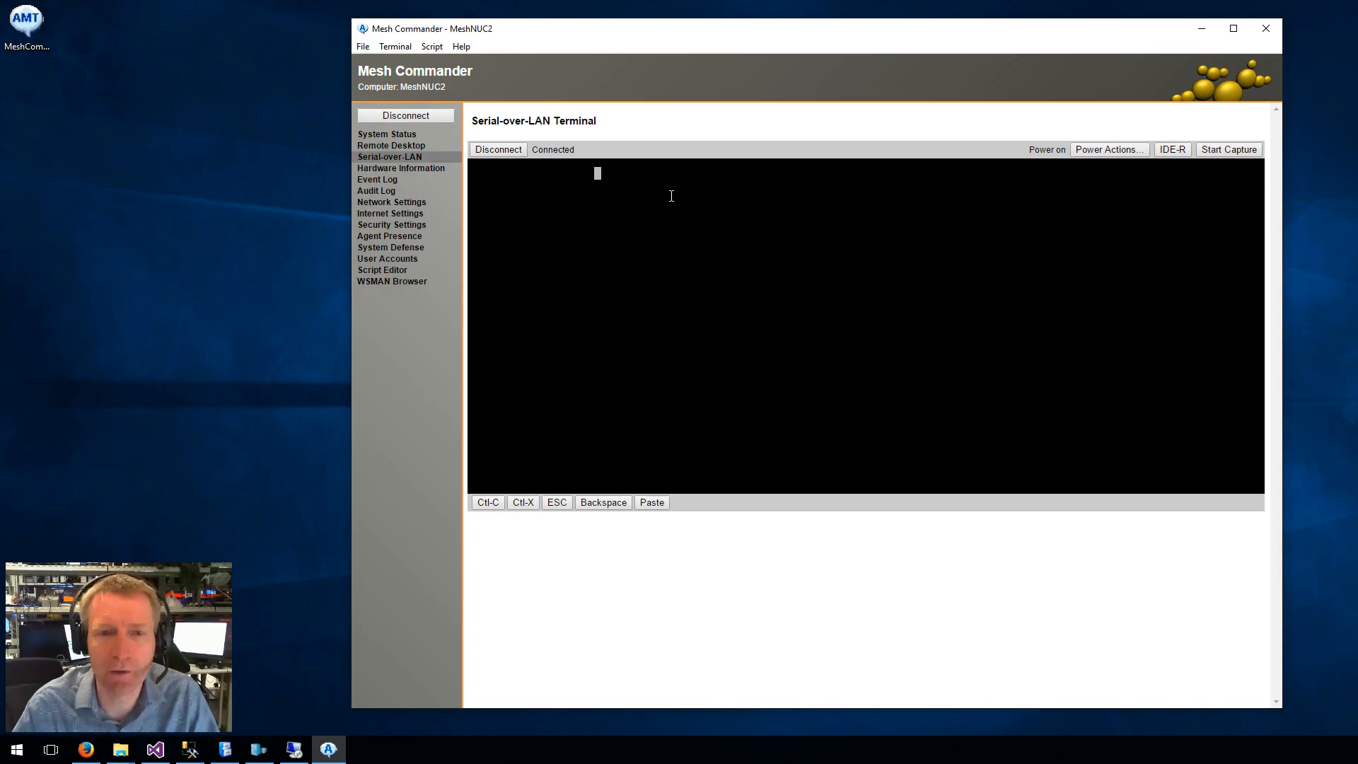
{"action": "left_click", "coordinate": [400, 167]}
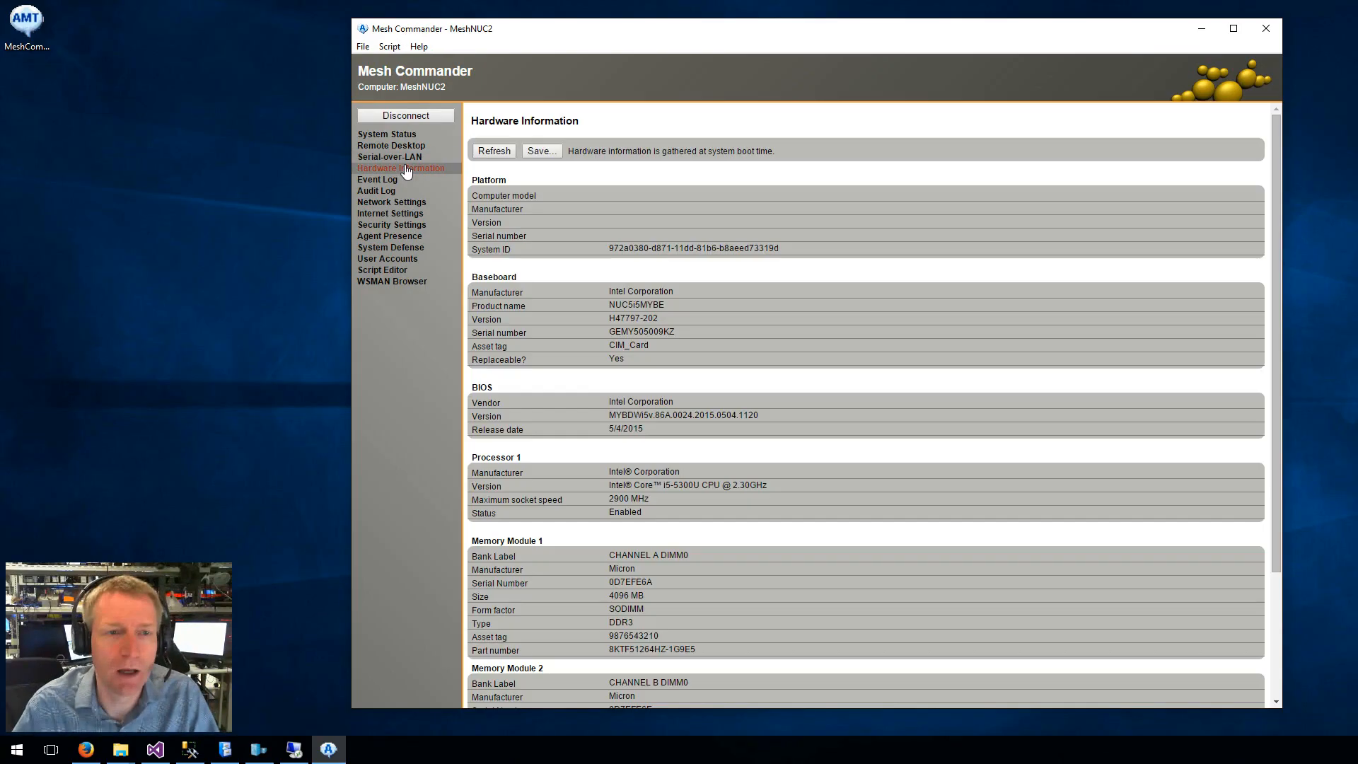
{"action": "scroll", "scroll_direction": "down", "scroll_amount": 3}
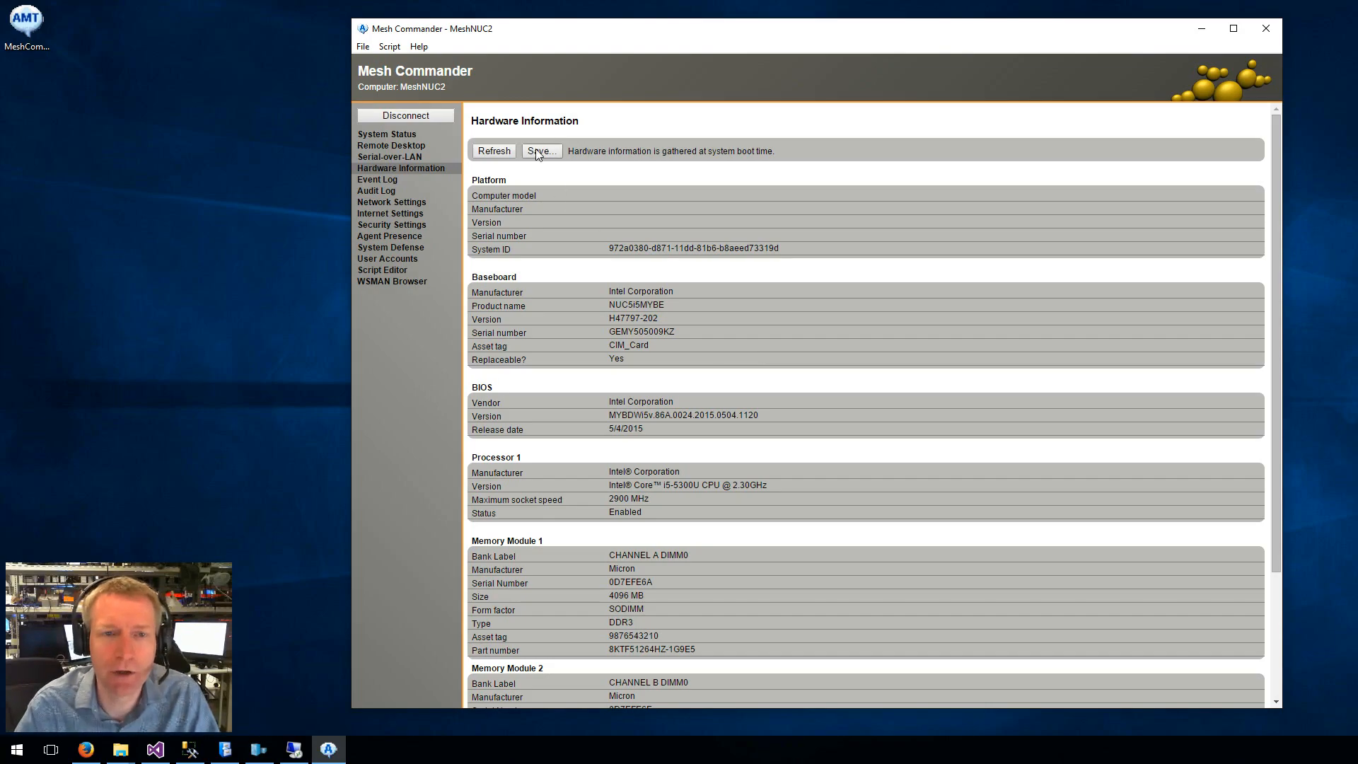
{"action": "left_click", "coordinate": [539, 151]}
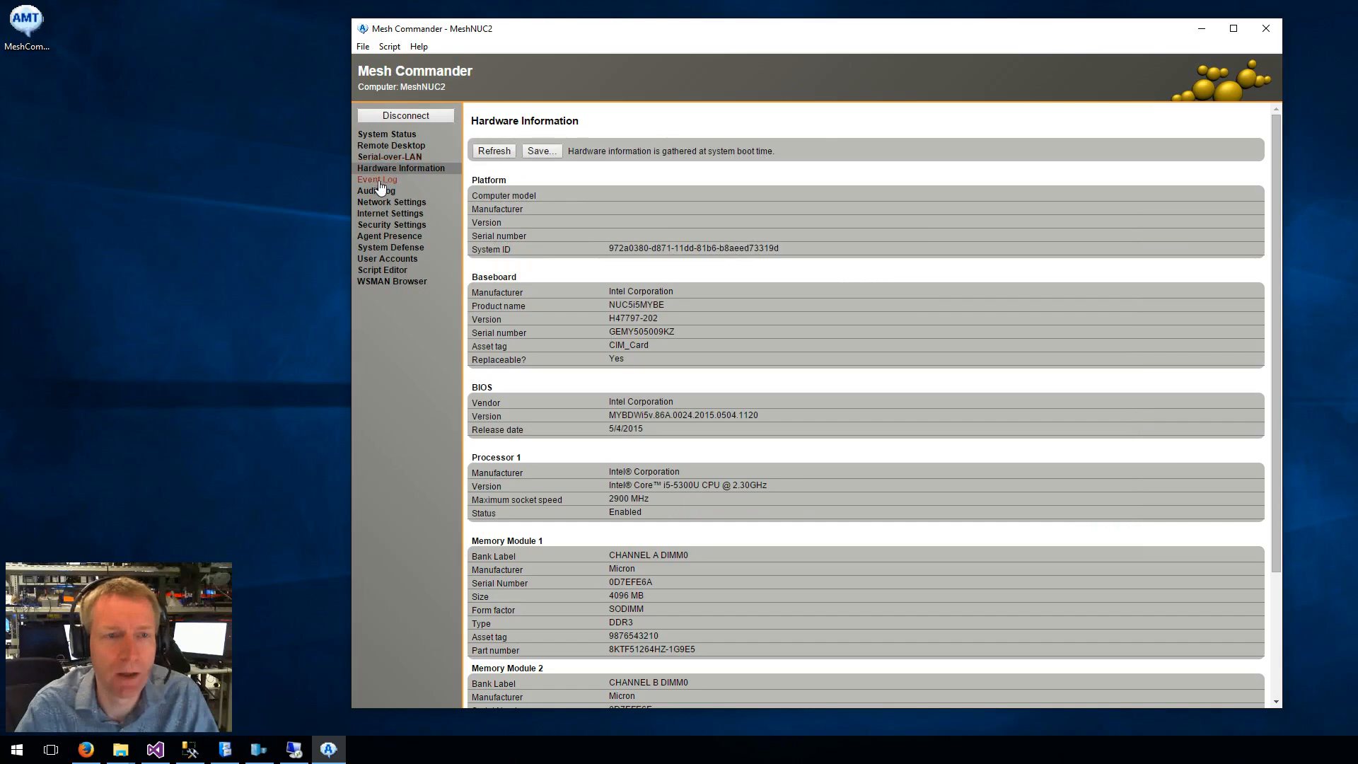
Show the event log and view the details of event 8, Primary processor initialization.
{"action": "left_click", "coordinate": [377, 179]}
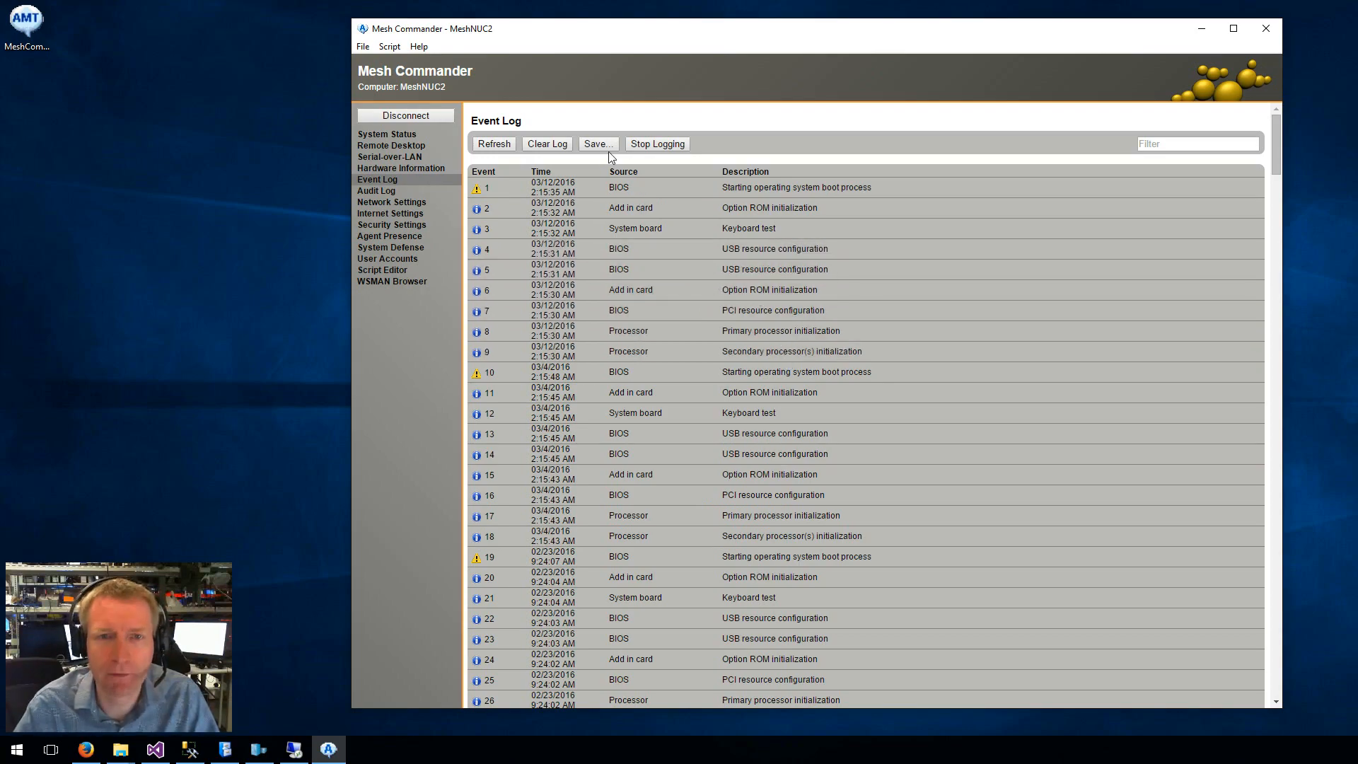
{"action": "left_click", "coordinate": [596, 143]}
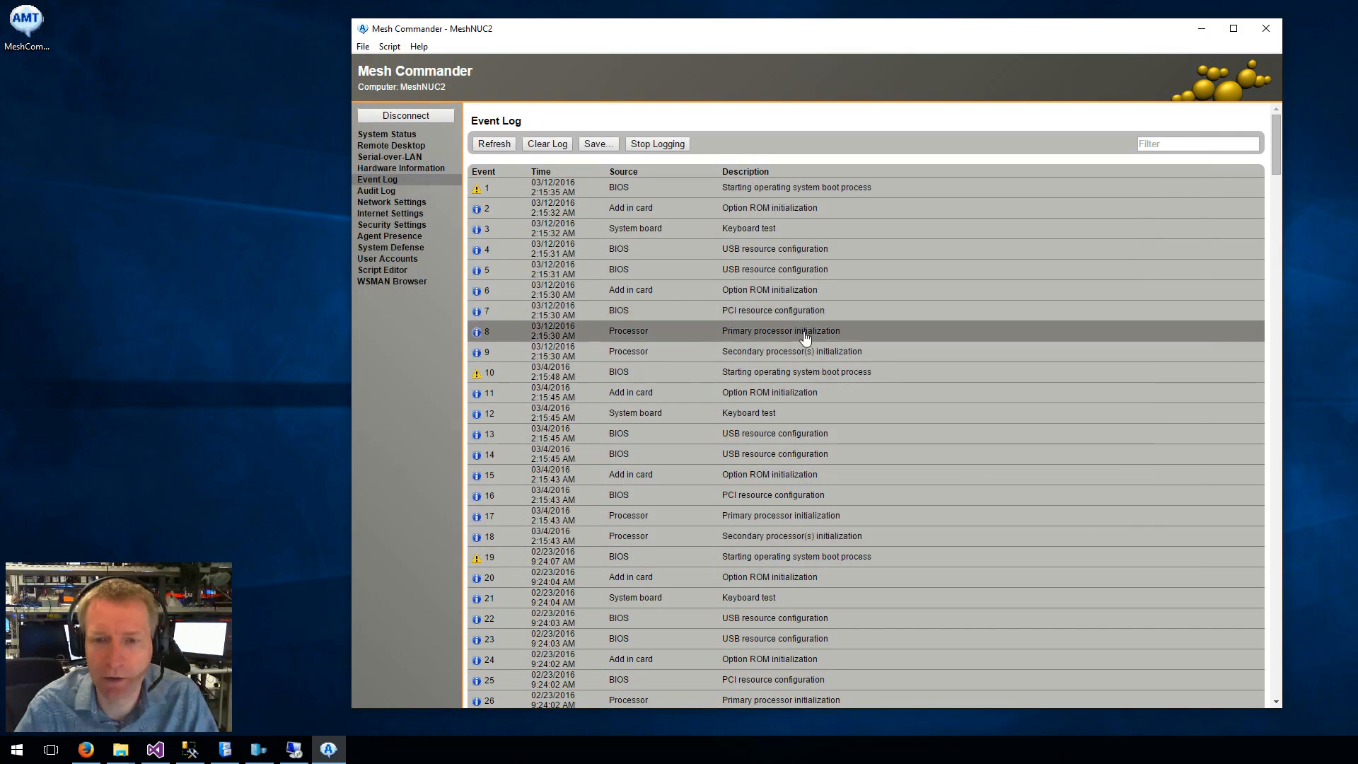
{"action": "double_click", "coordinate": [779, 330]}
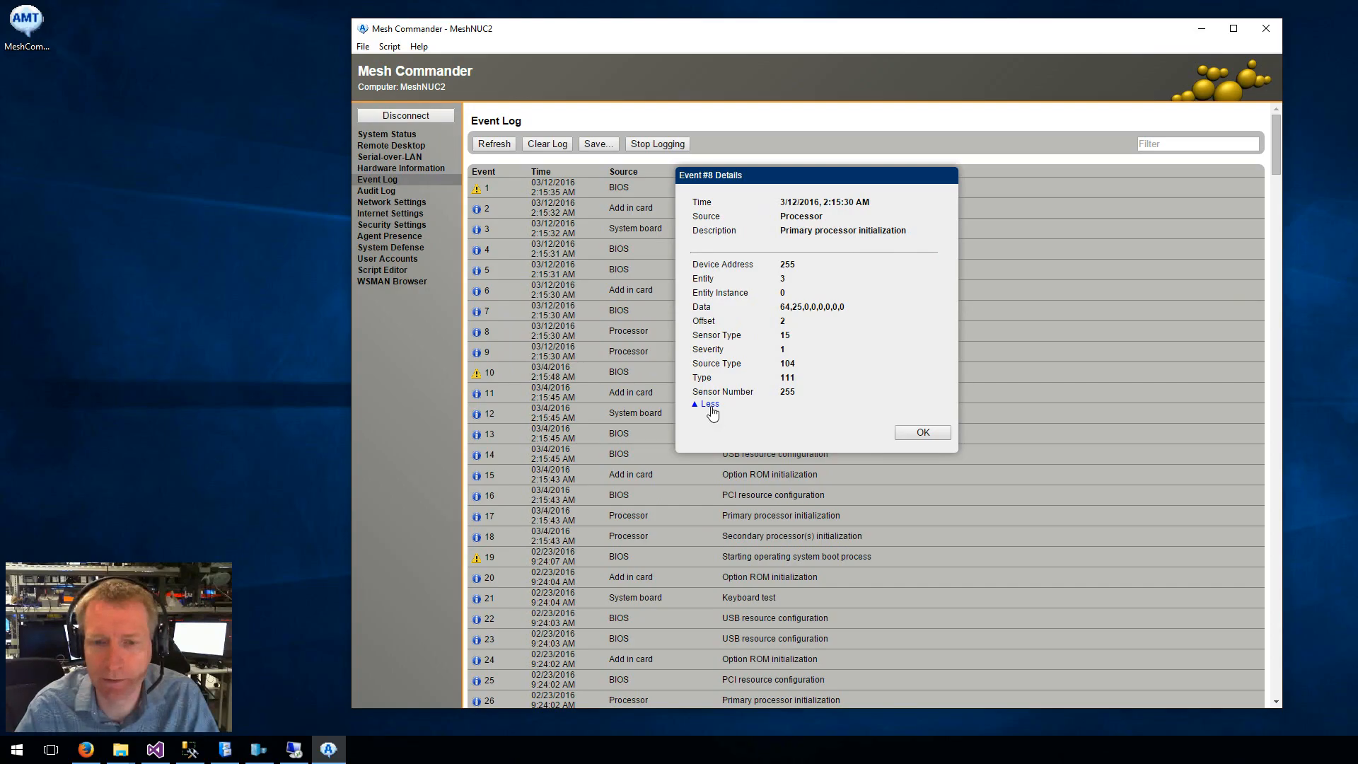
{"action": "left_click", "coordinate": [921, 433]}
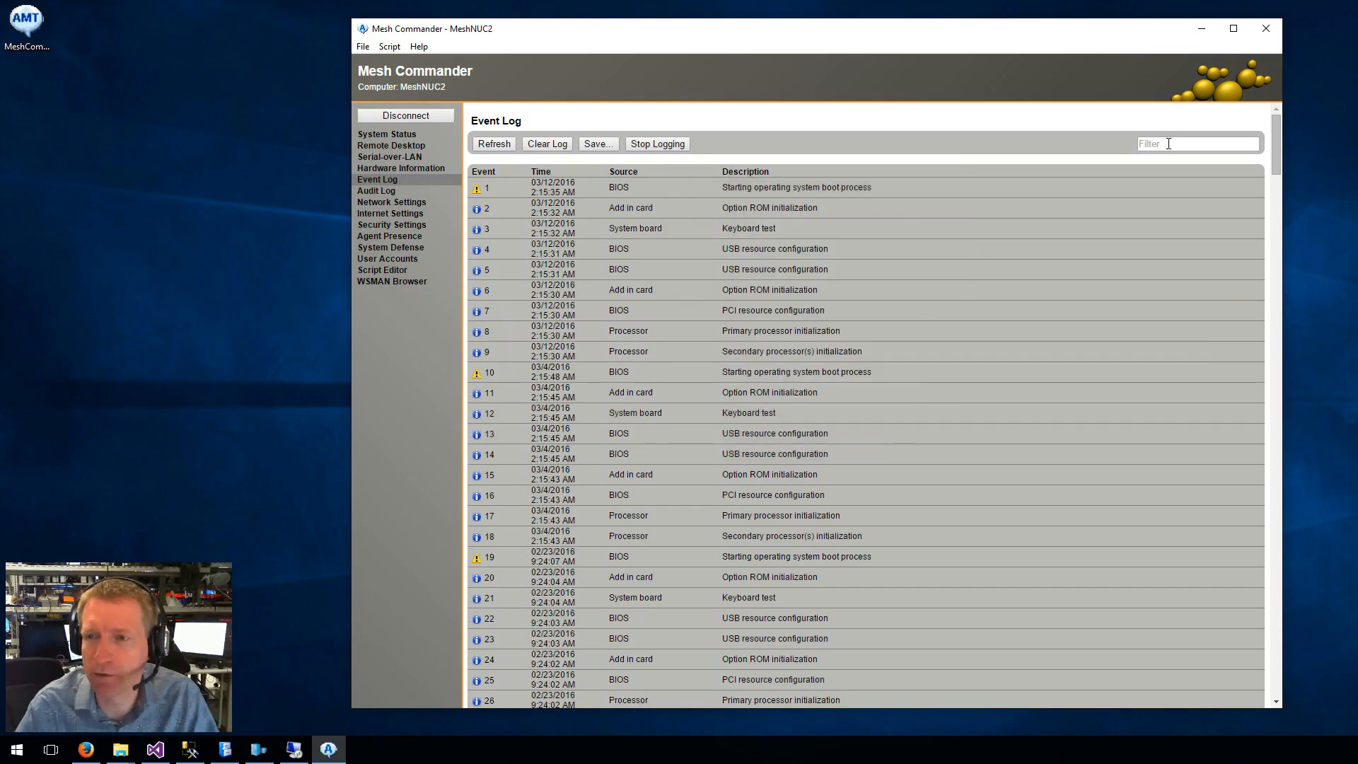
Filter the event log on 'ROM' and scroll through the matching entries.
{"action": "type", "text": "ROM"}
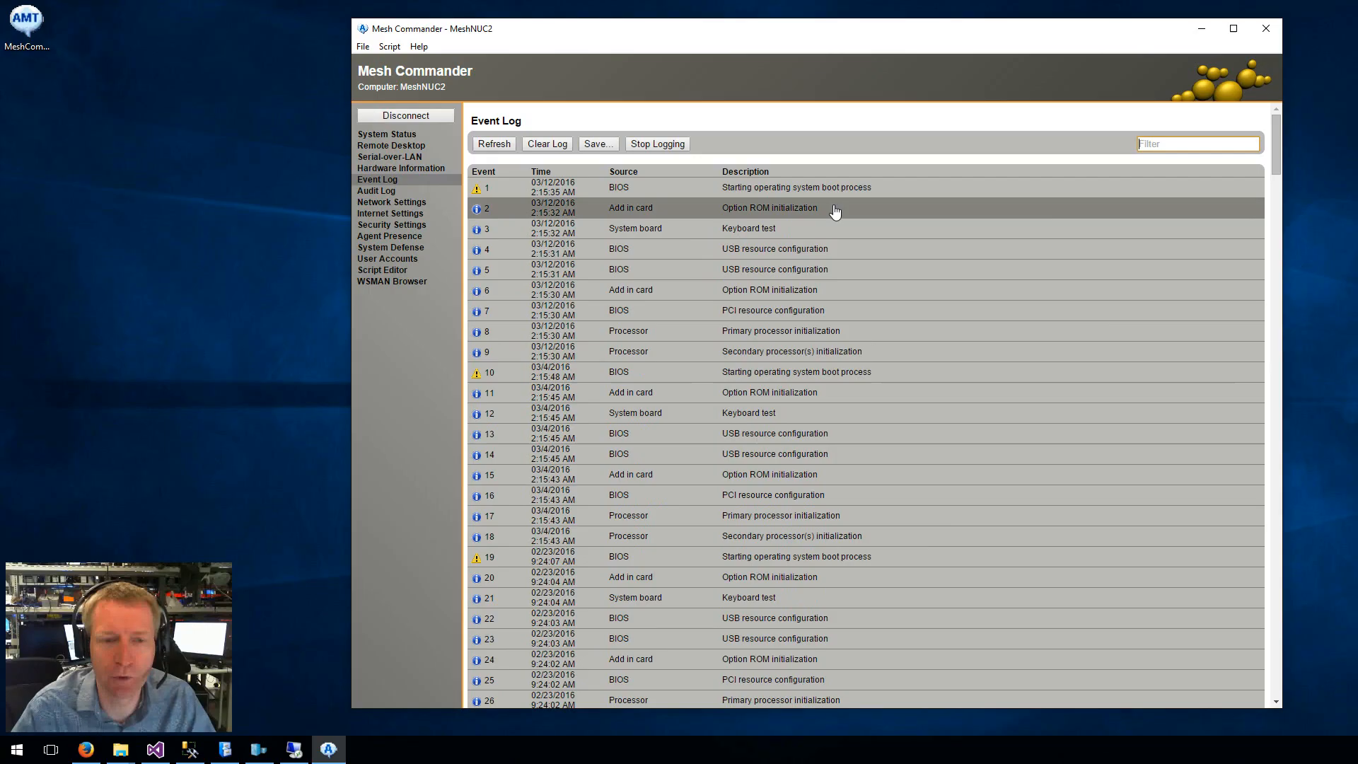
{"action": "scroll", "scroll_direction": "down", "scroll_amount": 3}
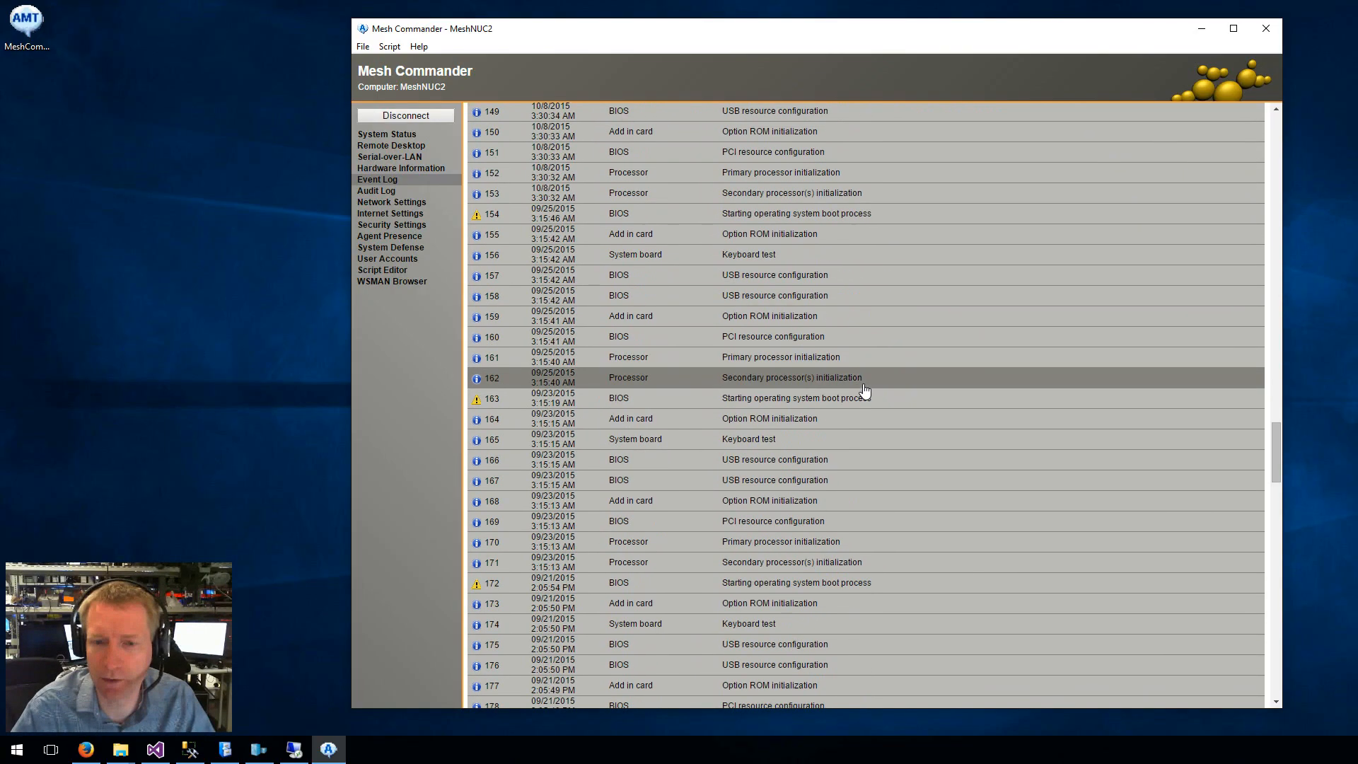
{"action": "left_click", "coordinate": [493, 142]}
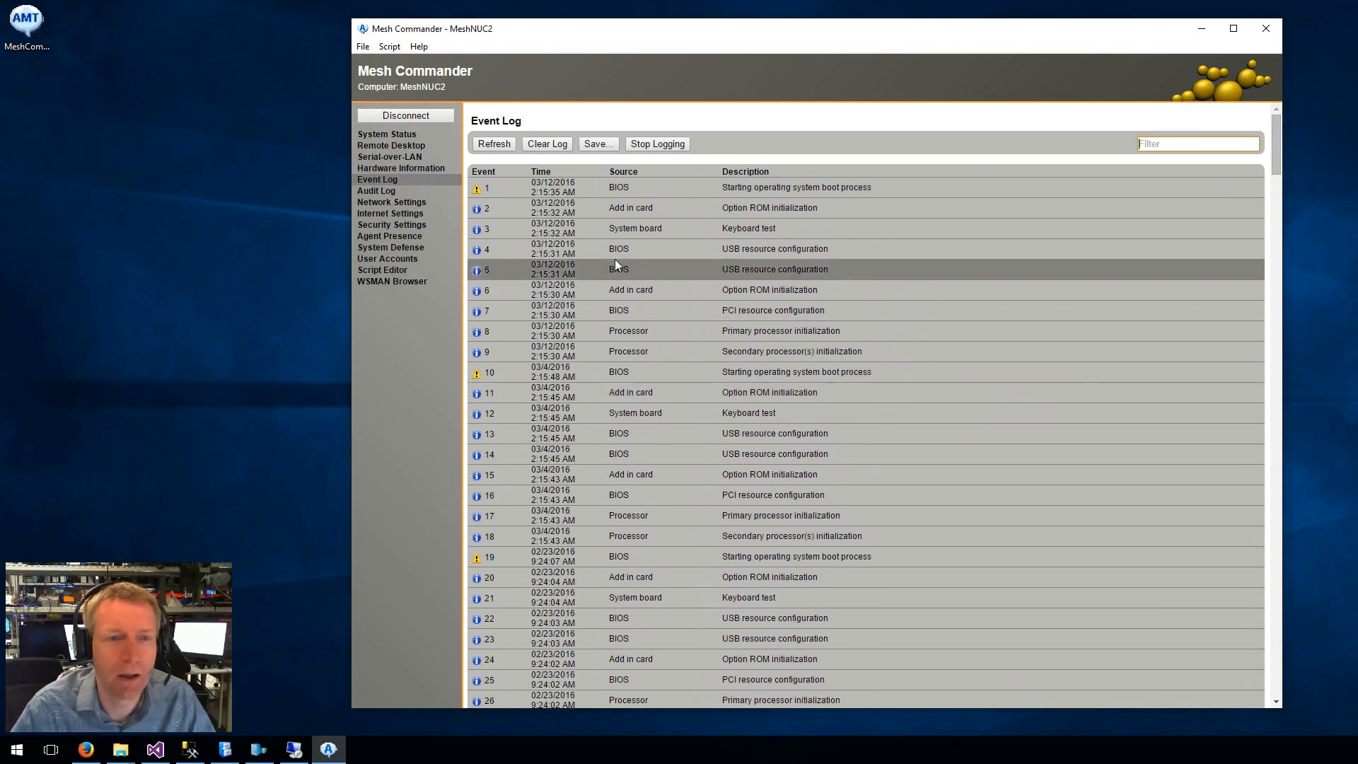
Review the audit log's storage settings and security admin events, then move to Network Settings.
{"action": "left_click", "coordinate": [376, 191]}
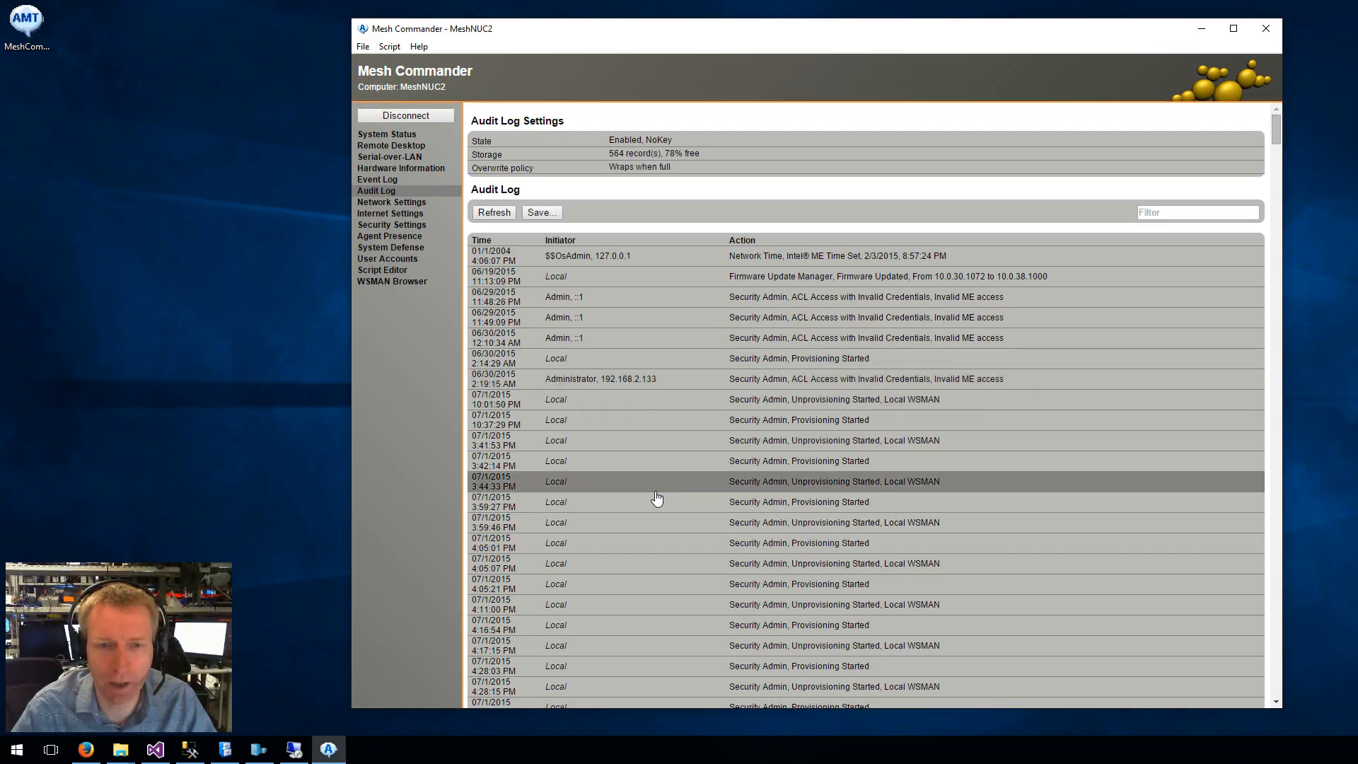
{"action": "scroll", "scroll_direction": "down", "scroll_amount": 3}
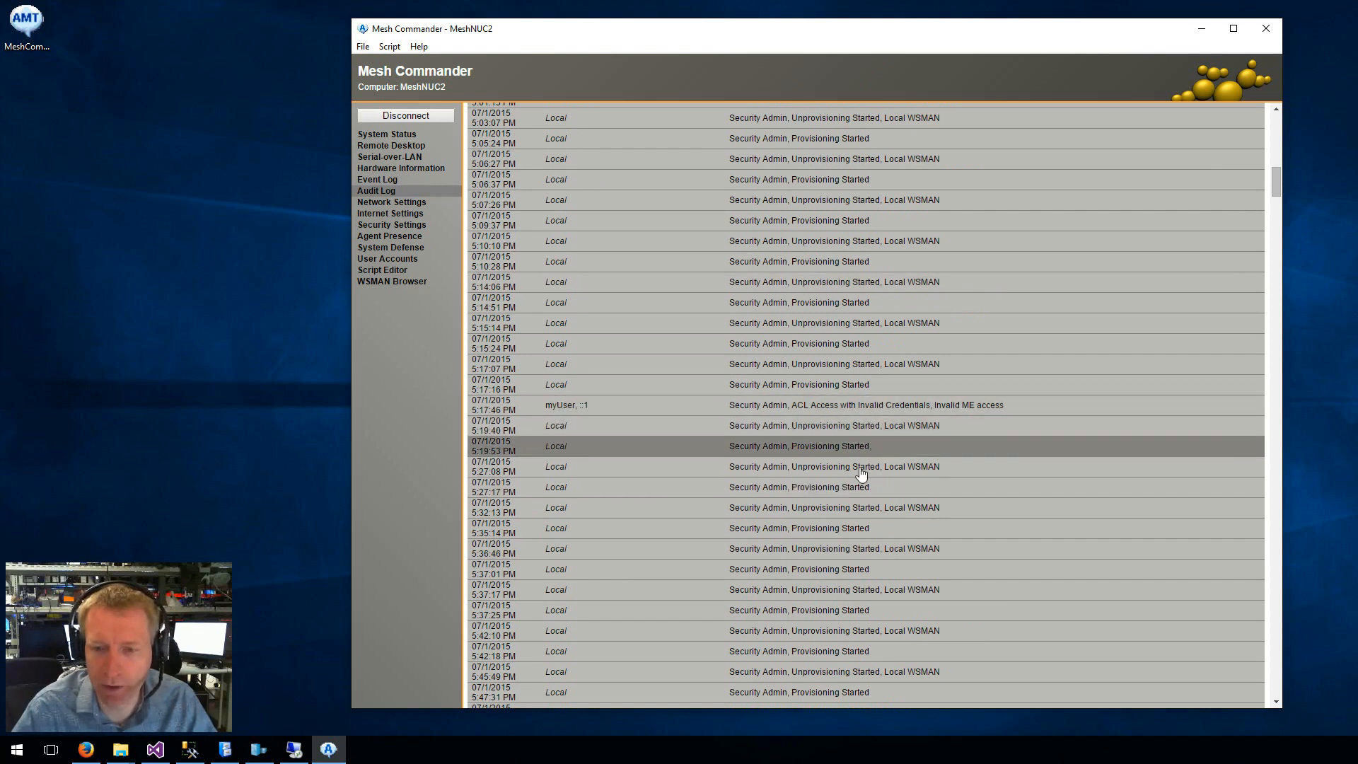
{"action": "scroll", "scroll_direction": "down", "scroll_amount": 3}
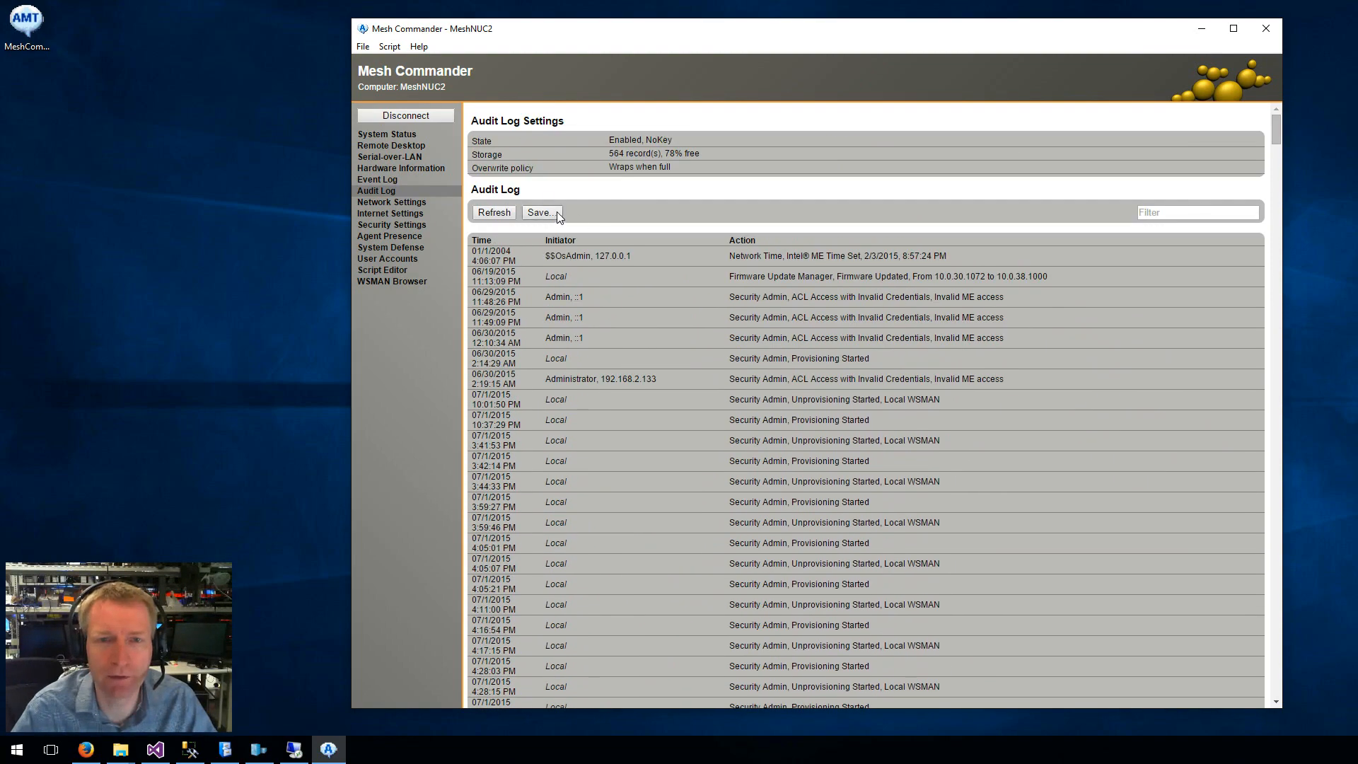
{"action": "mouse_move", "coordinate": [780, 217]}
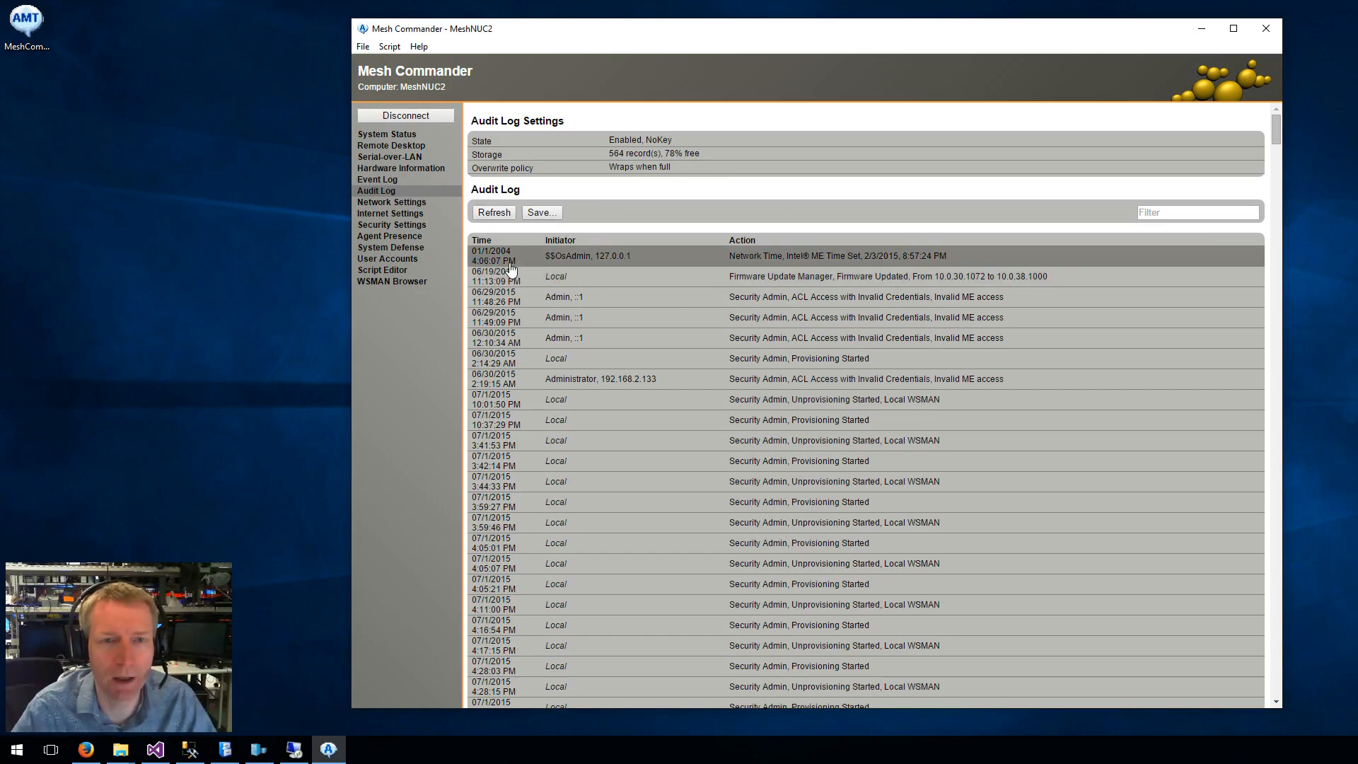
{"action": "left_click", "coordinate": [391, 203]}
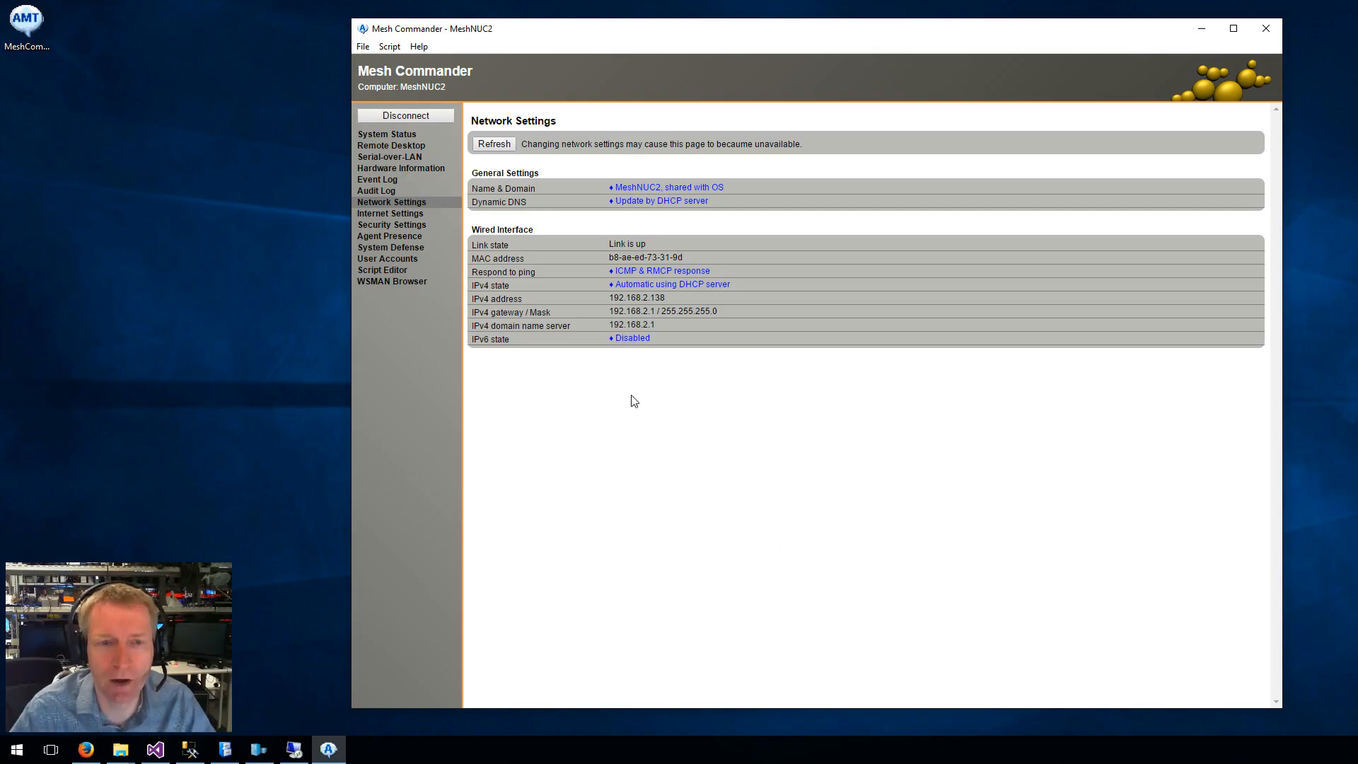
{"action": "mouse_move", "coordinate": [871, 443]}
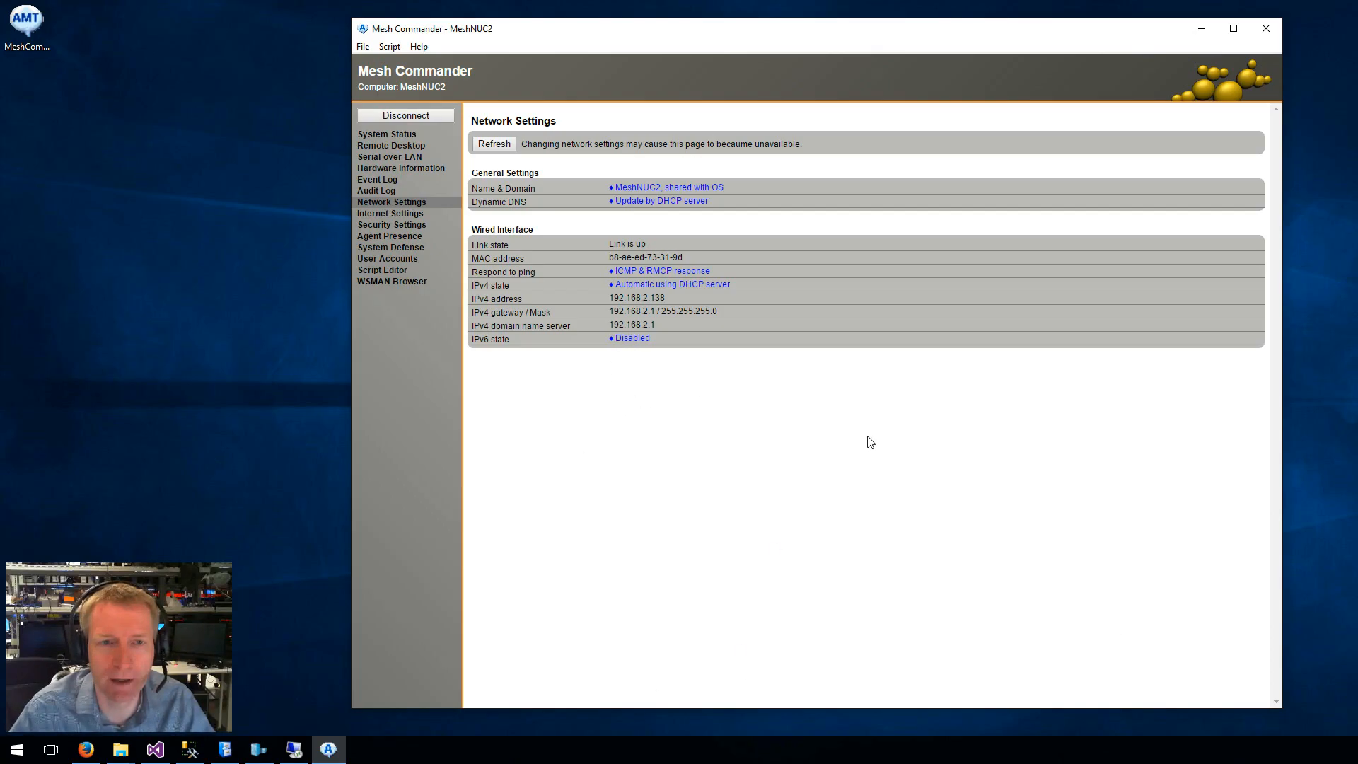
Check the computer name settings unchanged and enable IPv6 with automatic addresses on the wired interface.
{"action": "left_click", "coordinate": [660, 199]}
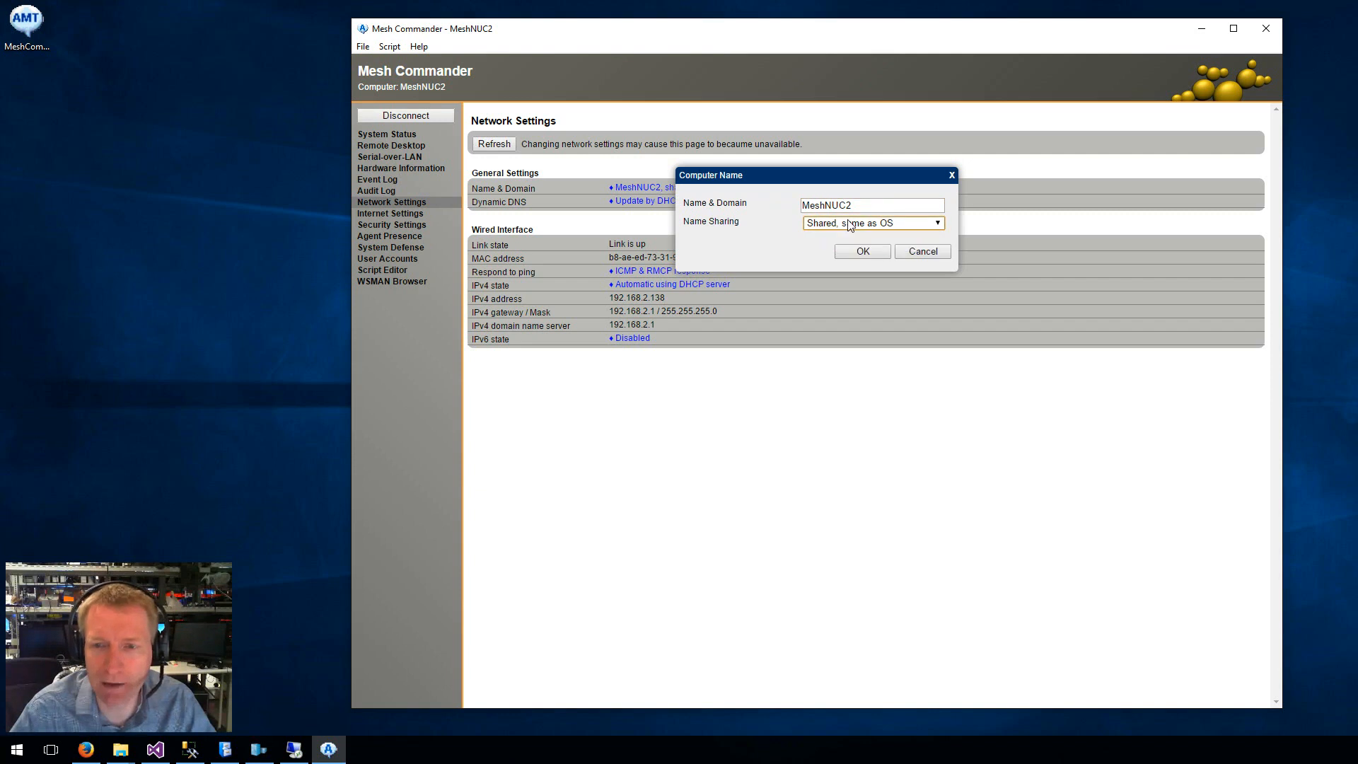
{"action": "left_click", "coordinate": [862, 252]}
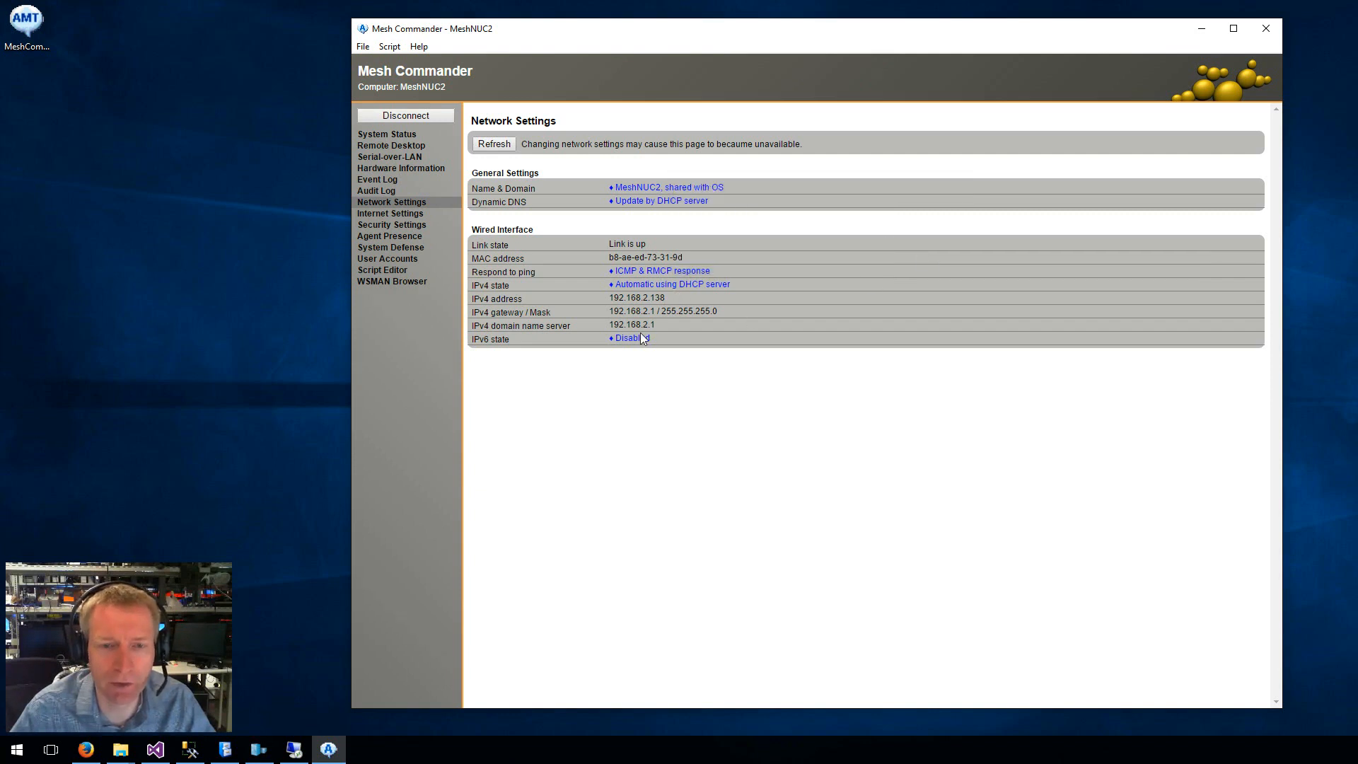
{"action": "left_click", "coordinate": [630, 338]}
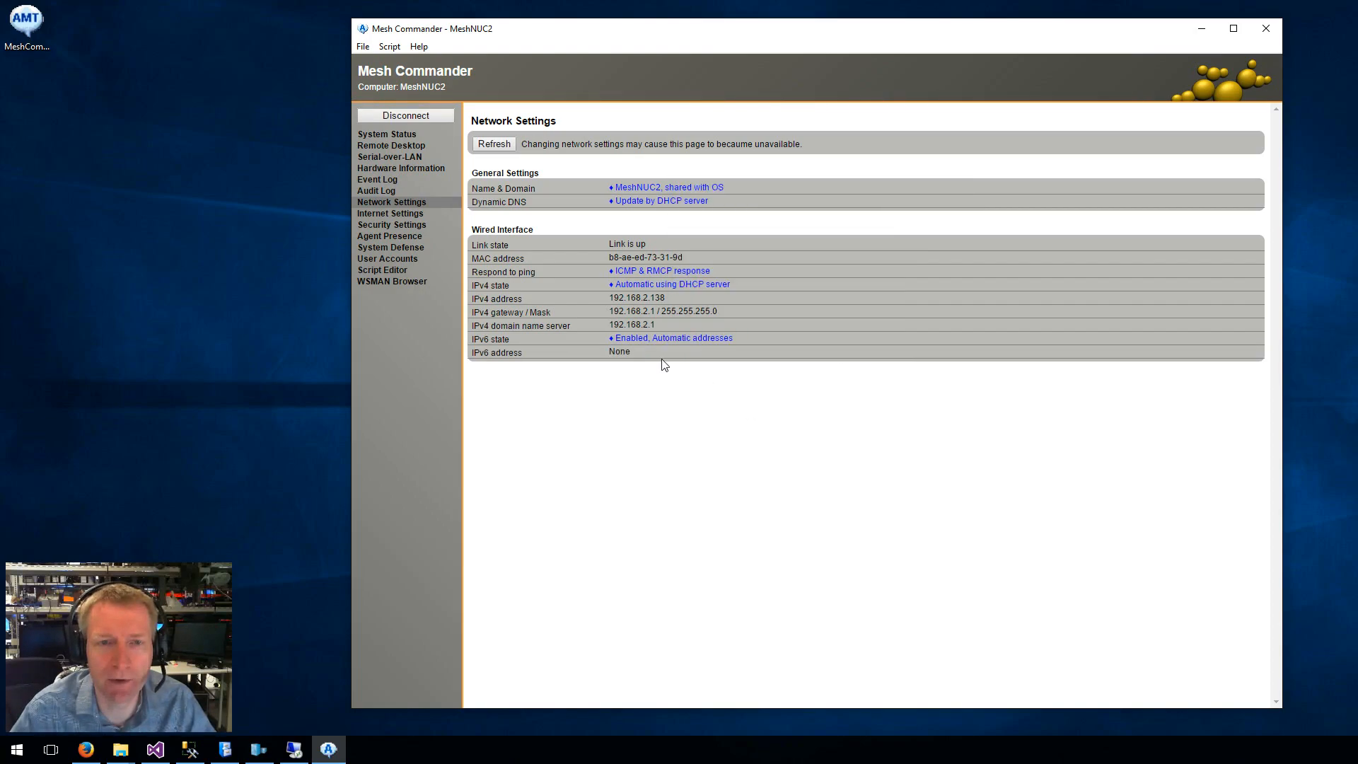
Refresh to show the FE80 IPv6 address and move to the Internet Settings page.
{"action": "left_click", "coordinate": [492, 143]}
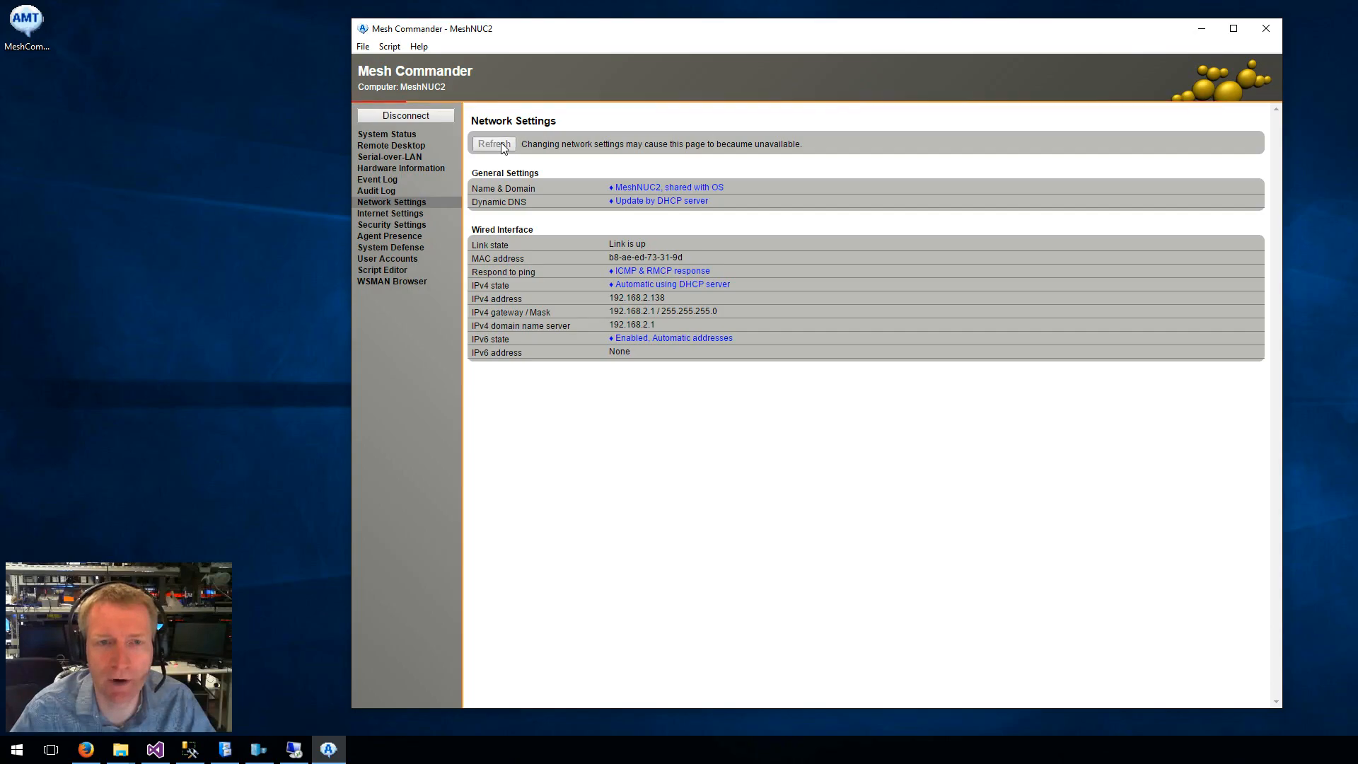
{"action": "left_click", "coordinate": [494, 143]}
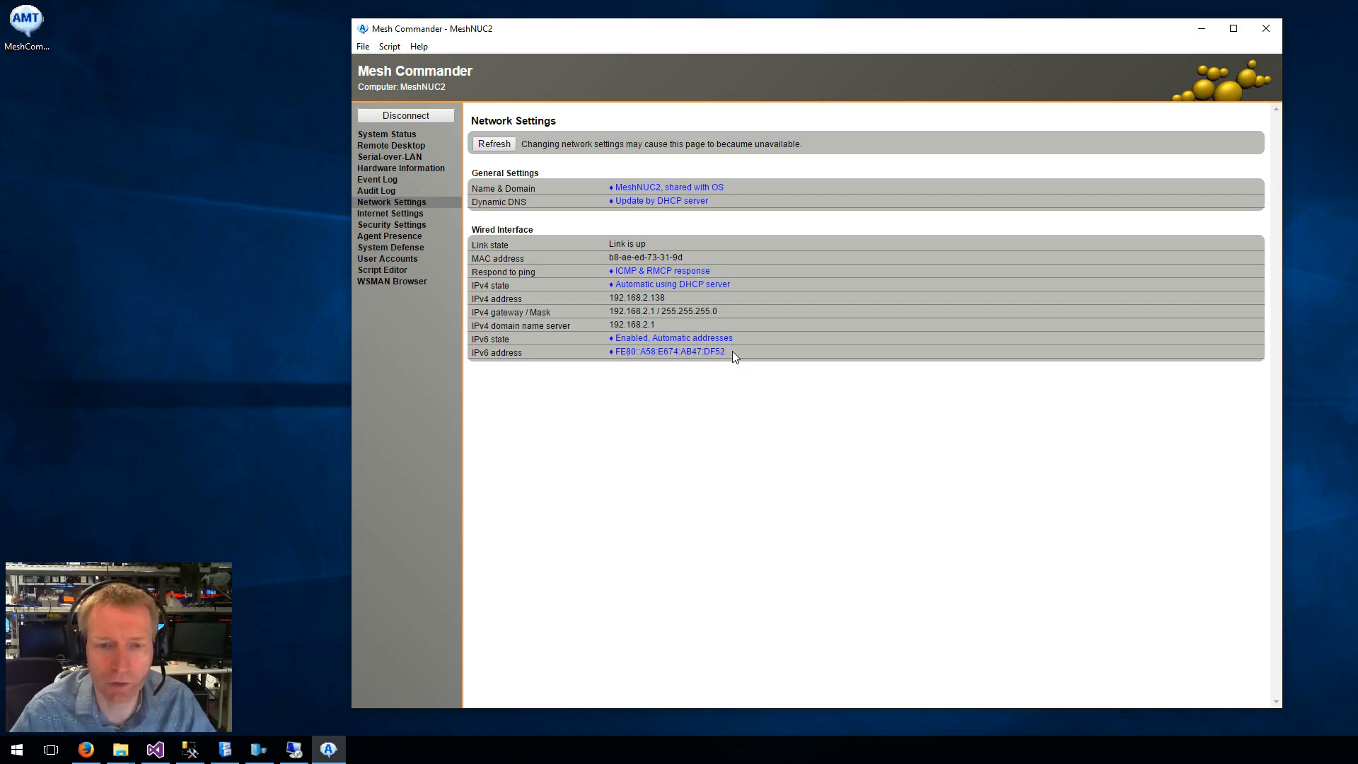
{"action": "mouse_move", "coordinate": [676, 368]}
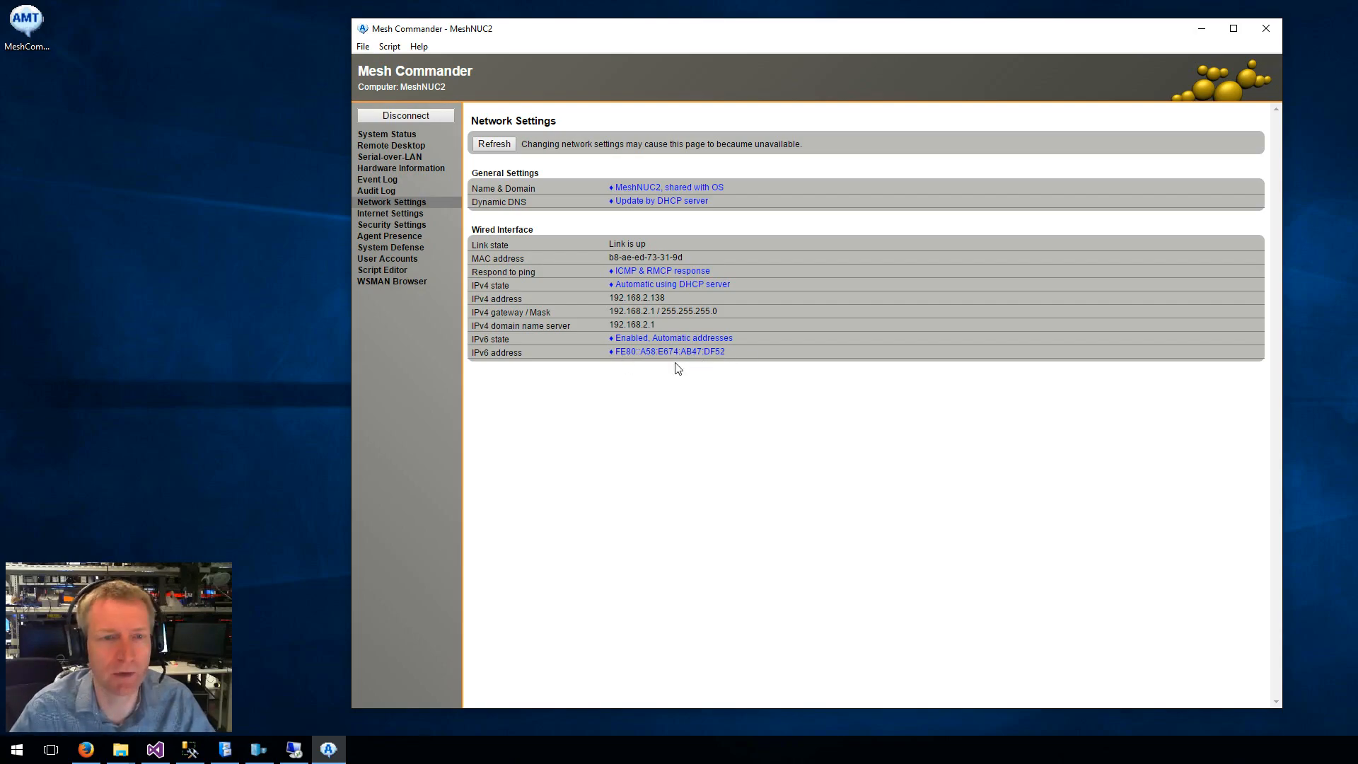
{"action": "left_click", "coordinate": [391, 214]}
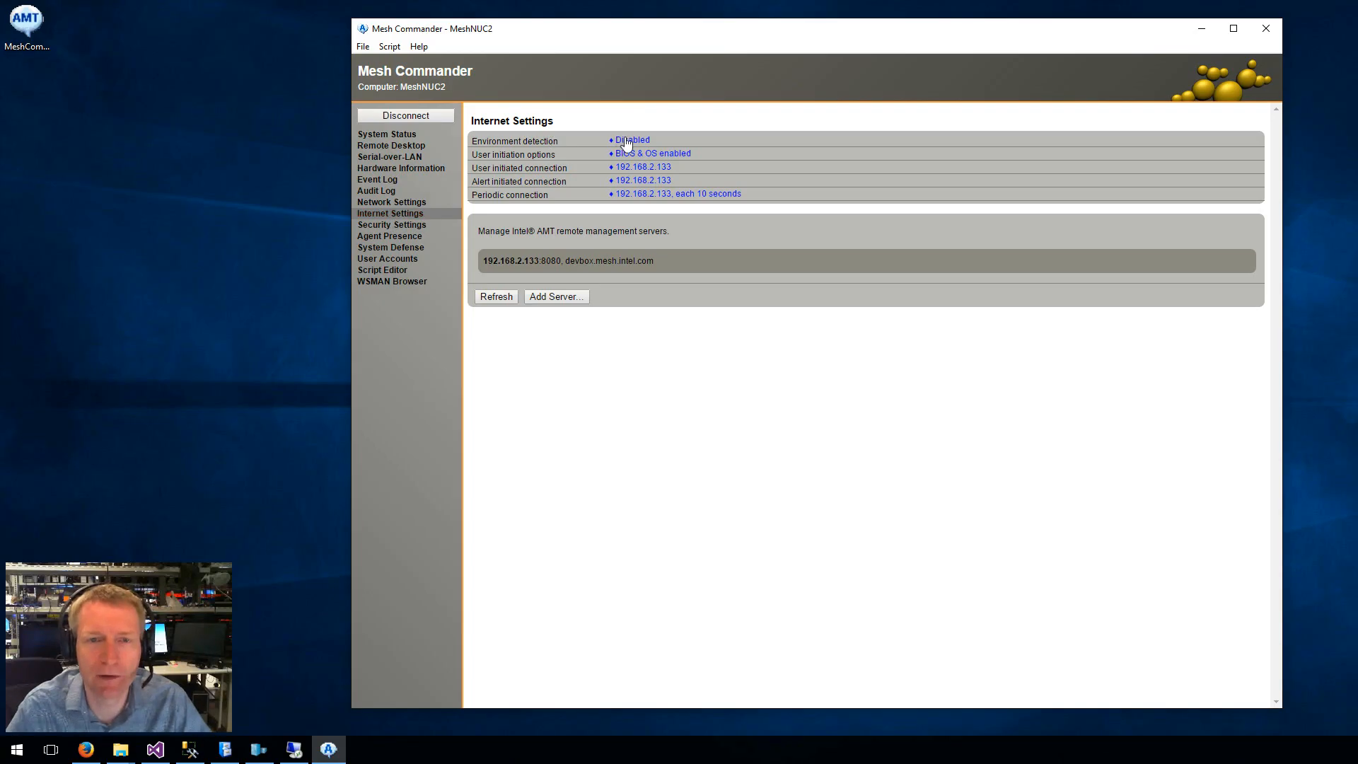
Try adding domain.com as an intranet domain suffix for environment detection.
{"action": "left_click", "coordinate": [632, 140]}
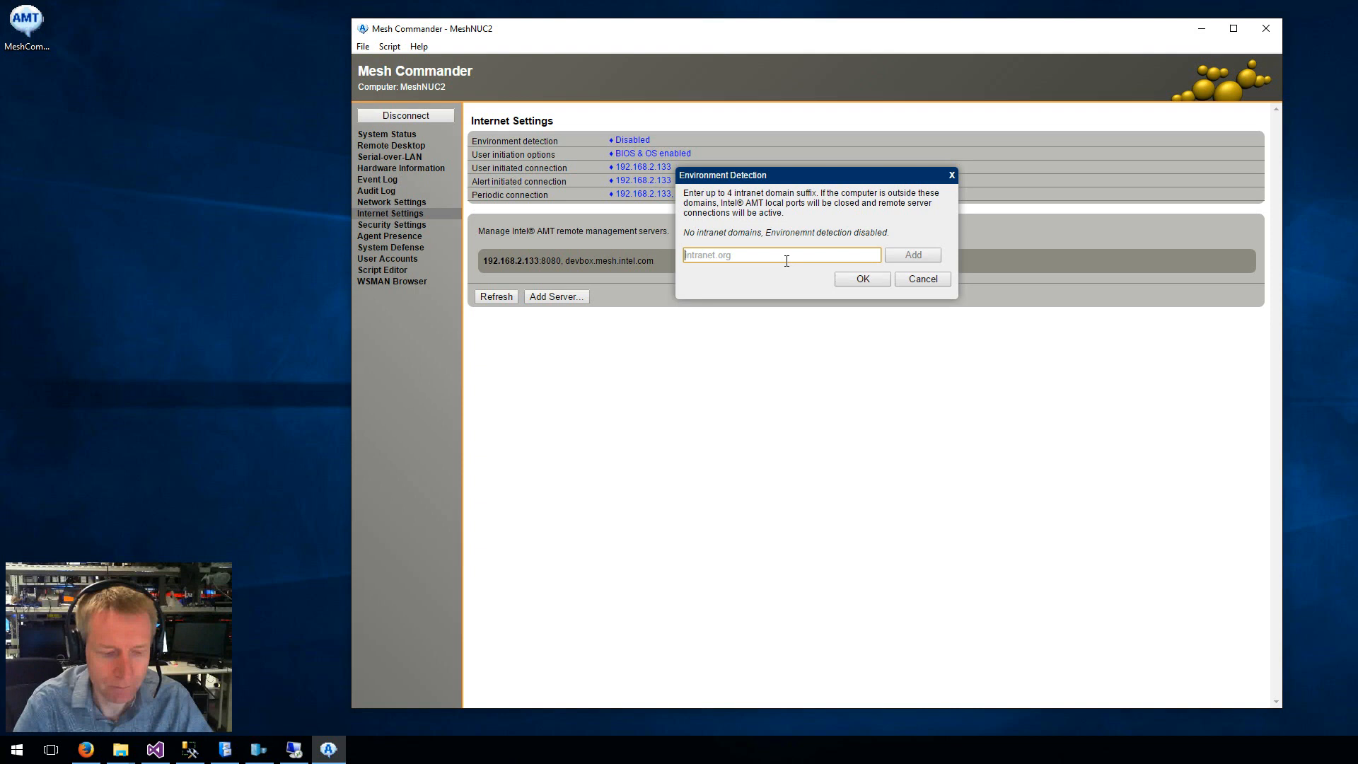
{"action": "type", "text": "domain.com"}
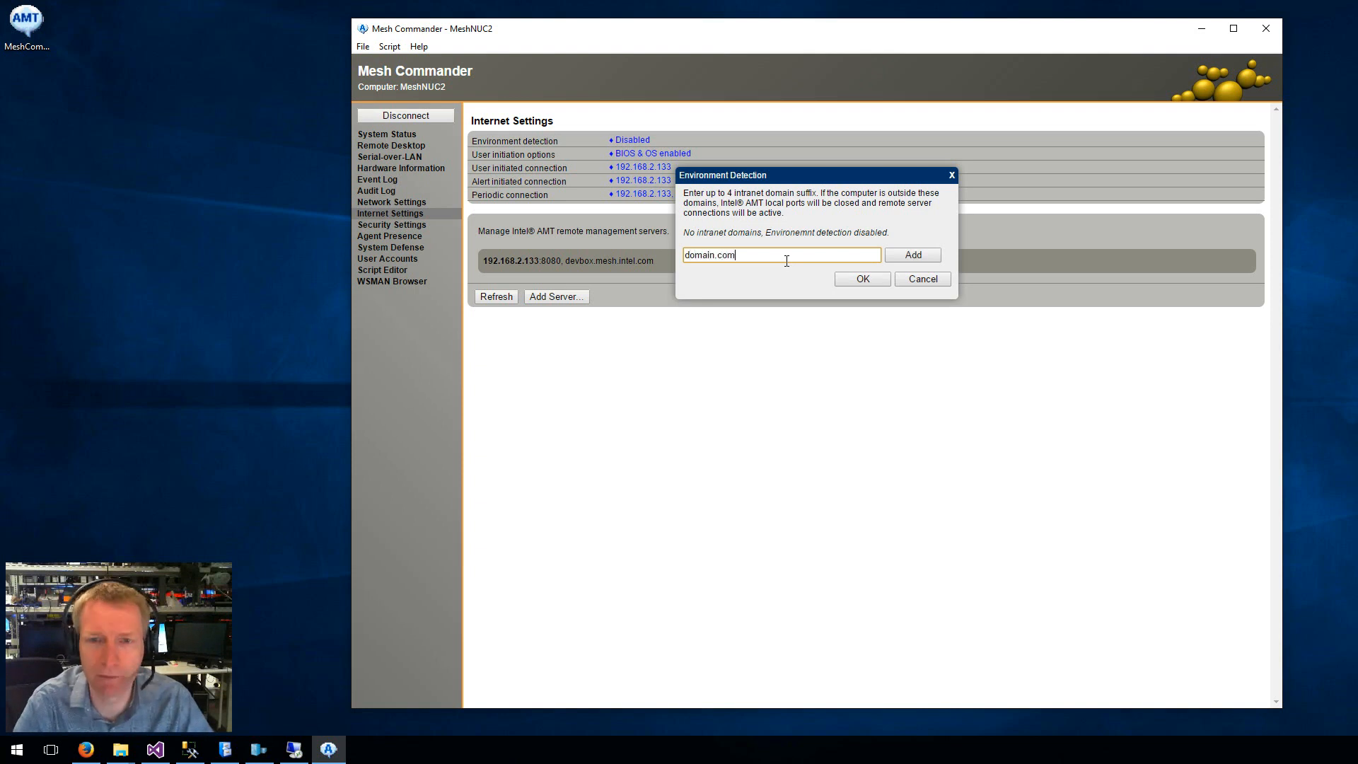
{"action": "left_click", "coordinate": [912, 254]}
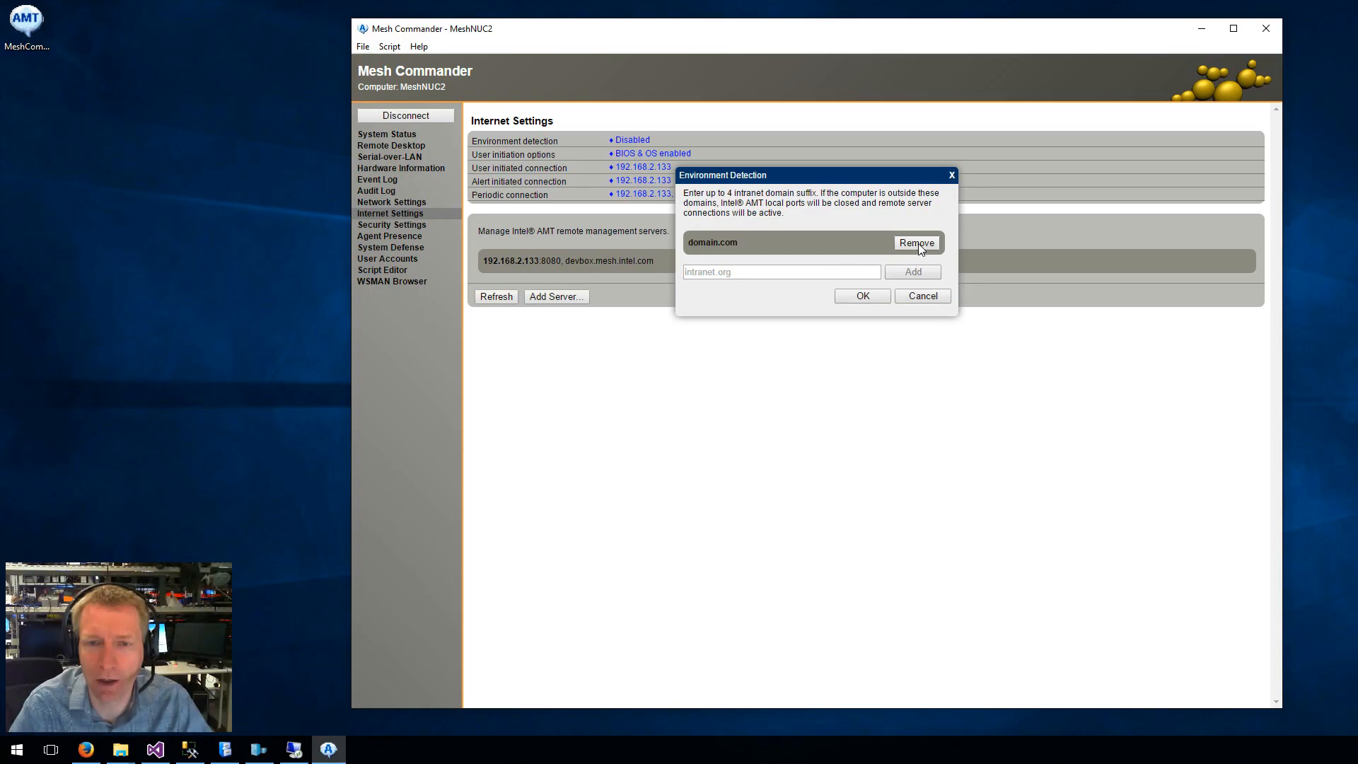
{"action": "left_click", "coordinate": [862, 296]}
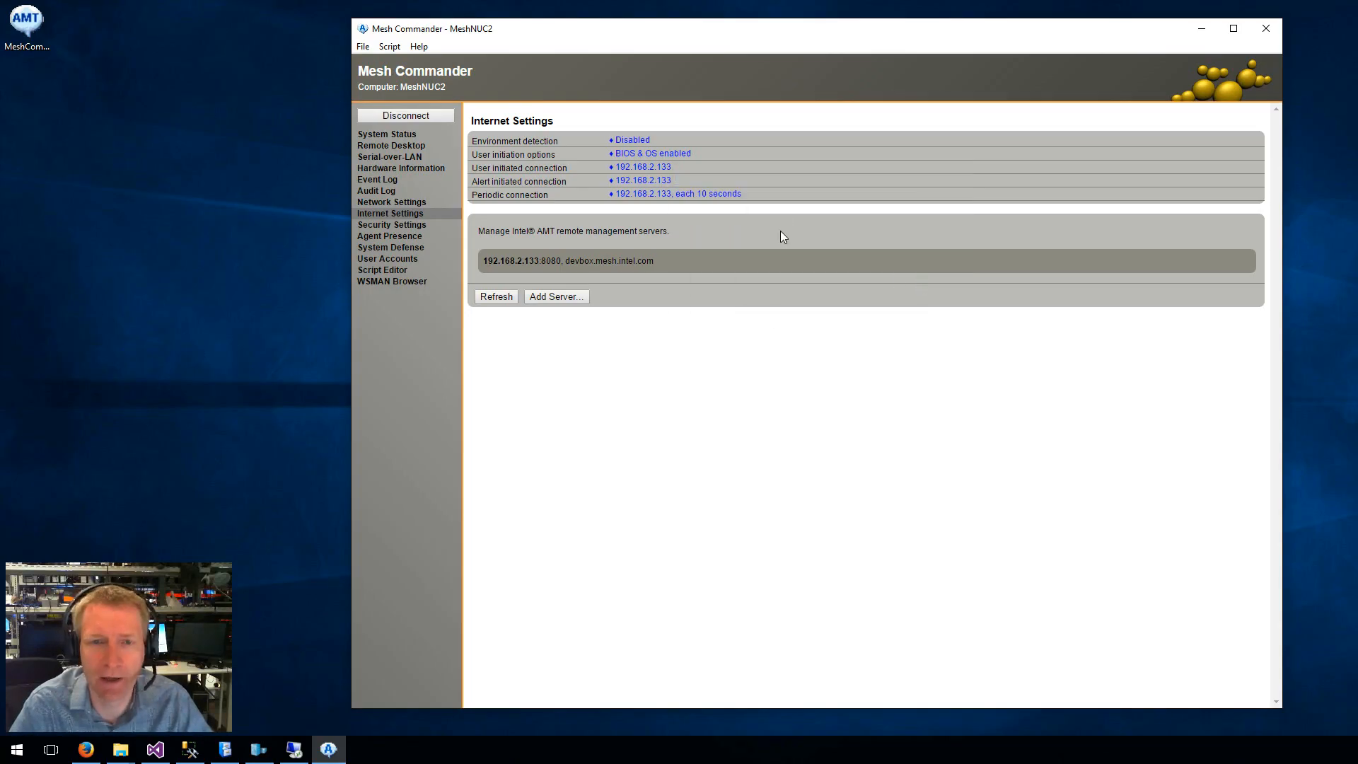
{"action": "mouse_move", "coordinate": [648, 159]}
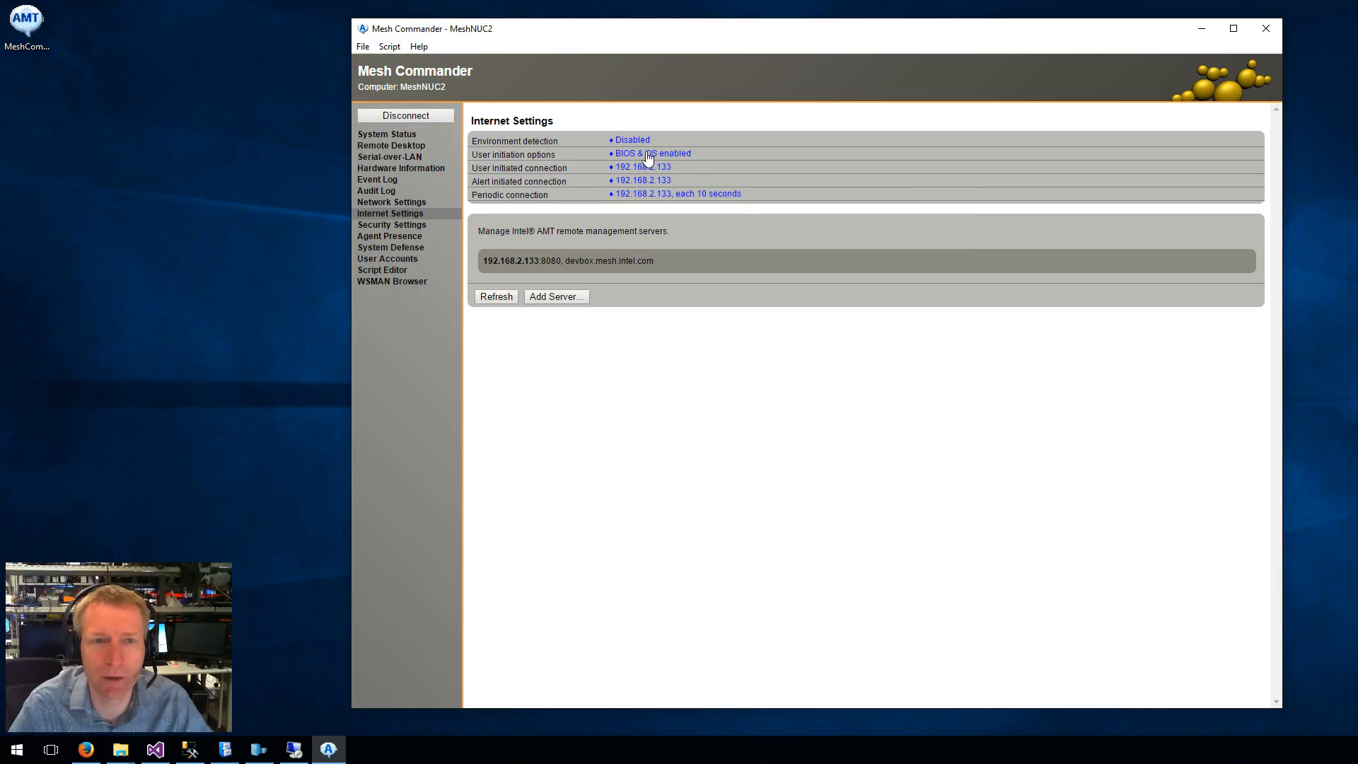
{"action": "left_click", "coordinate": [651, 152]}
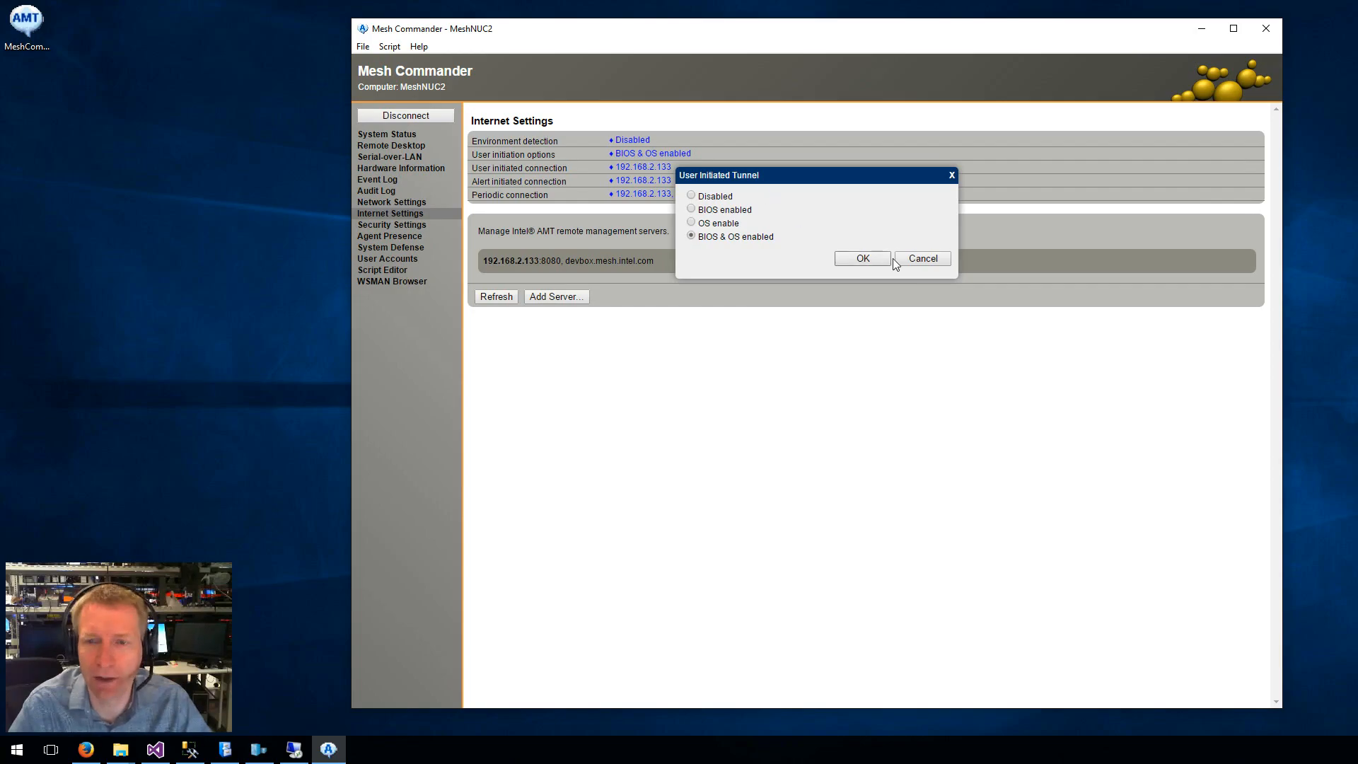
{"action": "left_click", "coordinate": [921, 258]}
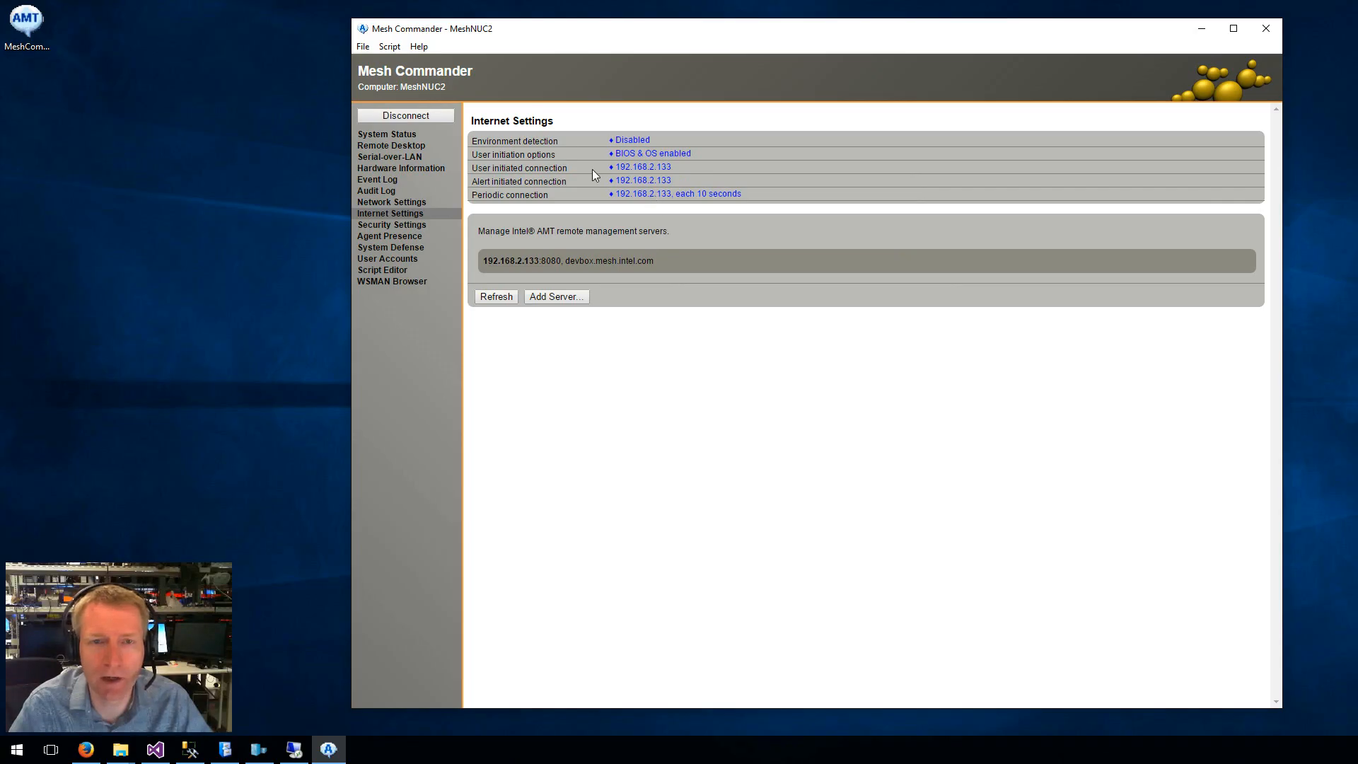
{"action": "mouse_move", "coordinate": [635, 193]}
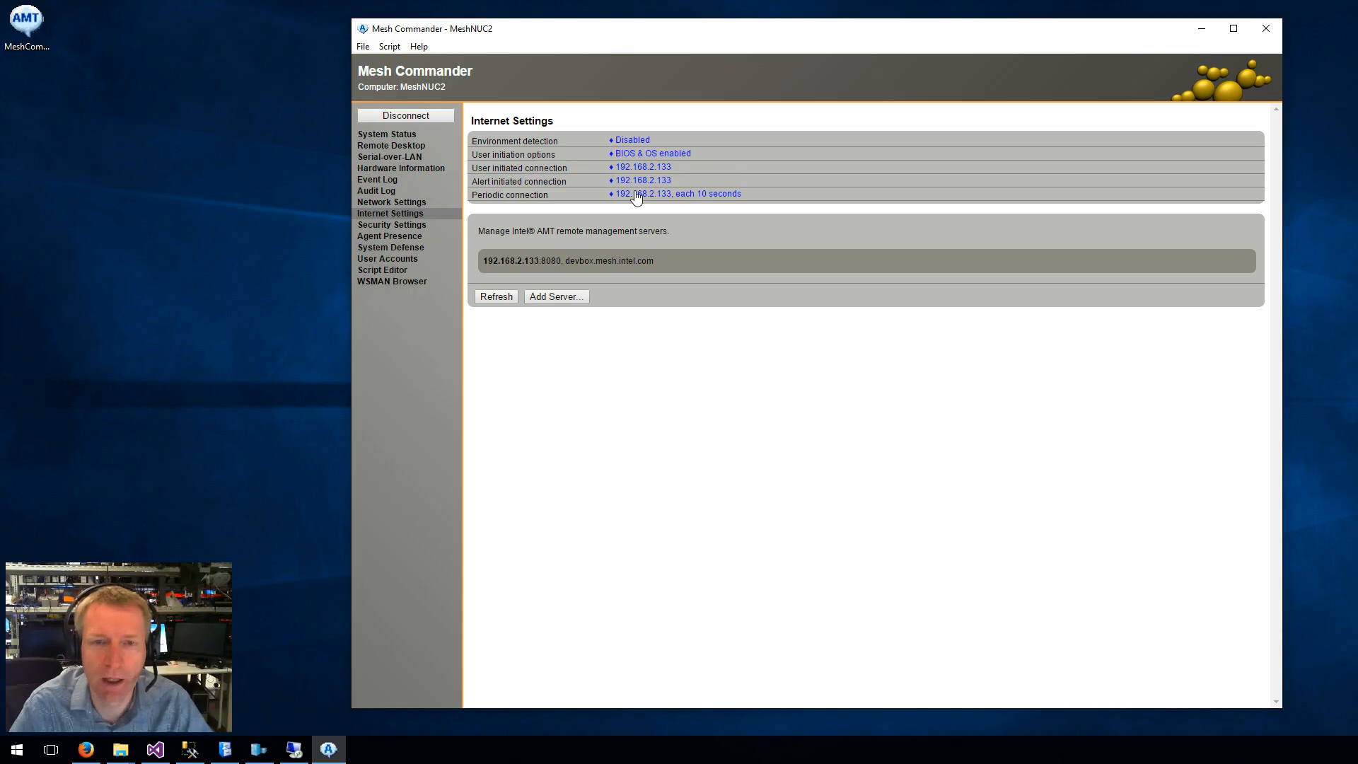
{"action": "left_click", "coordinate": [678, 194]}
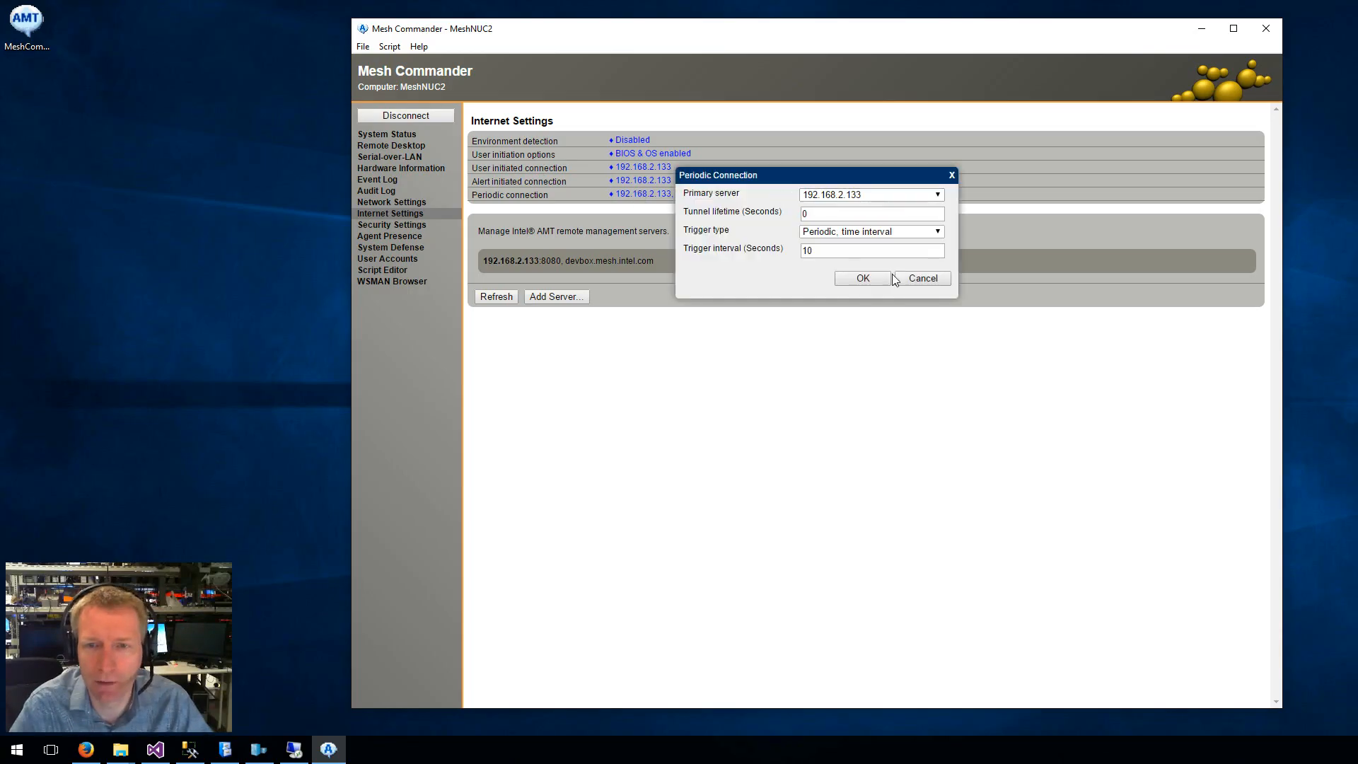
{"action": "left_click", "coordinate": [937, 193]}
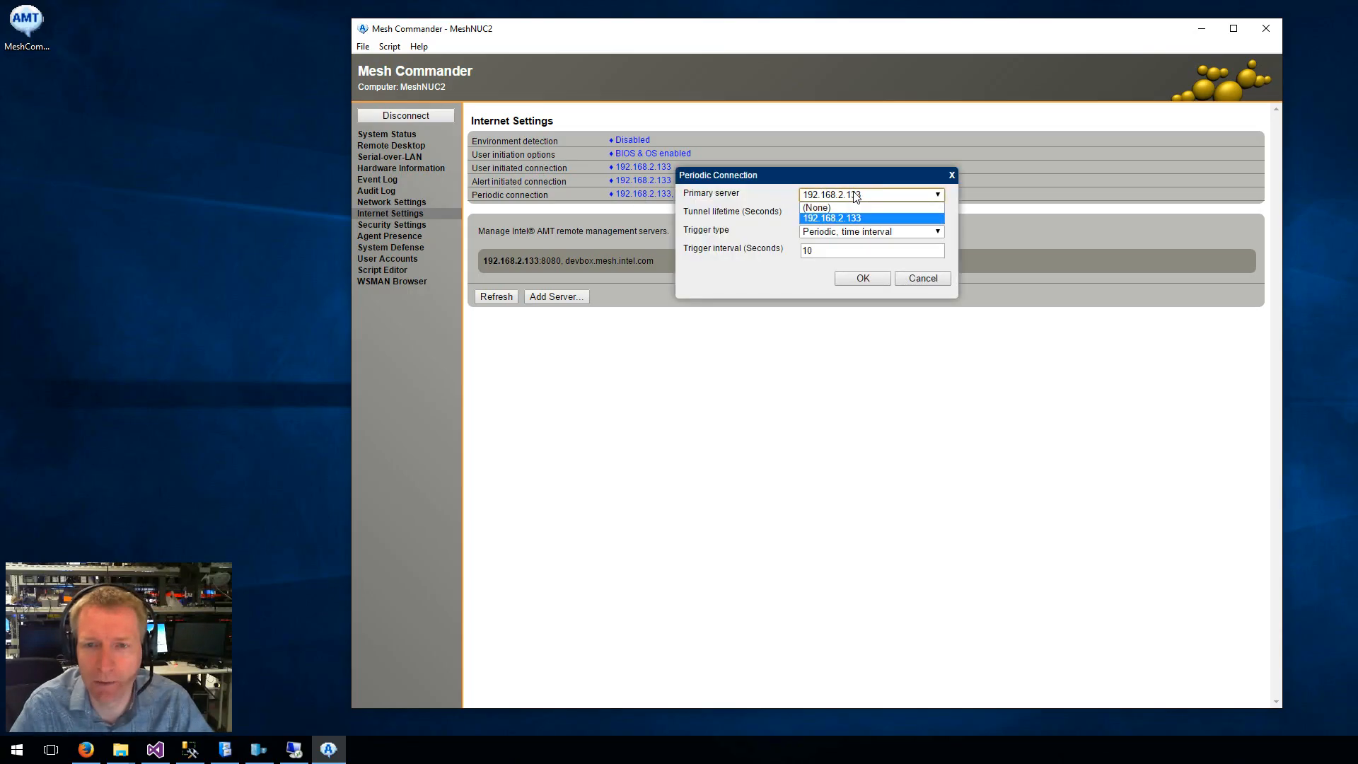
{"action": "left_click", "coordinate": [861, 279]}
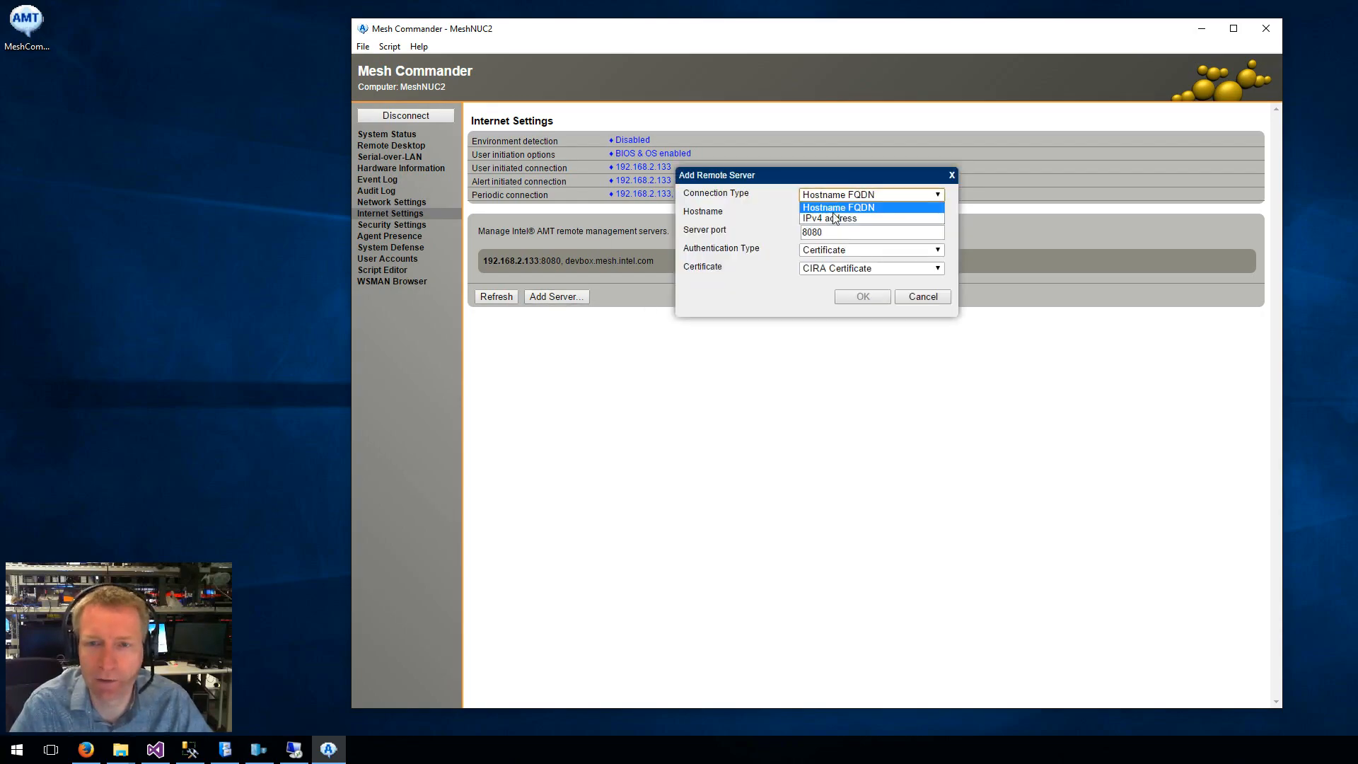
{"action": "left_click", "coordinate": [870, 194]}
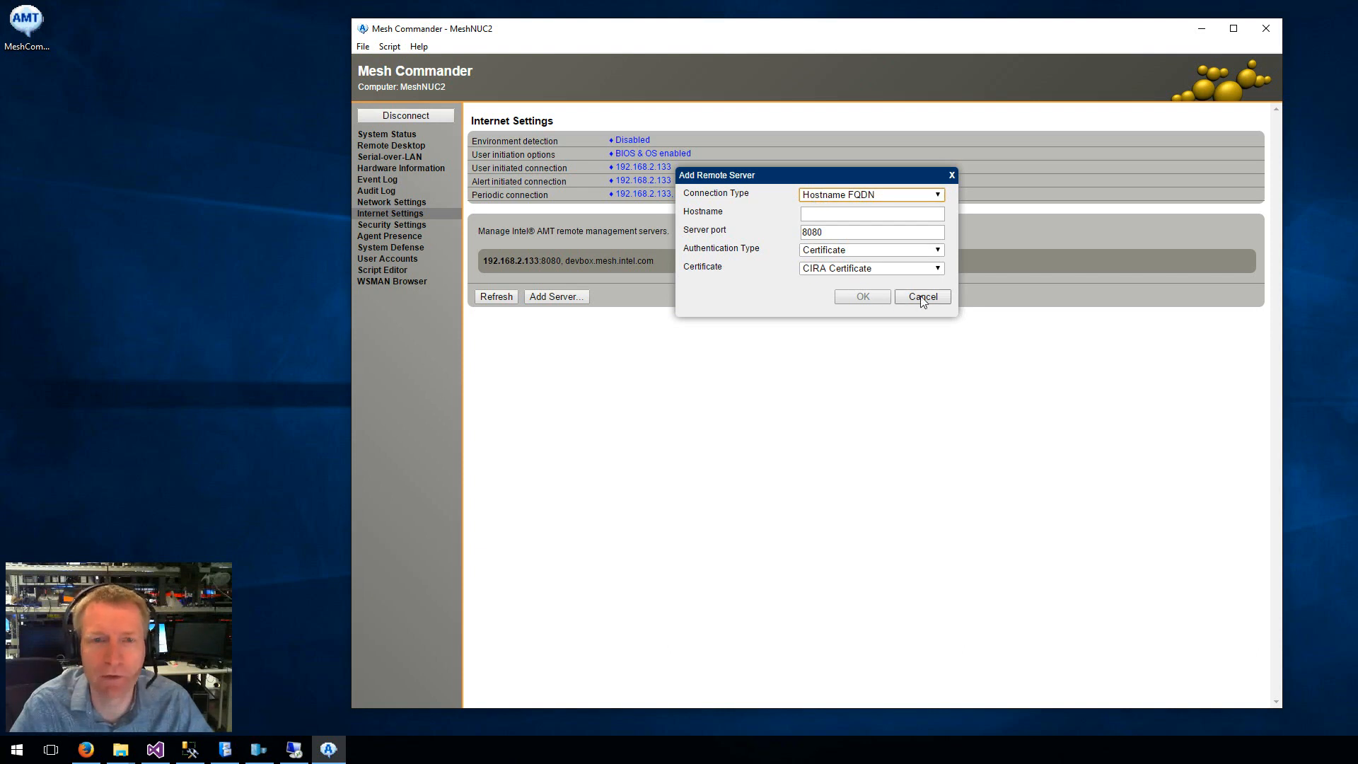
{"action": "left_click", "coordinate": [921, 296]}
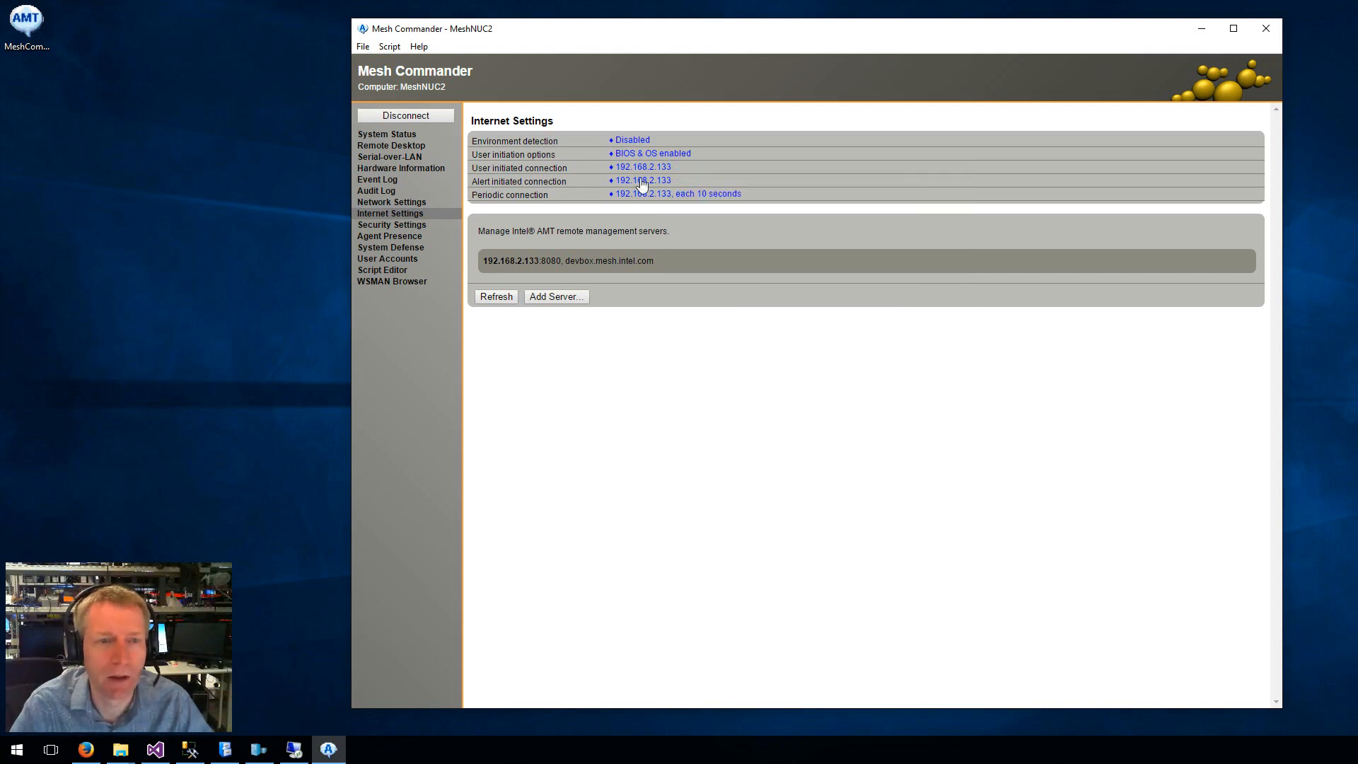
{"action": "left_click", "coordinate": [392, 225]}
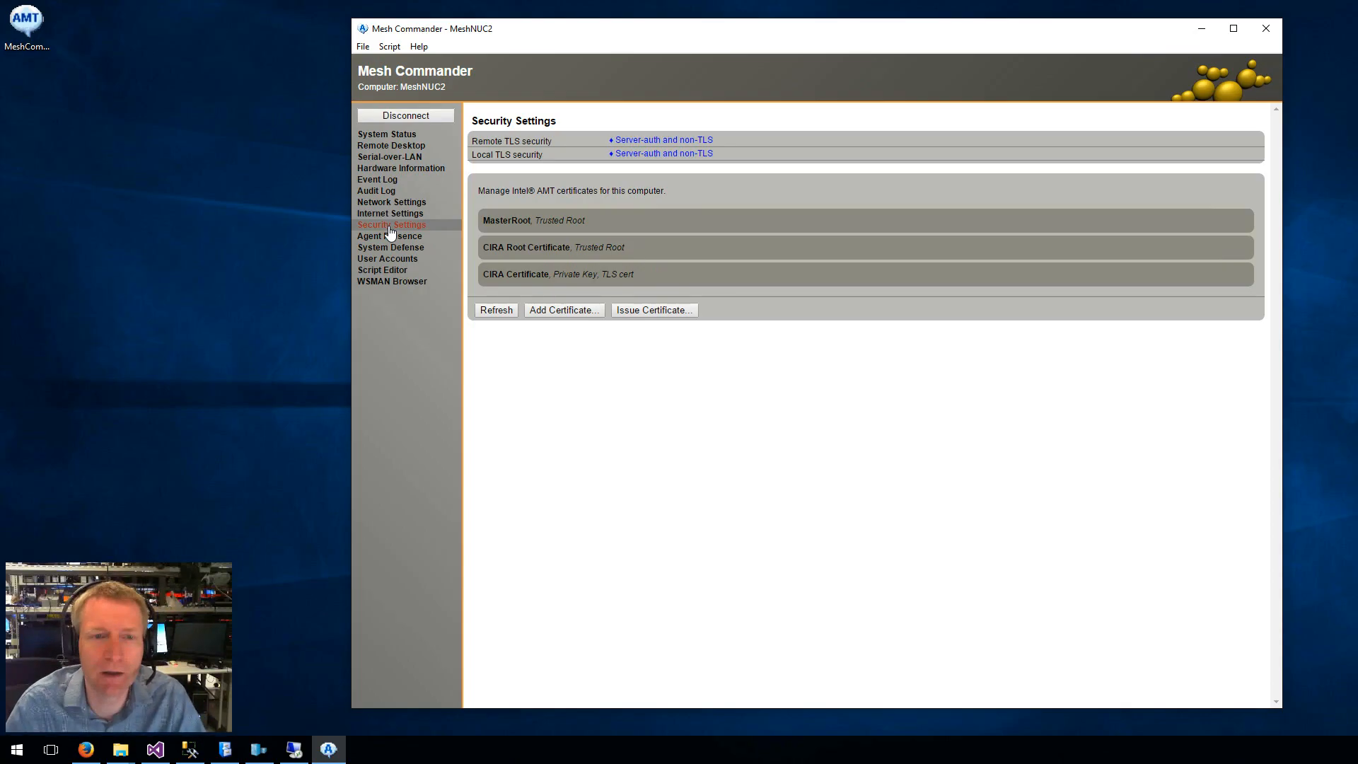
{"action": "mouse_move", "coordinate": [654, 236]}
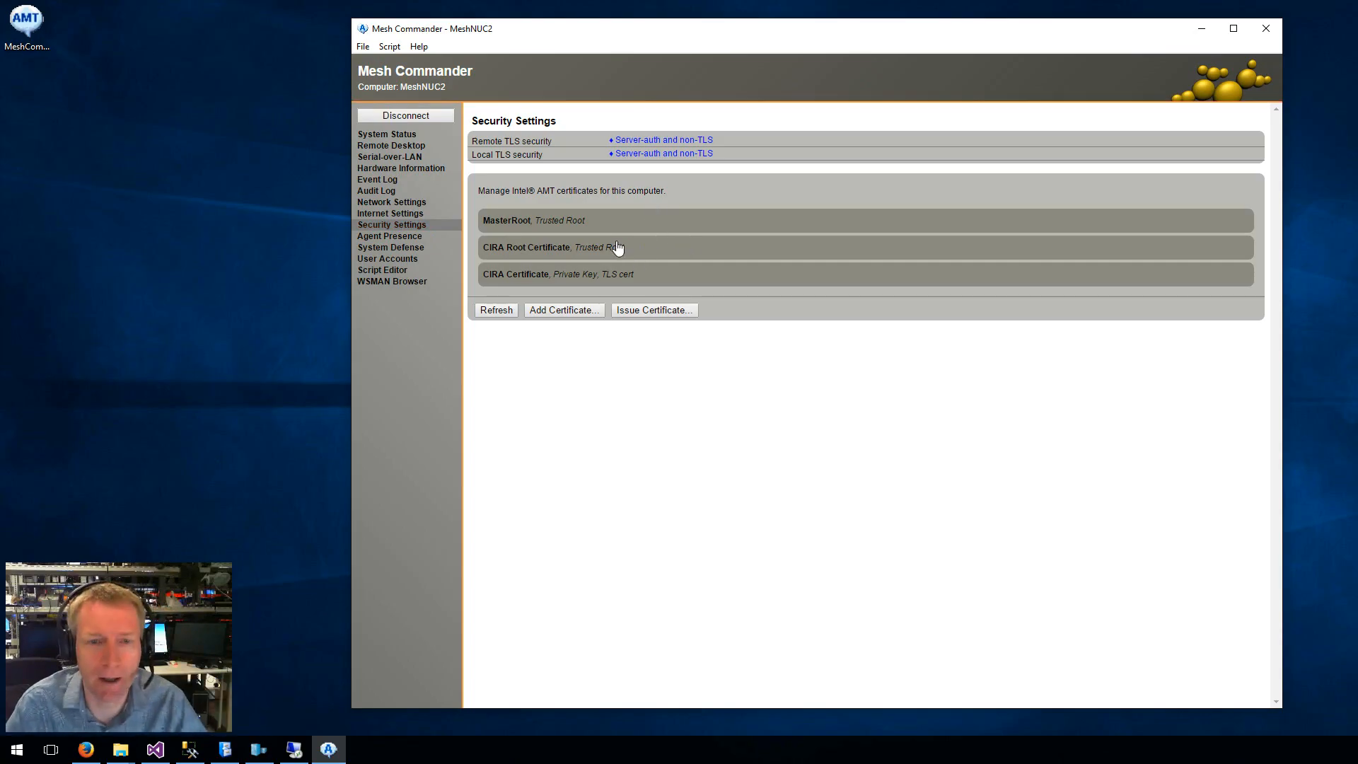
Explore Add Certificate with the Trusted Root Certificate type, cancel it, then move to Issue Certificate.
{"action": "left_click", "coordinate": [562, 310]}
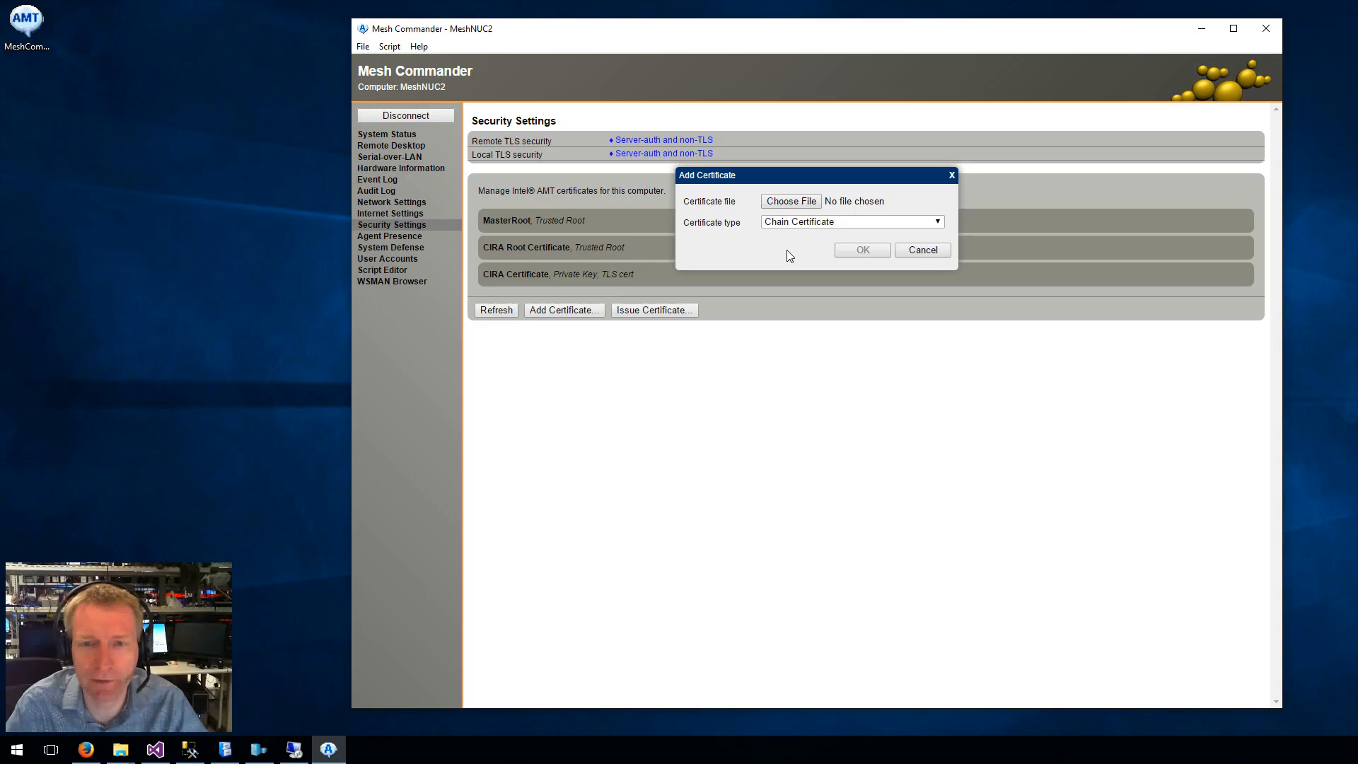
{"action": "left_click", "coordinate": [851, 221]}
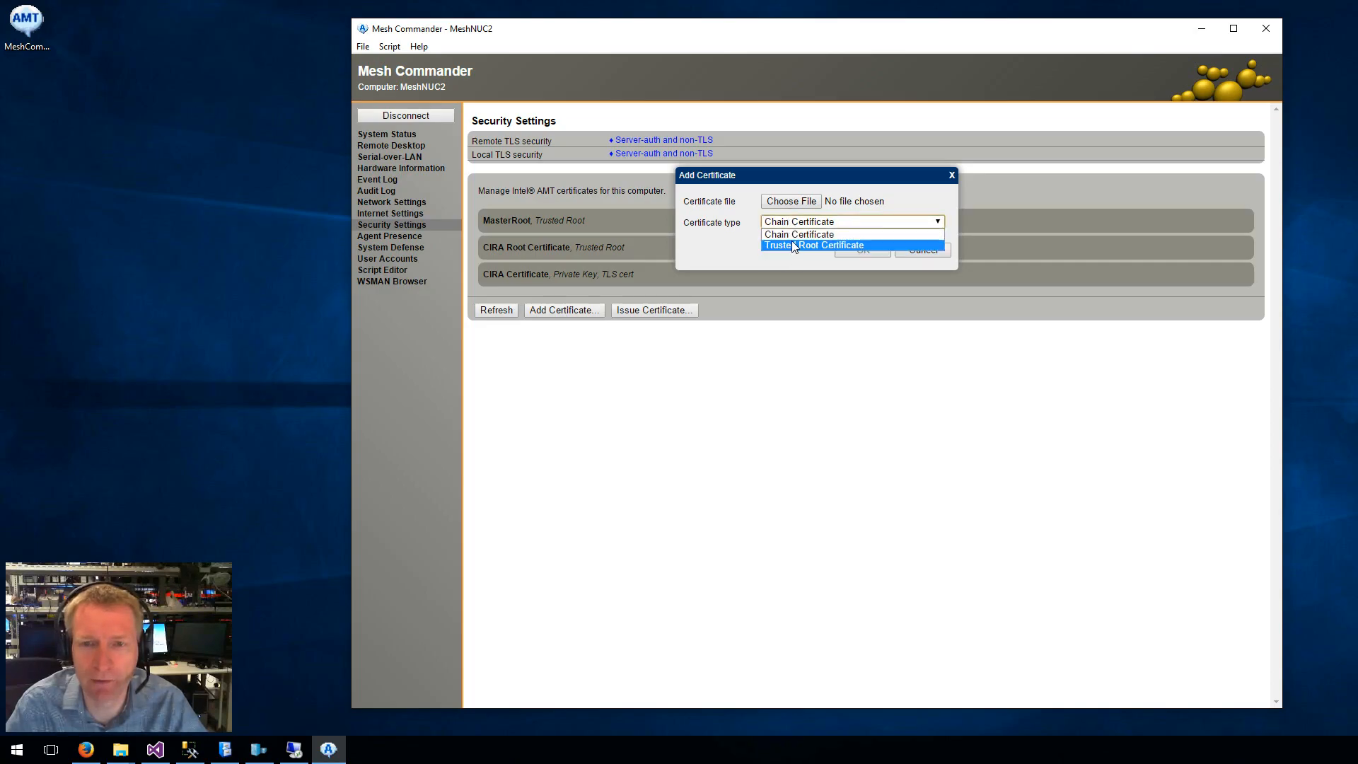
{"action": "left_click", "coordinate": [789, 200]}
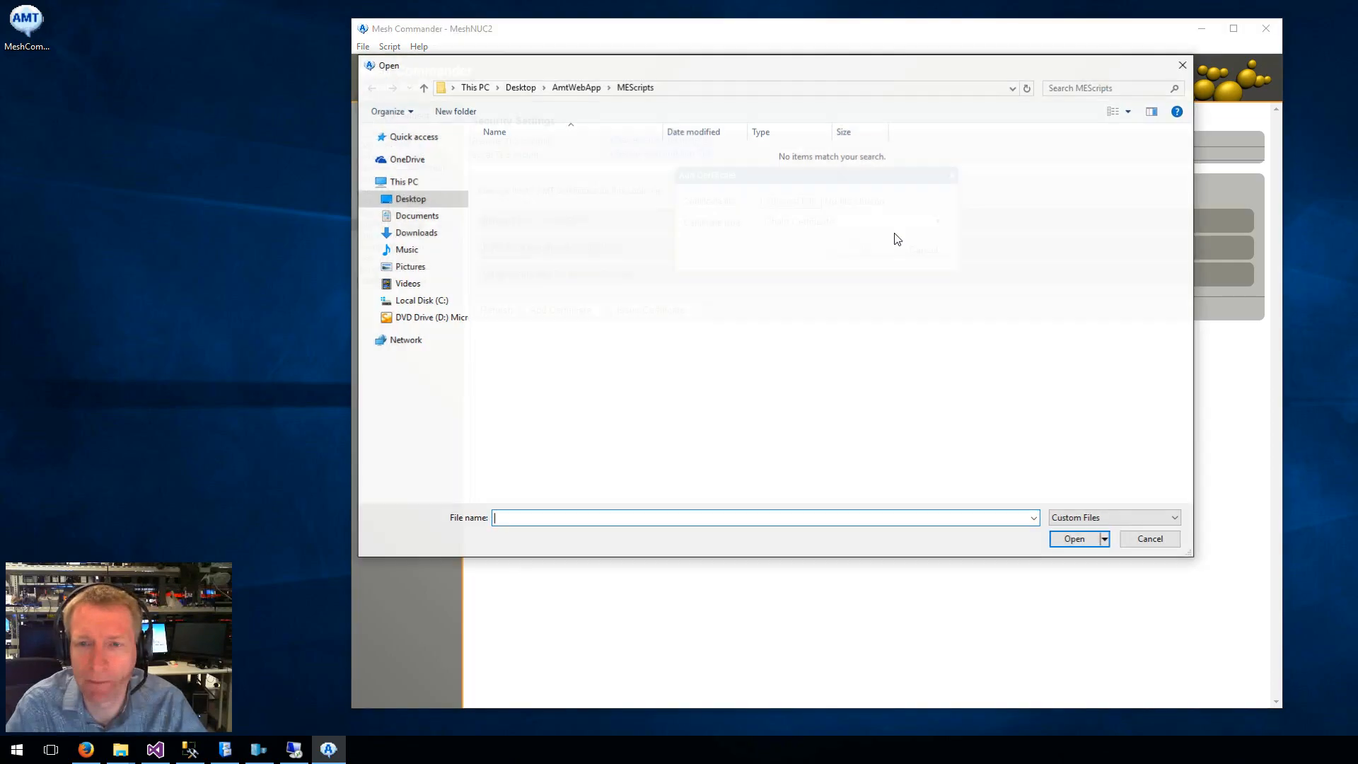
{"action": "left_click", "coordinate": [1149, 538]}
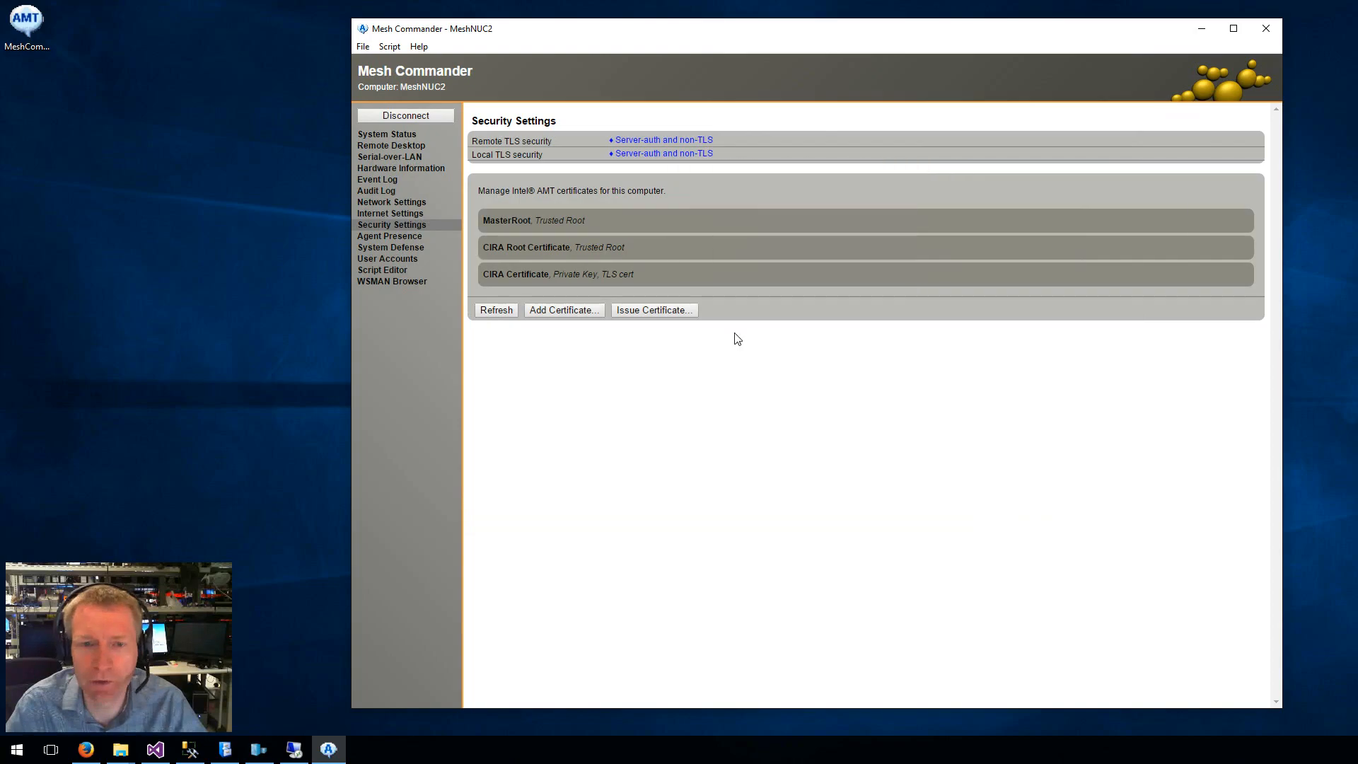
{"action": "left_click", "coordinate": [654, 310]}
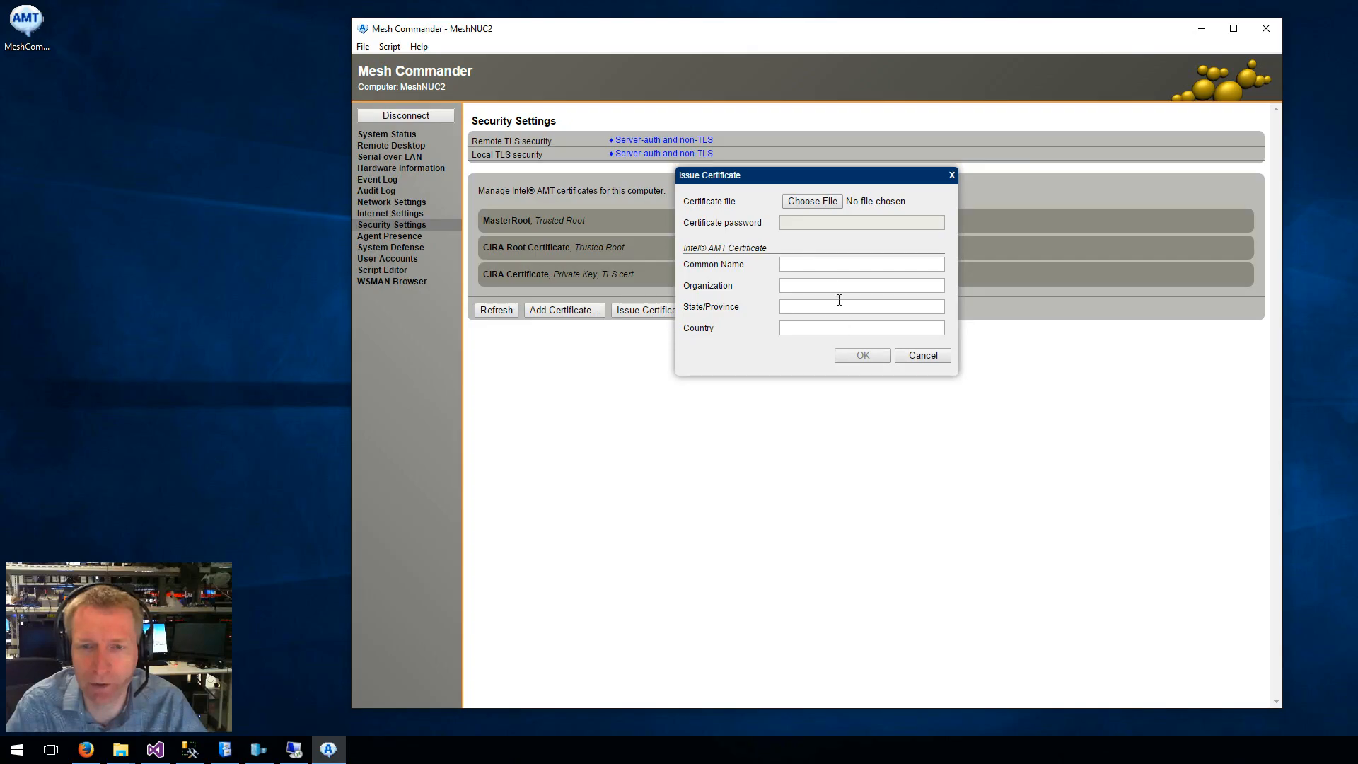
{"action": "mouse_move", "coordinate": [845, 262]}
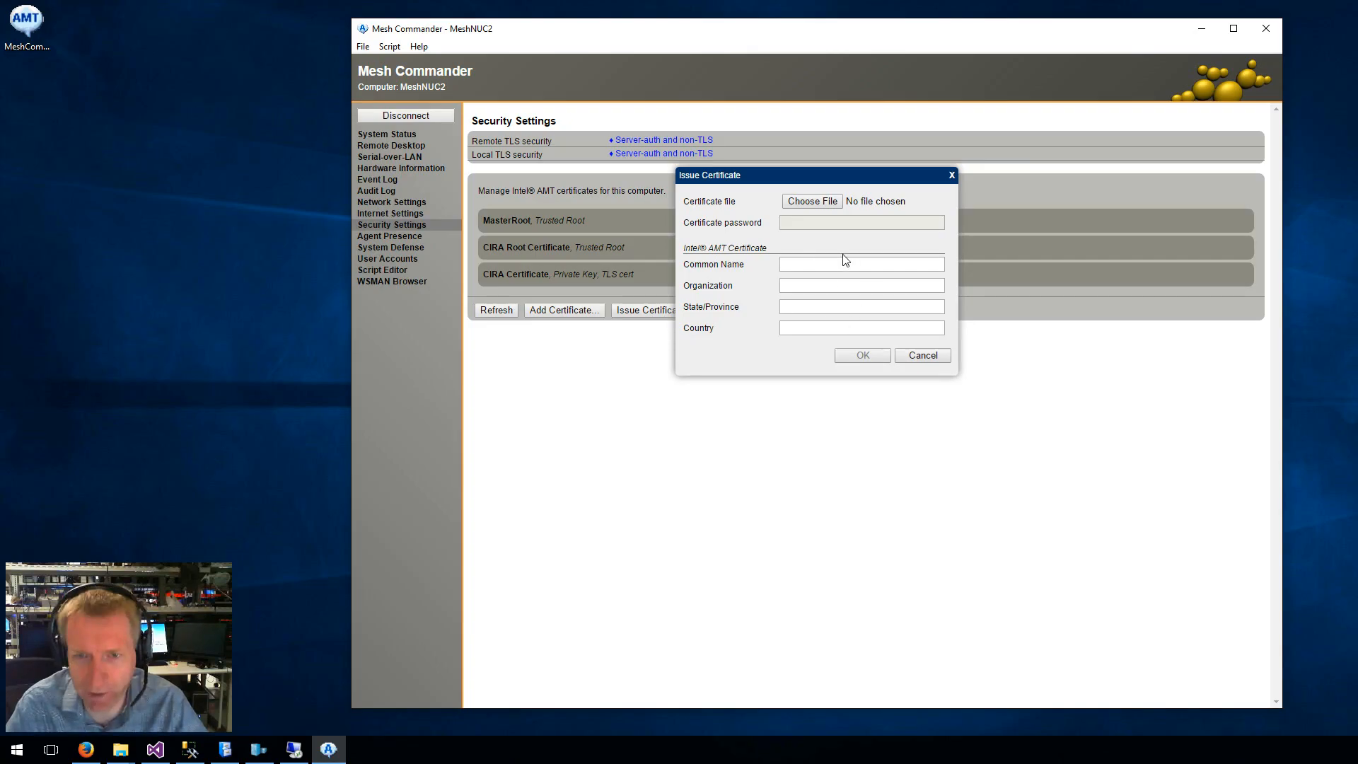
{"action": "mouse_move", "coordinate": [853, 215]}
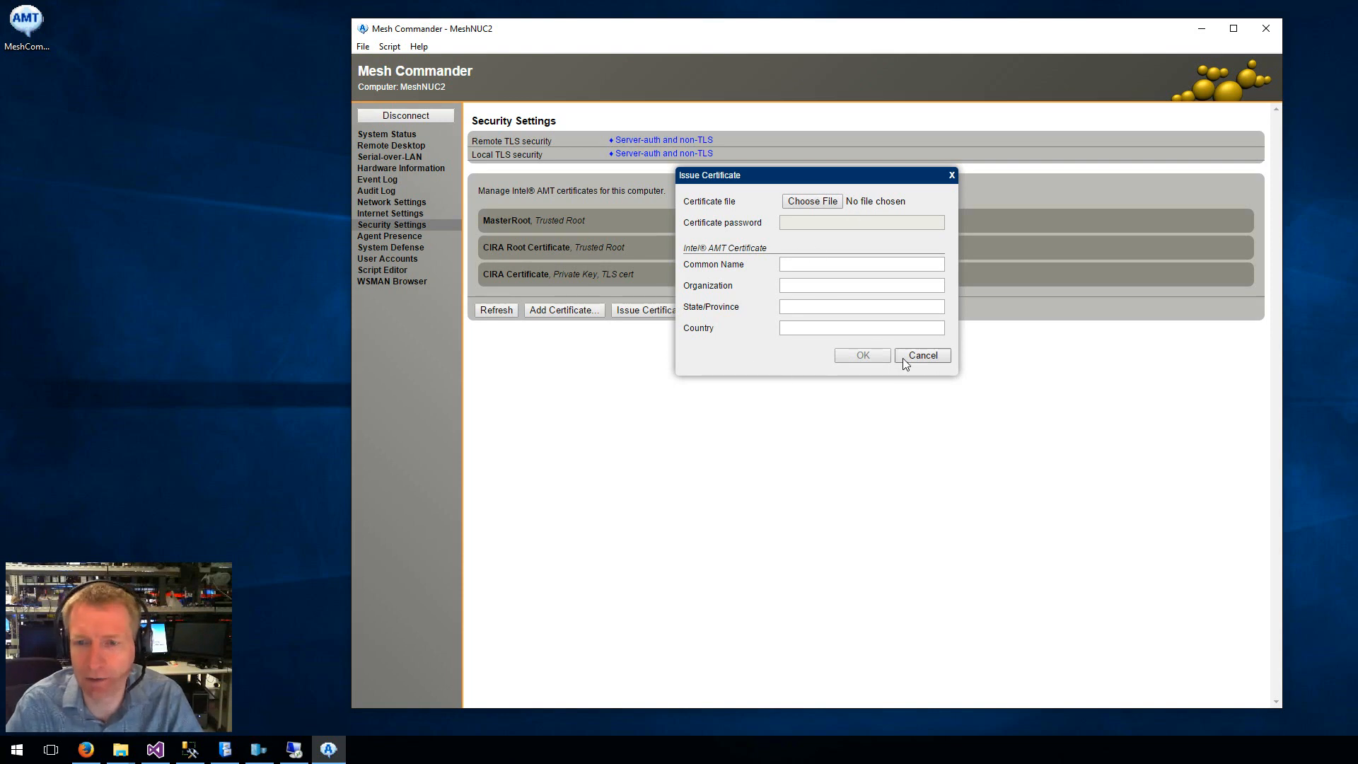
{"action": "left_click", "coordinate": [921, 355]}
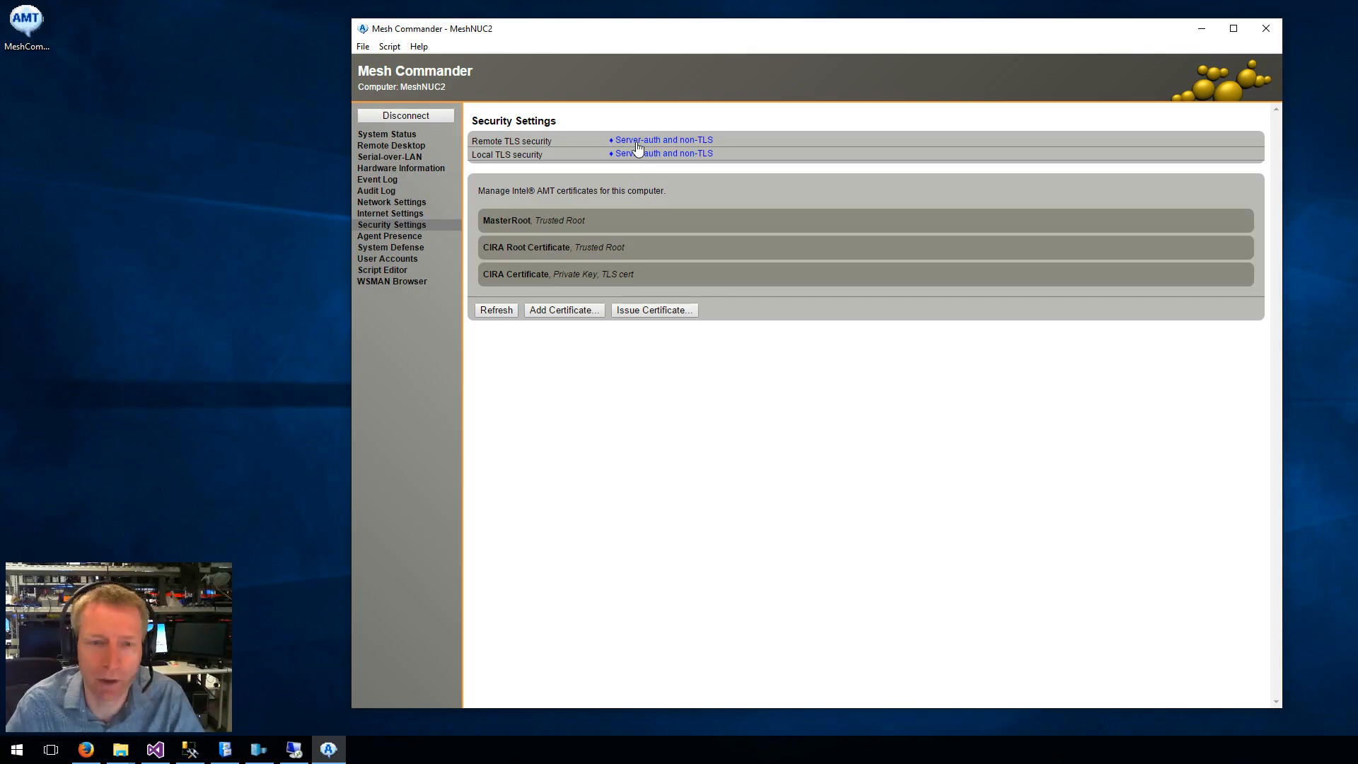
{"action": "left_click", "coordinate": [534, 221]}
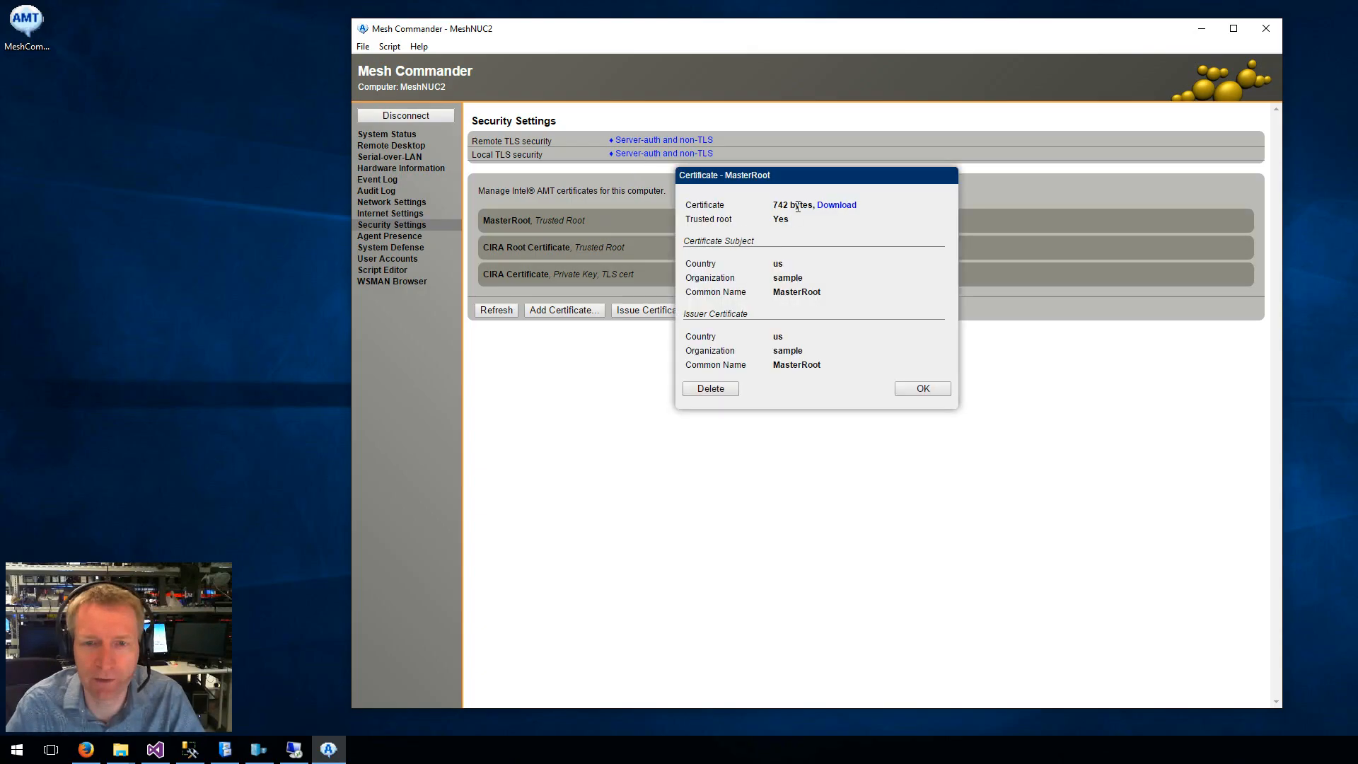
{"action": "mouse_move", "coordinate": [746, 401]}
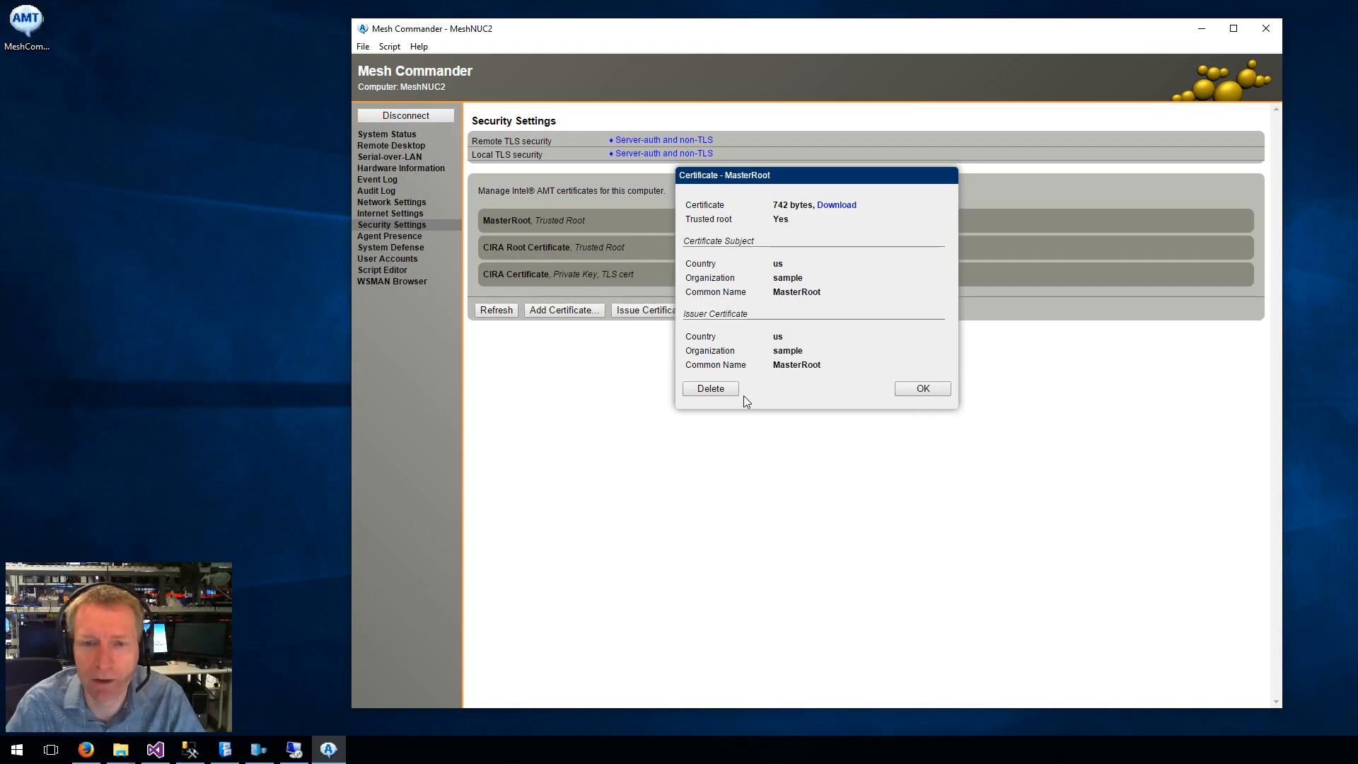
{"action": "left_click", "coordinate": [921, 387]}
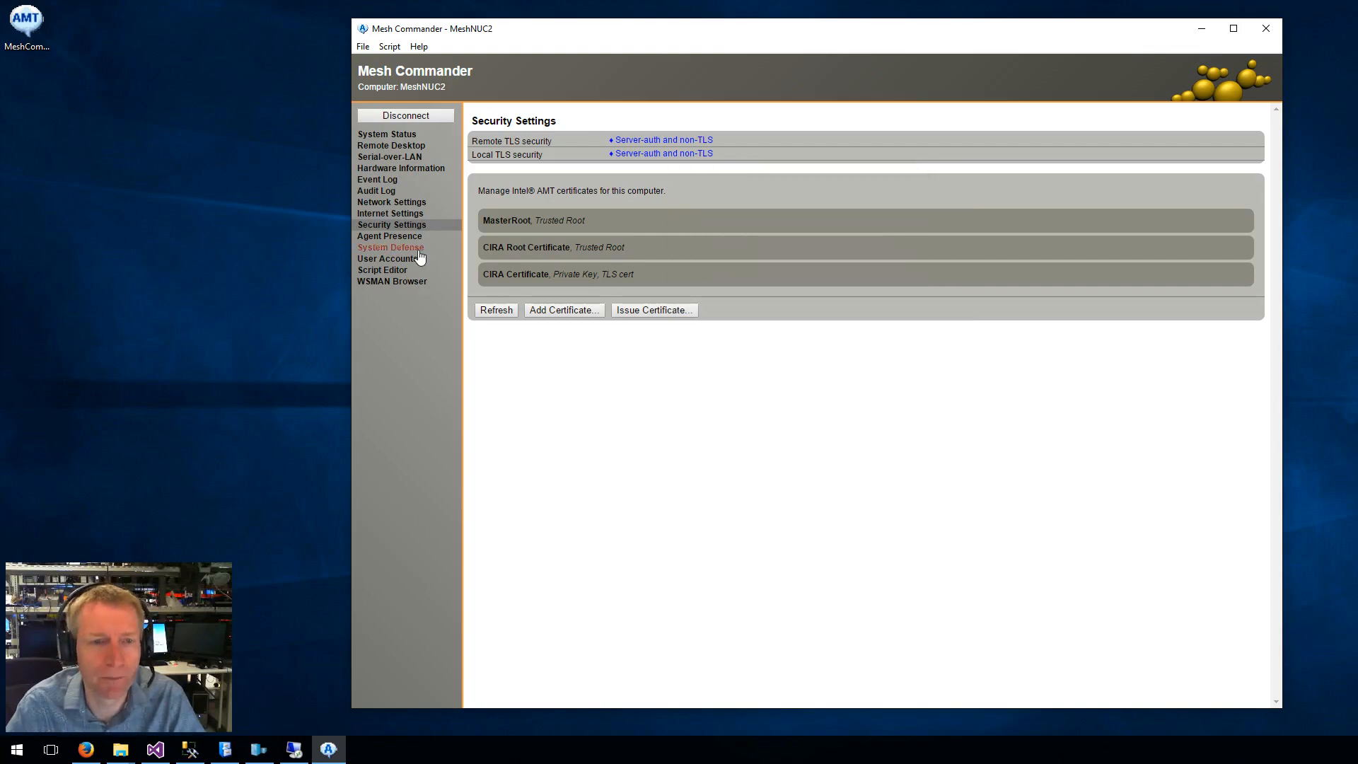
{"action": "left_click", "coordinate": [389, 236]}
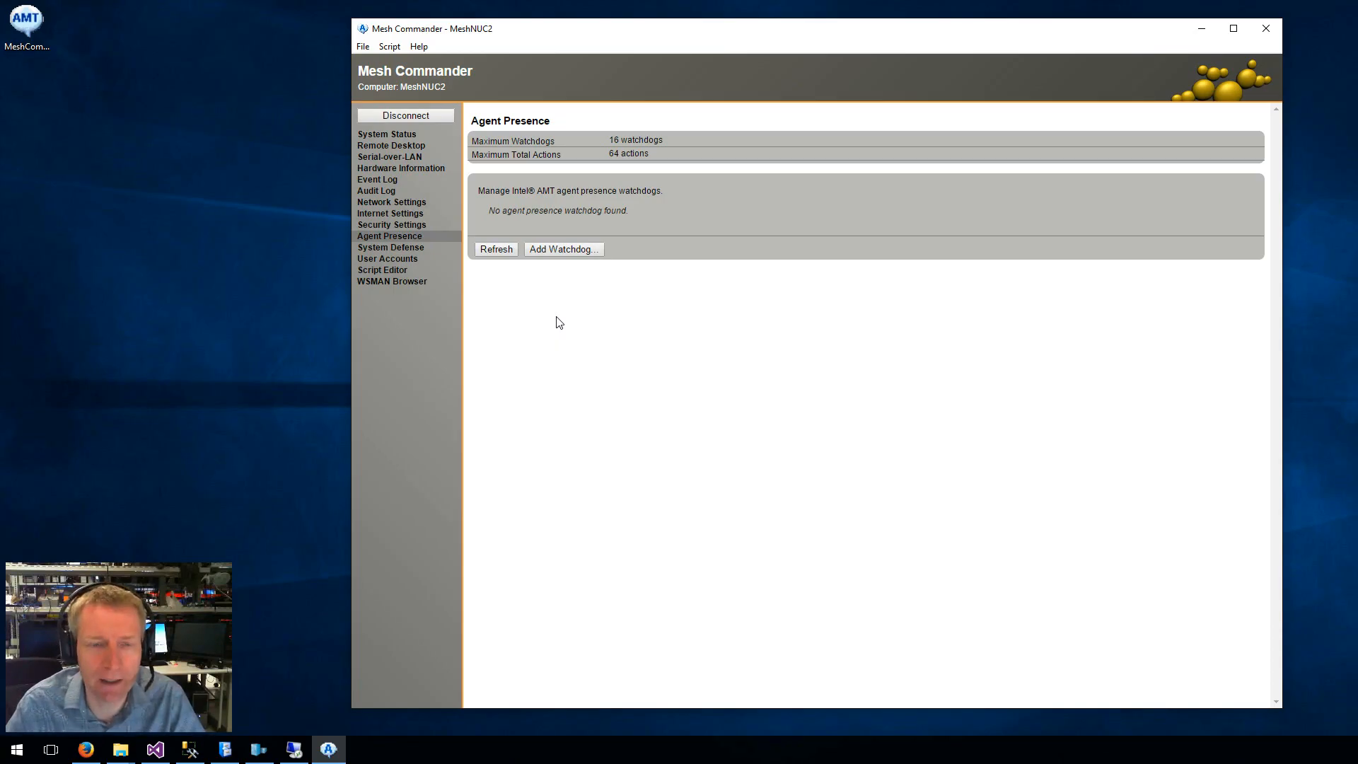
Create a new watchdog named TestSoftware with this computer's device ID.
{"action": "left_click", "coordinate": [563, 249]}
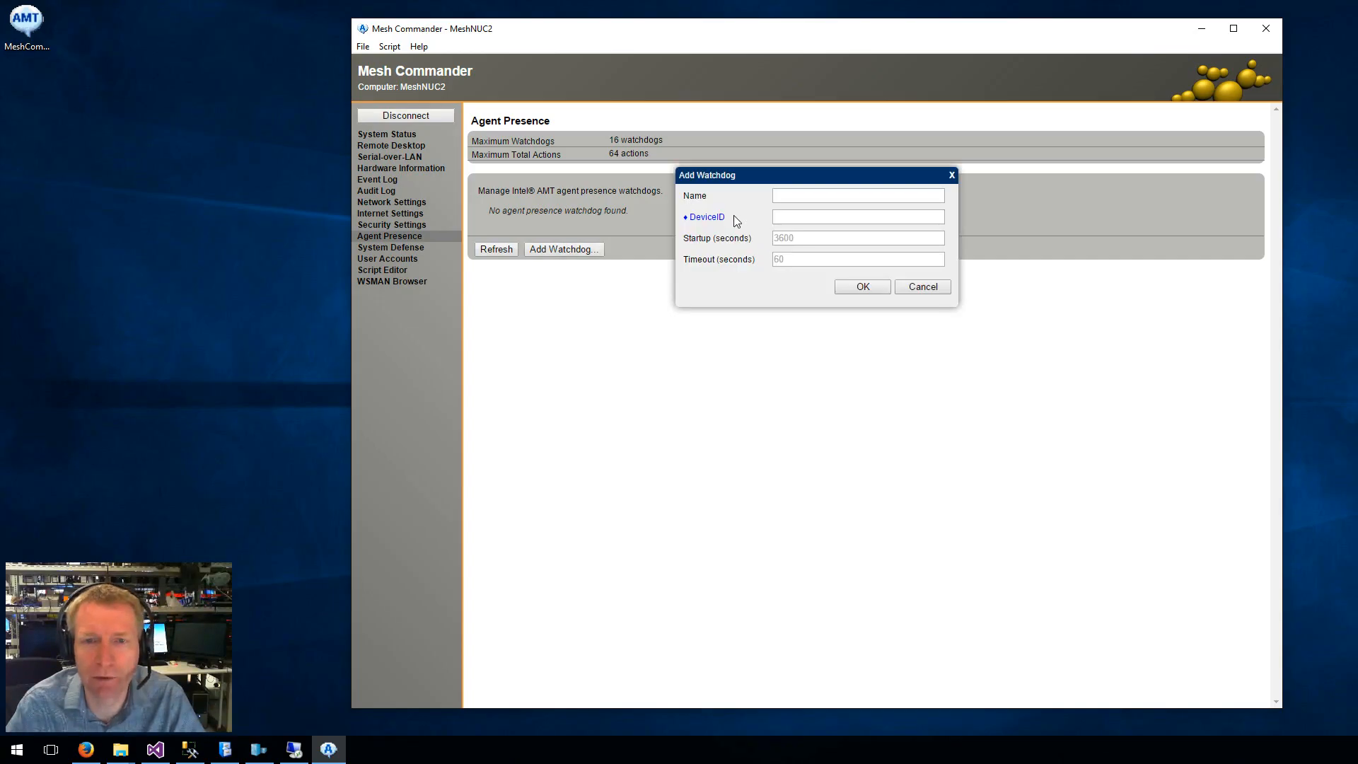
{"action": "left_click", "coordinate": [858, 195]}
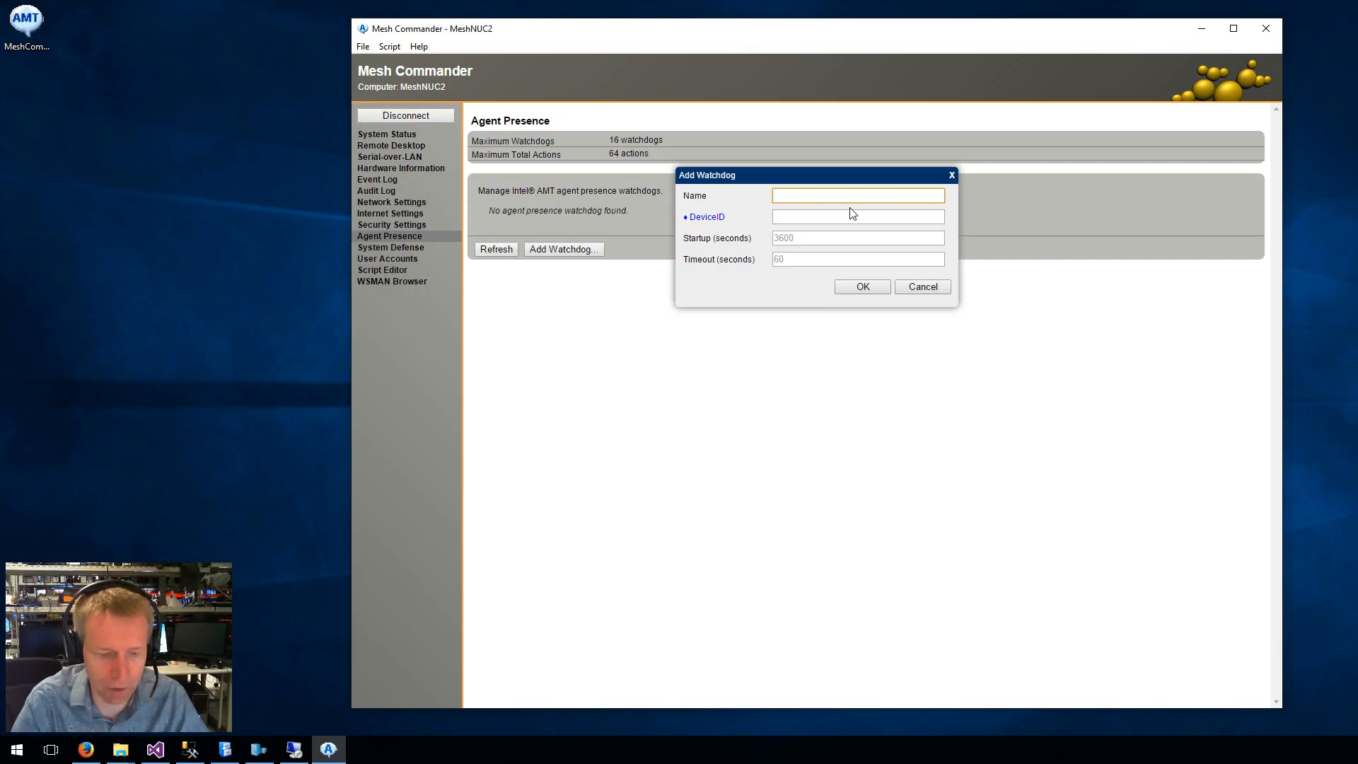
{"action": "type", "text": "TestSoftware"}
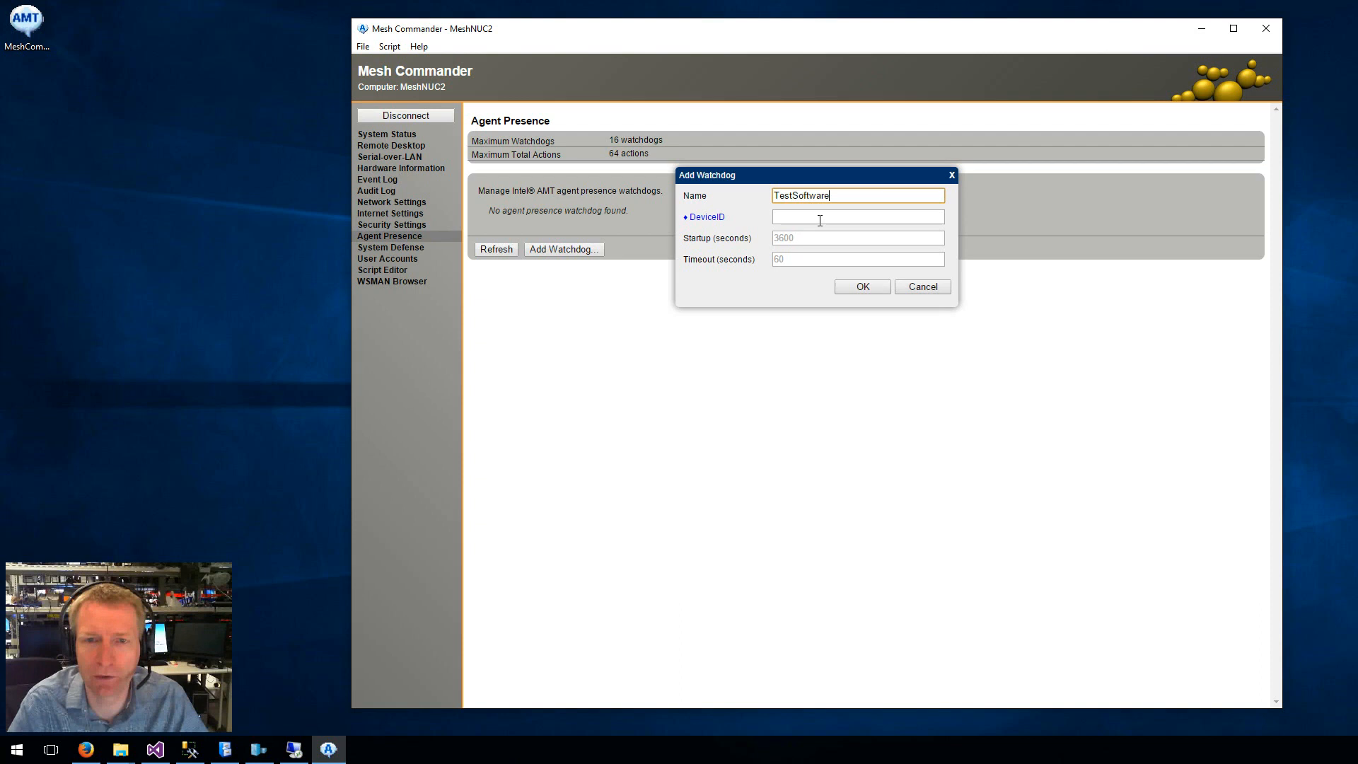
{"action": "left_click", "coordinate": [858, 216]}
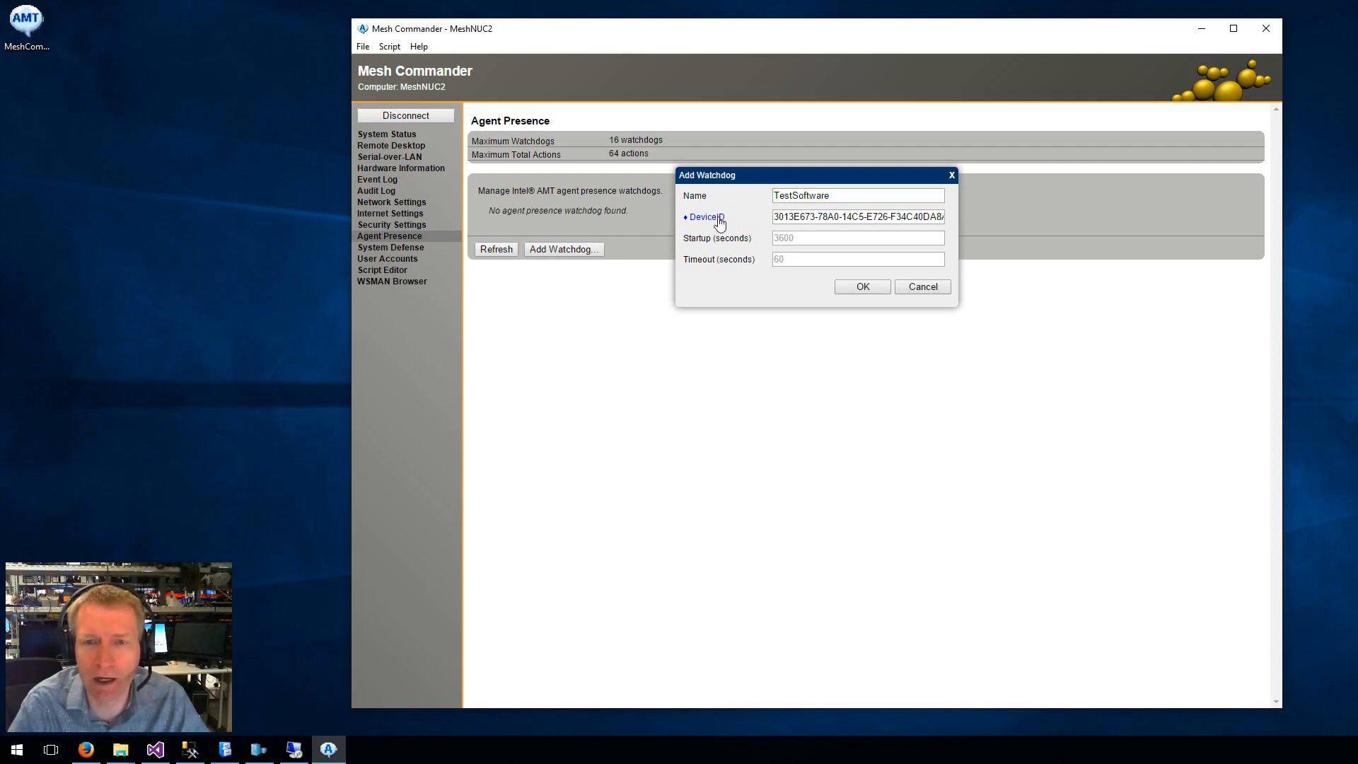
{"action": "triple_click", "coordinate": [857, 217]}
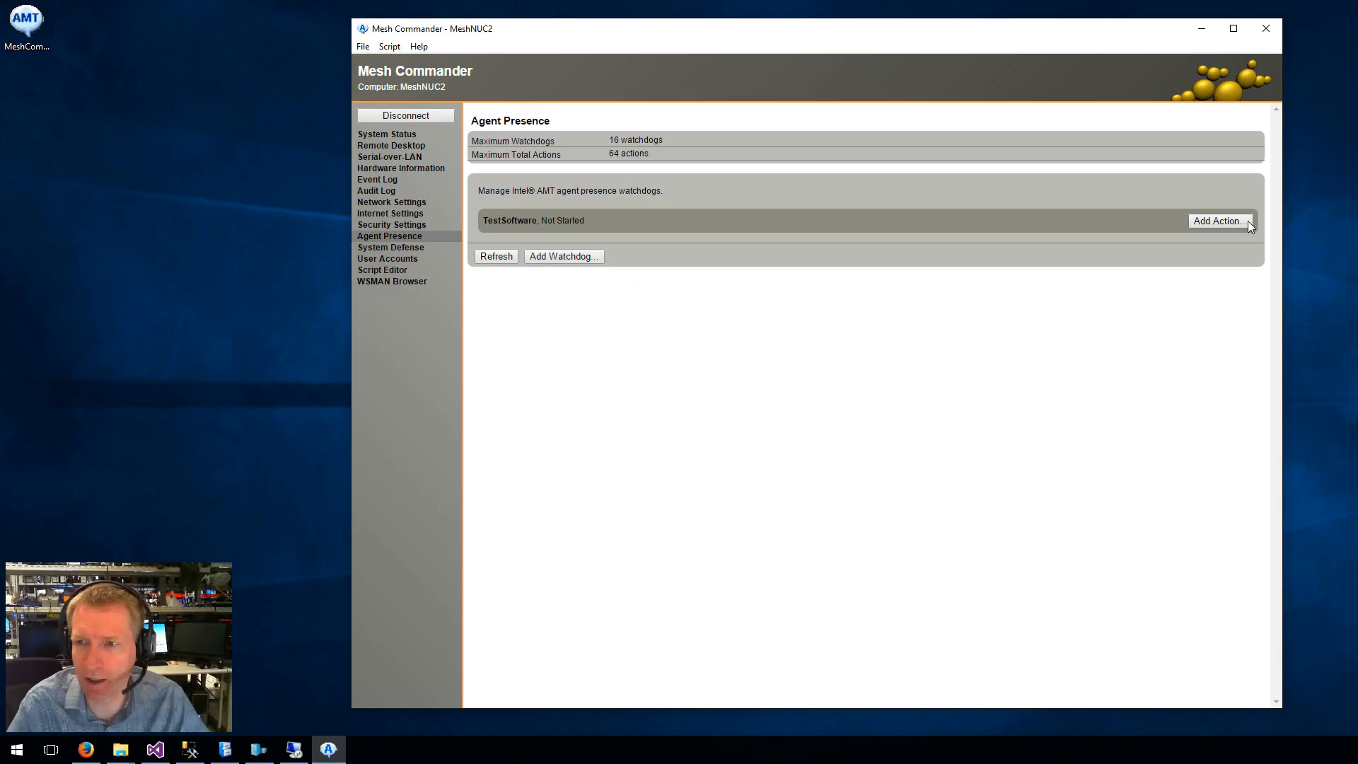
Add a TestSoftware action logging an event on Any State to Expired, then go to System Defense.
{"action": "left_click", "coordinate": [1218, 221]}
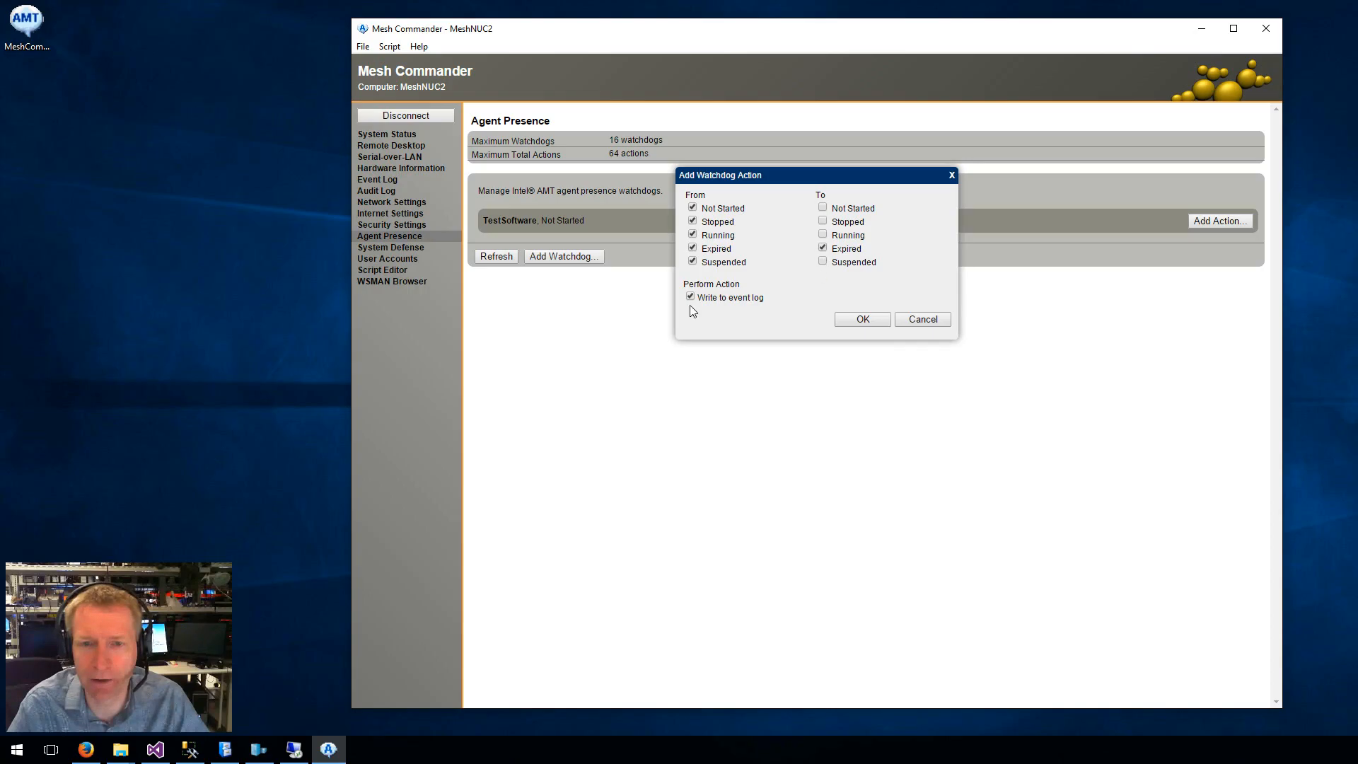
{"action": "left_click", "coordinate": [861, 318]}
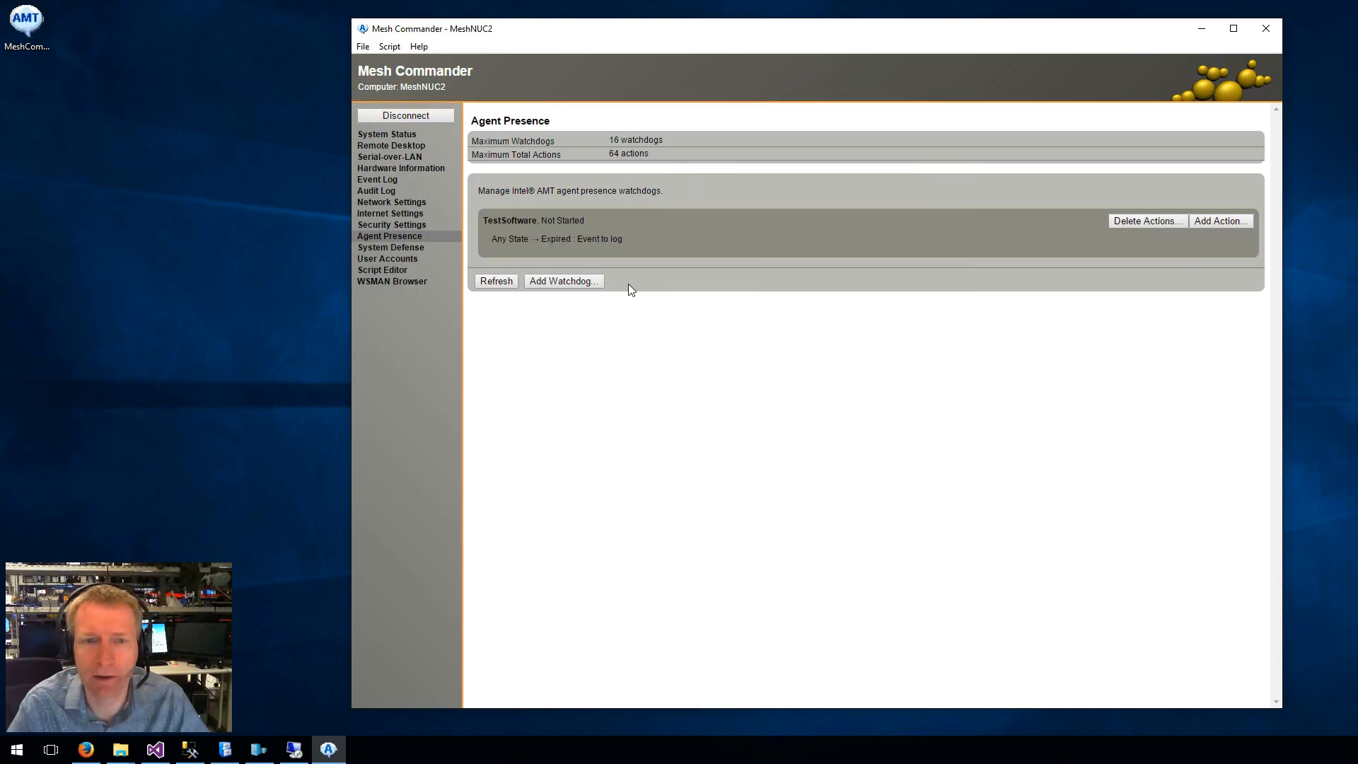
{"action": "mouse_move", "coordinate": [682, 284]}
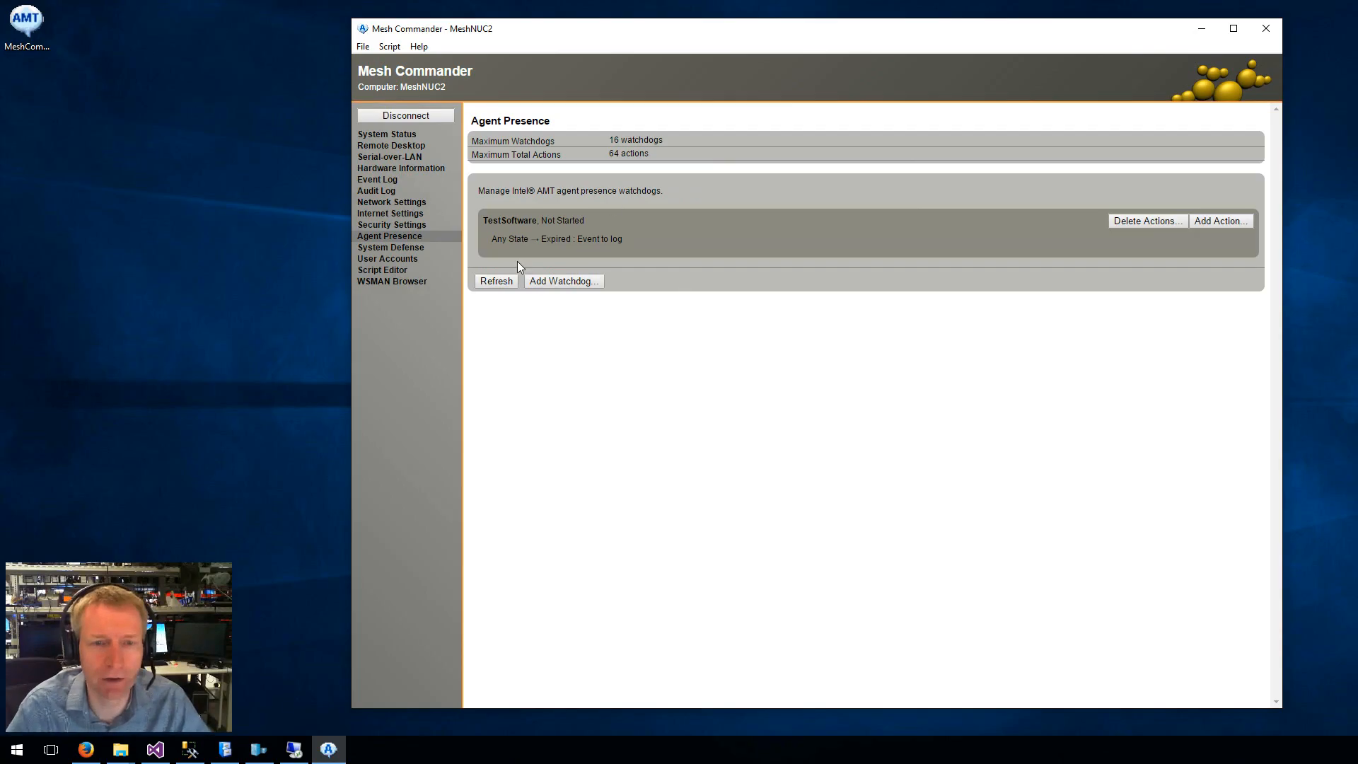
{"action": "mouse_move", "coordinate": [391, 246]}
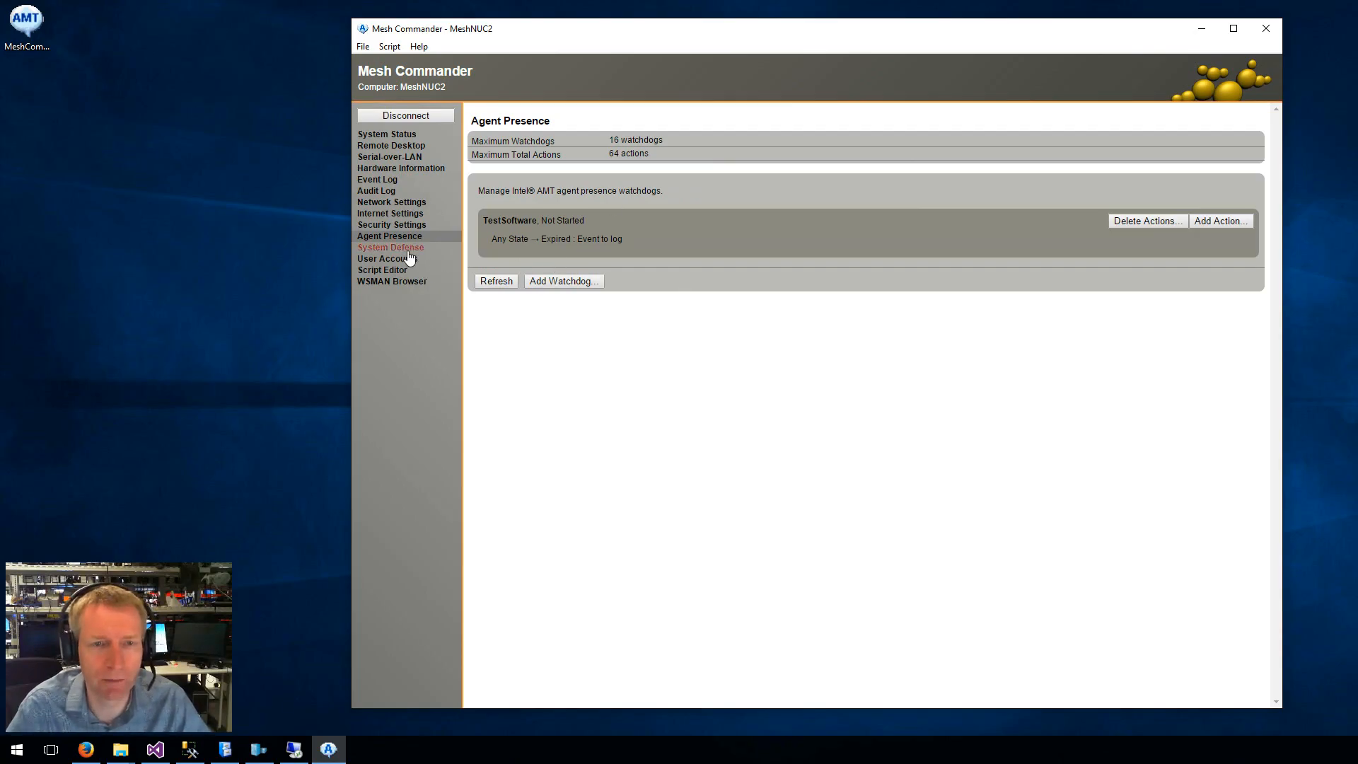
{"action": "left_click", "coordinate": [391, 246]}
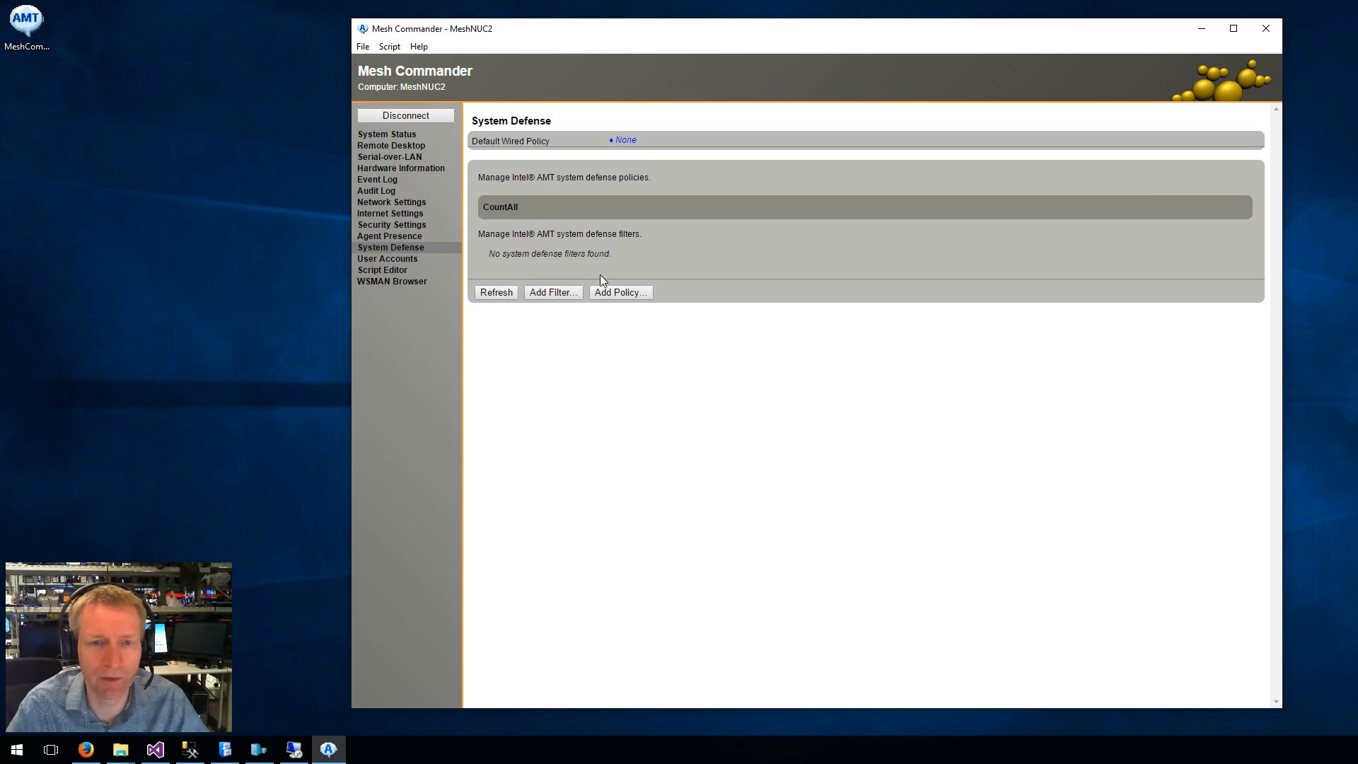
Add a DropAll defense policy with TX set to Drop and RX set to Drop,Count.
{"action": "left_click", "coordinate": [620, 291]}
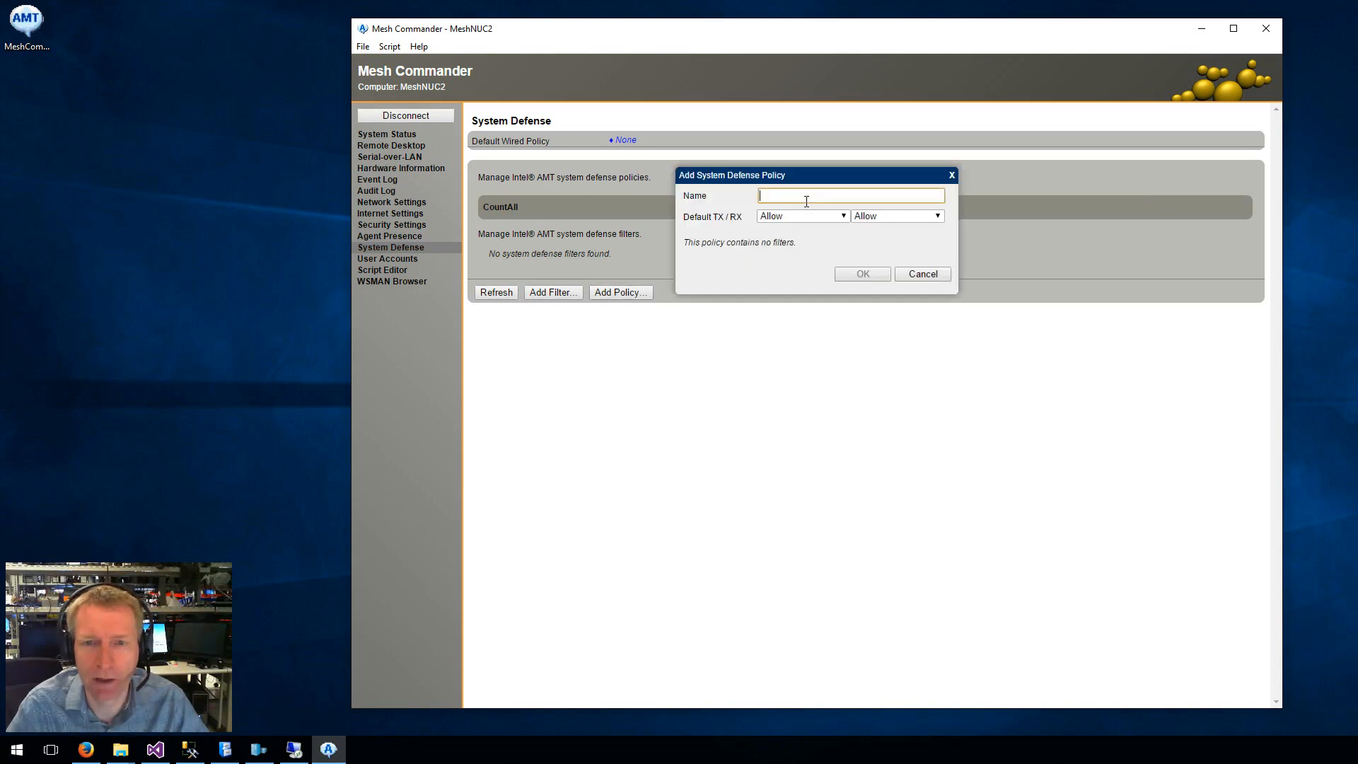
{"action": "type", "text": "DropAll"}
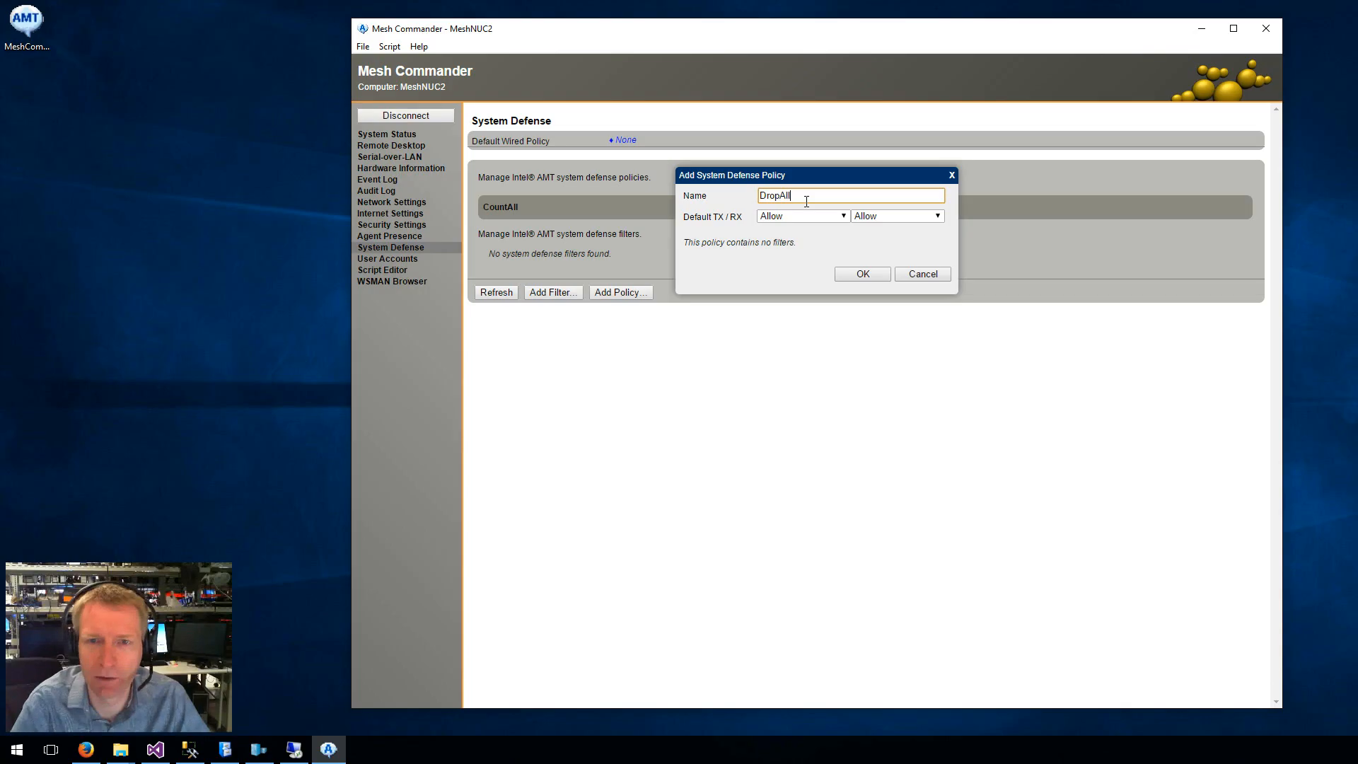
{"action": "left_click", "coordinate": [937, 216]}
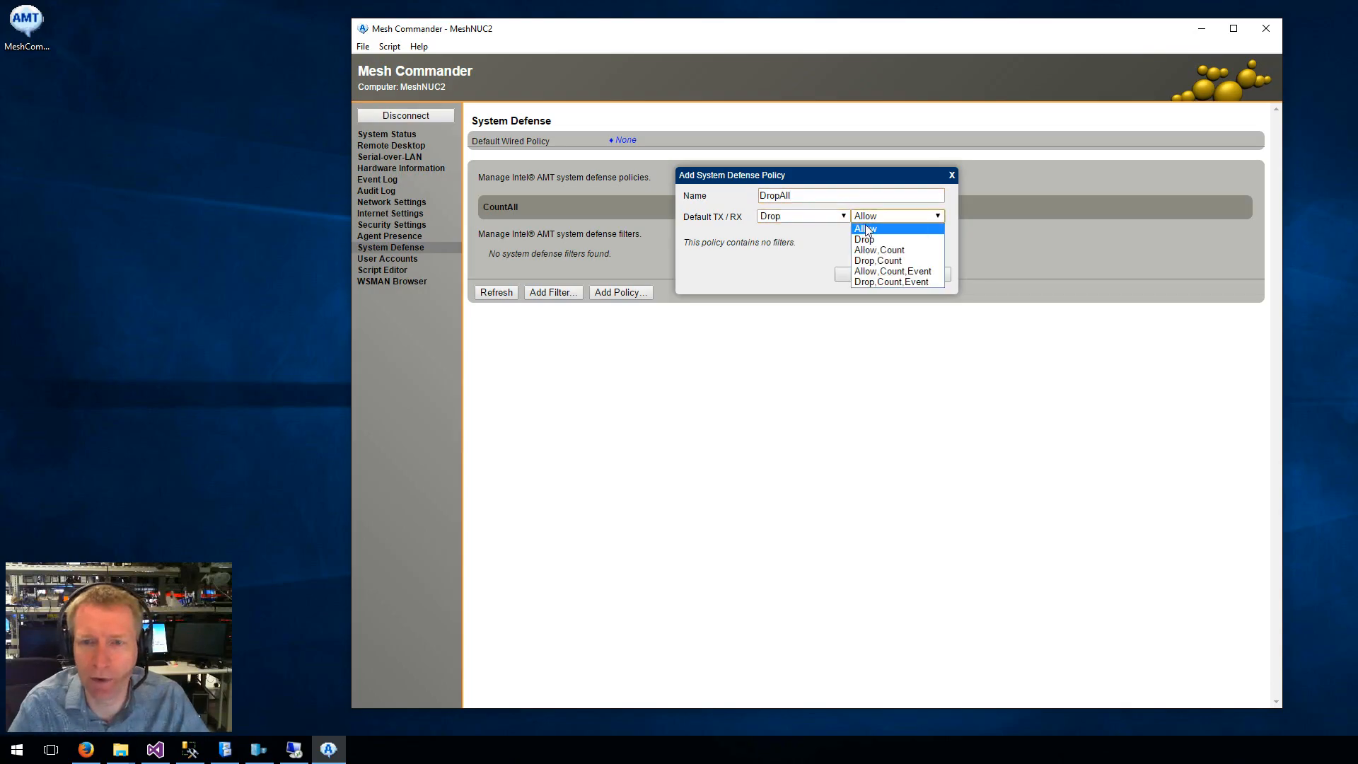
{"action": "left_click", "coordinate": [877, 260]}
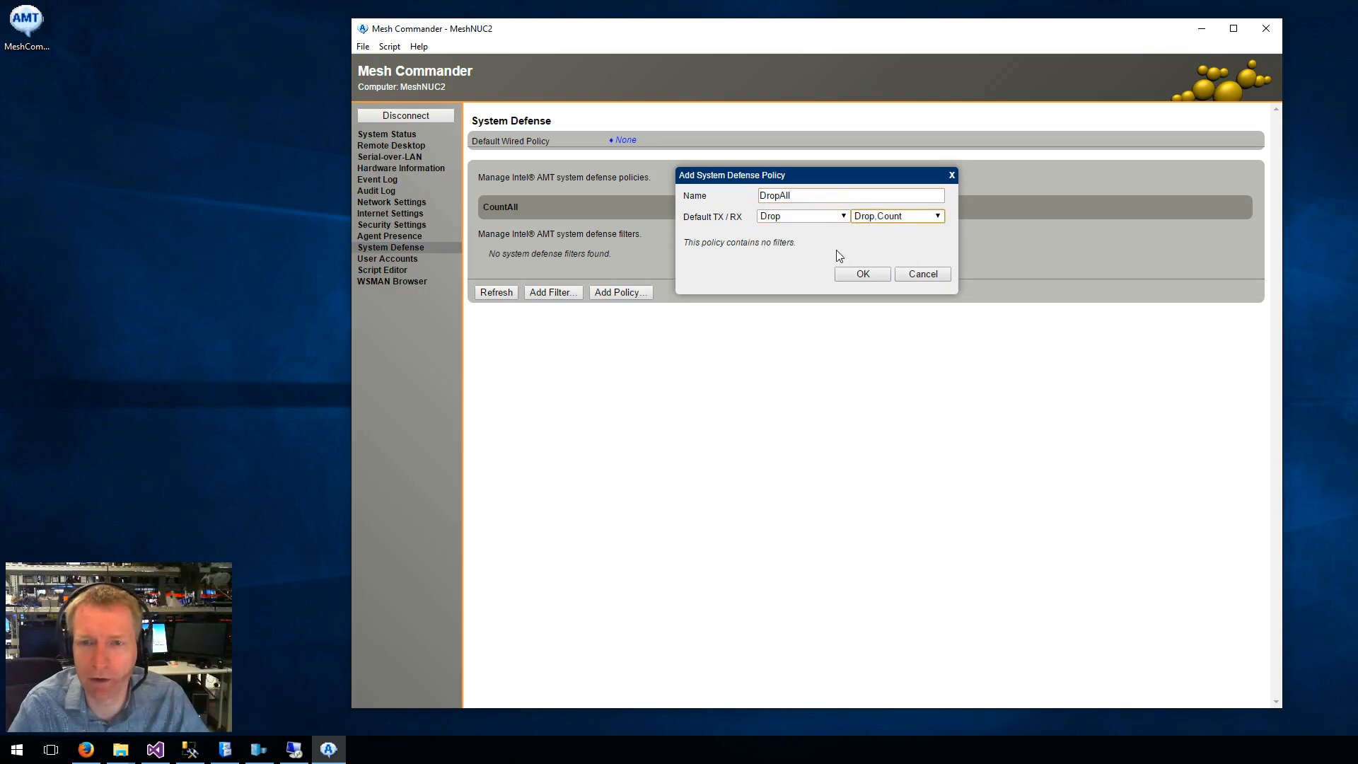
{"action": "left_click", "coordinate": [862, 273]}
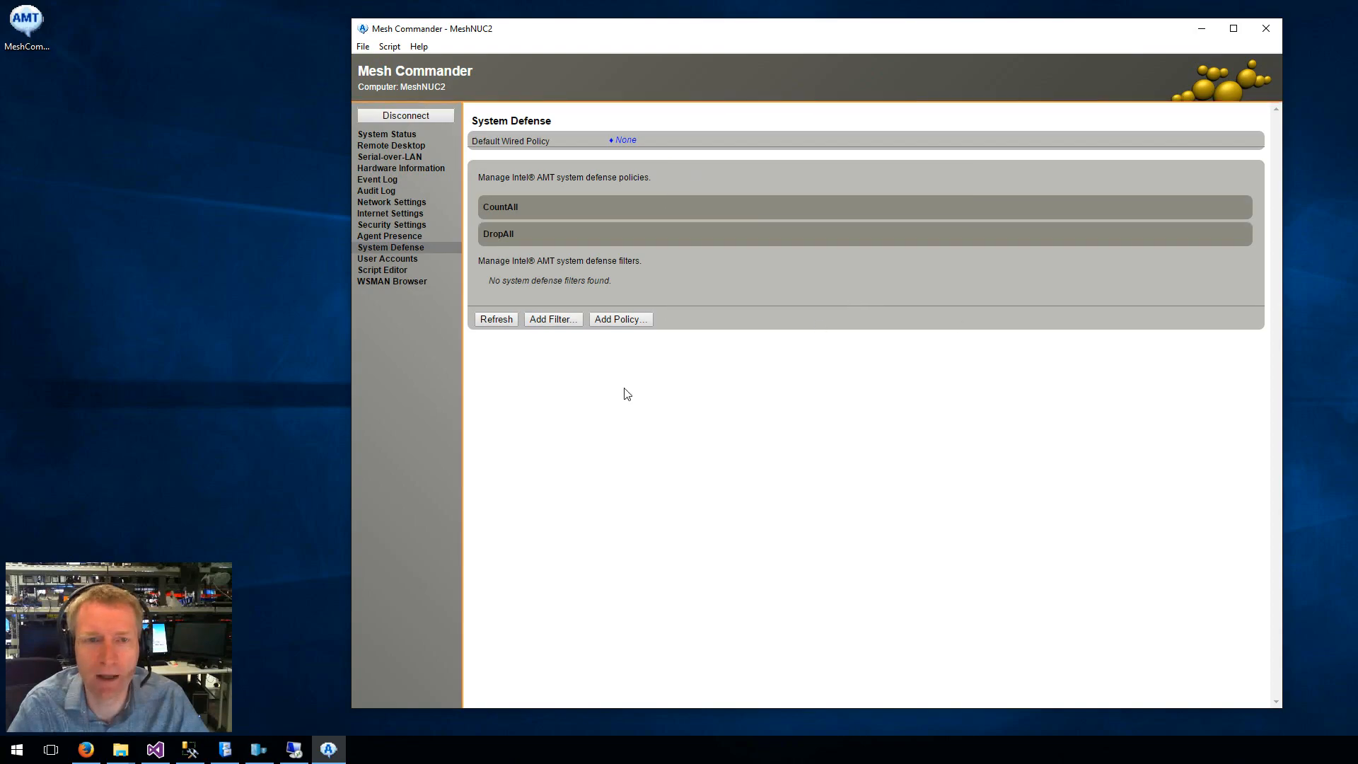
Review the CountAll policy and make it the default wired policy, then go to User Accounts.
{"action": "left_click", "coordinate": [500, 207]}
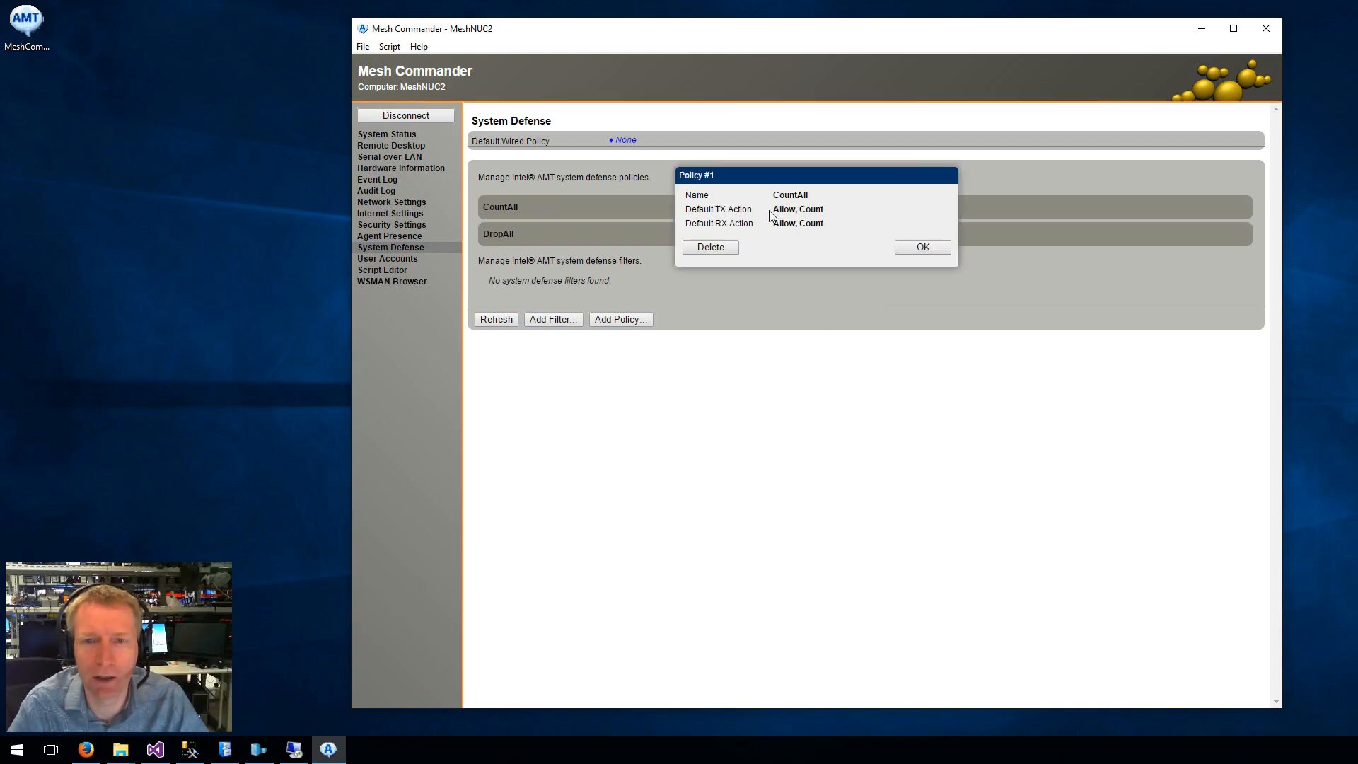
{"action": "left_click", "coordinate": [921, 246]}
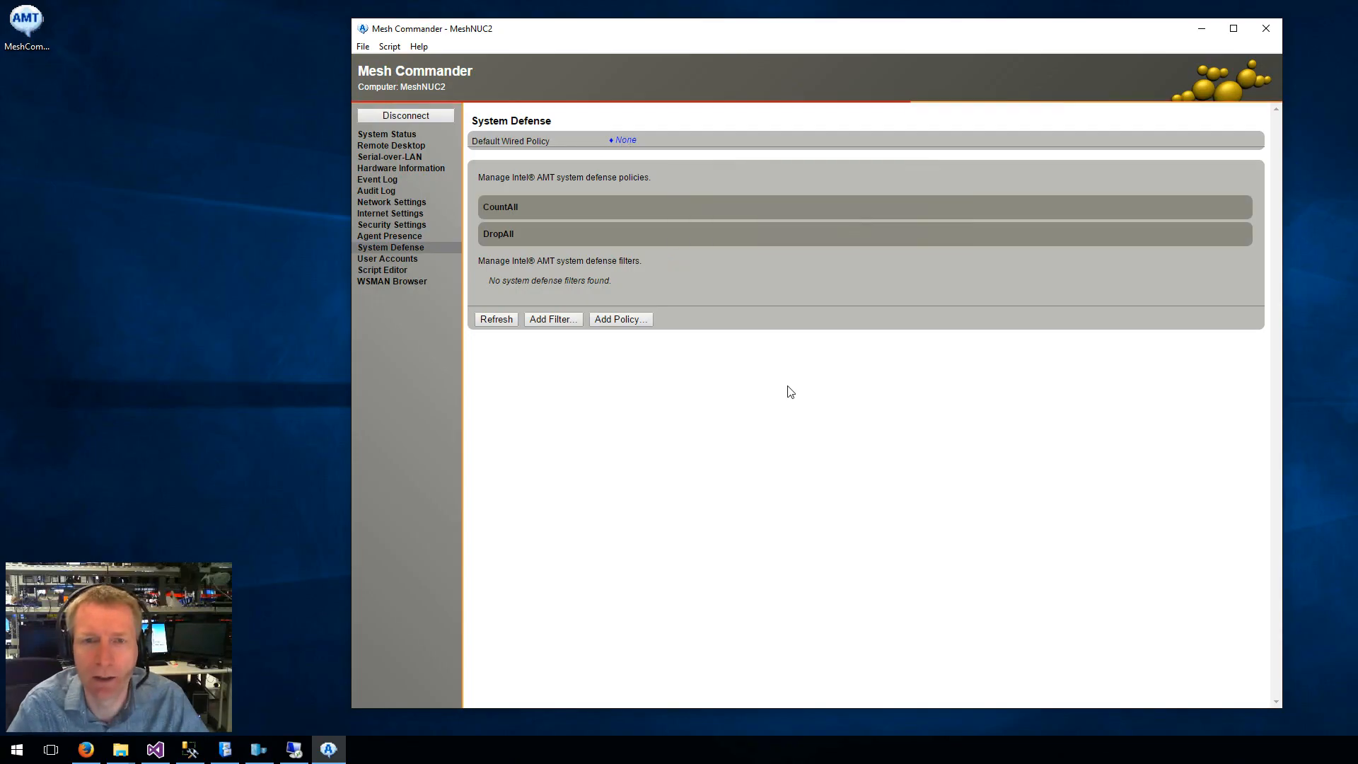
{"action": "left_click", "coordinate": [500, 206]}
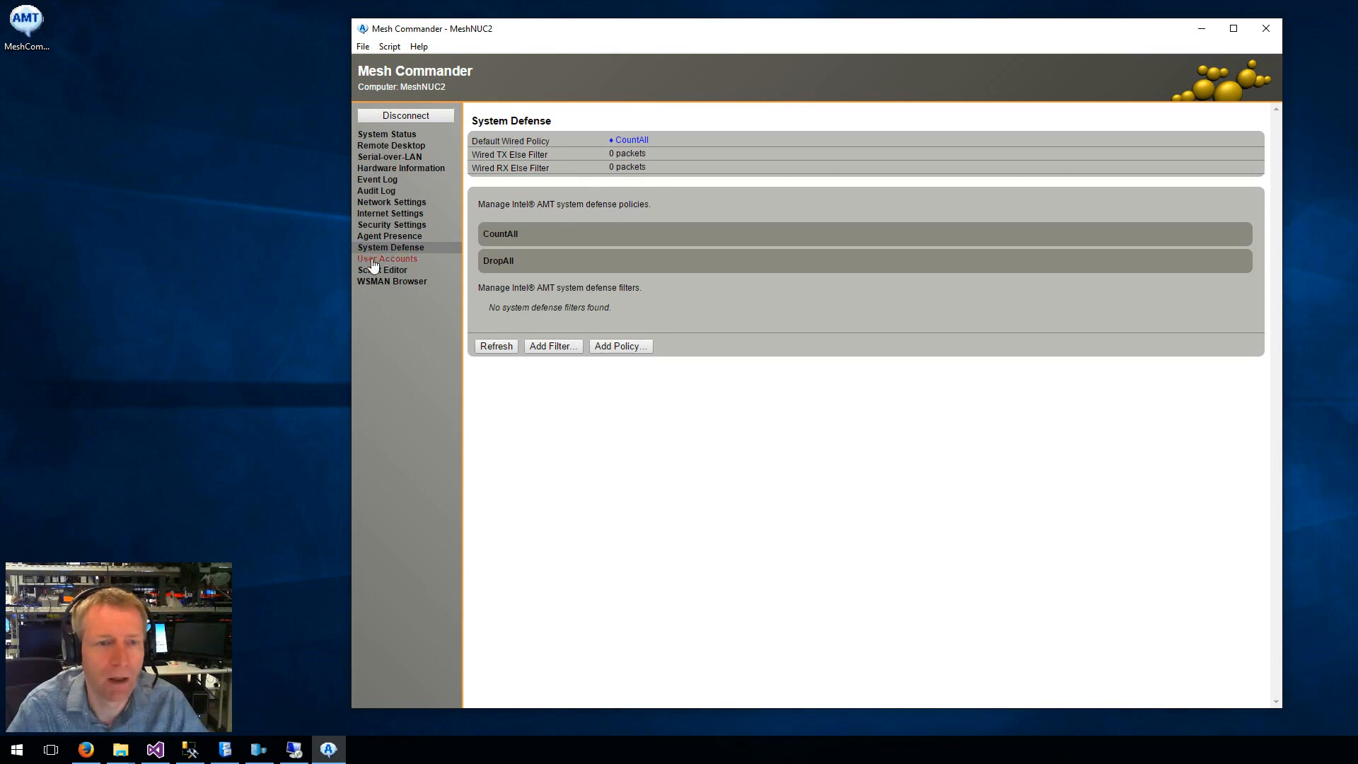
{"action": "left_click", "coordinate": [387, 257]}
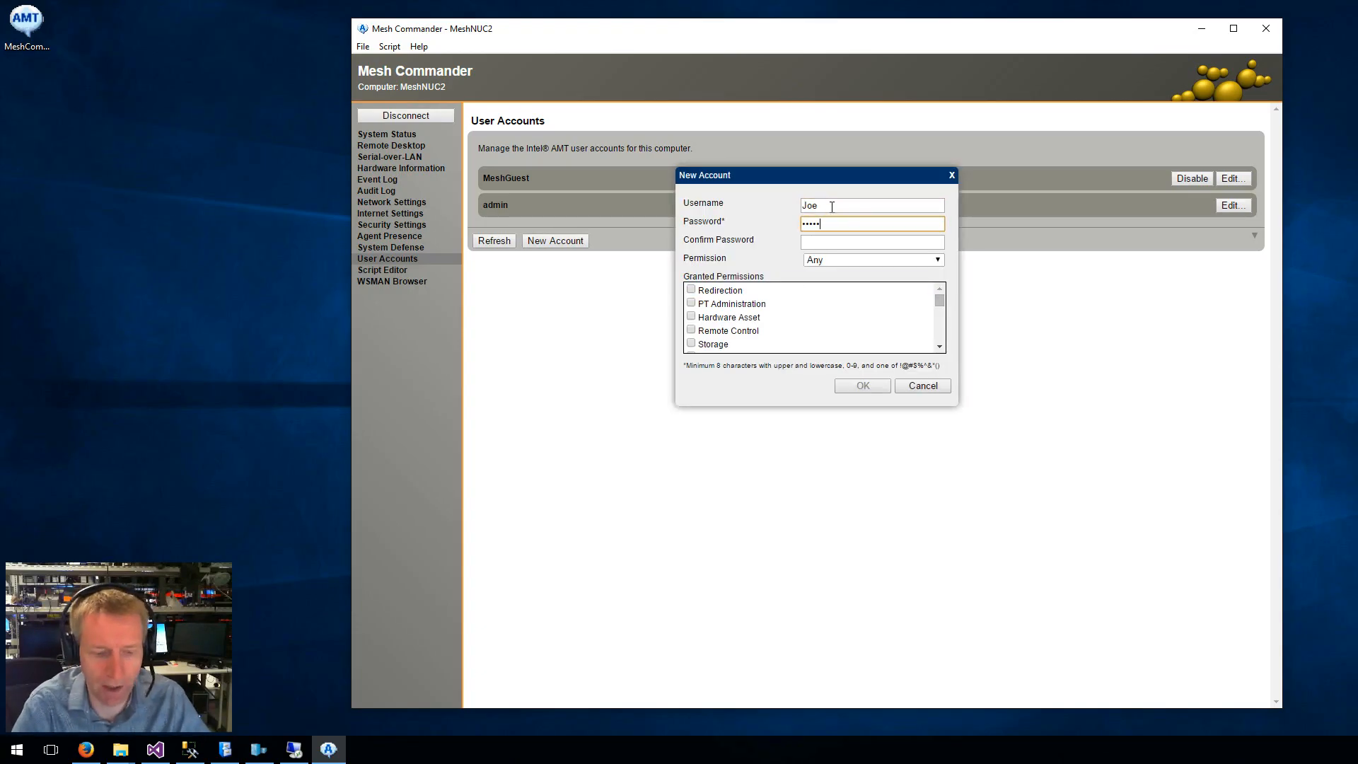
Create user account Joe with a password and the Remote Control realm ticked.
{"action": "type", "text": "••••"}
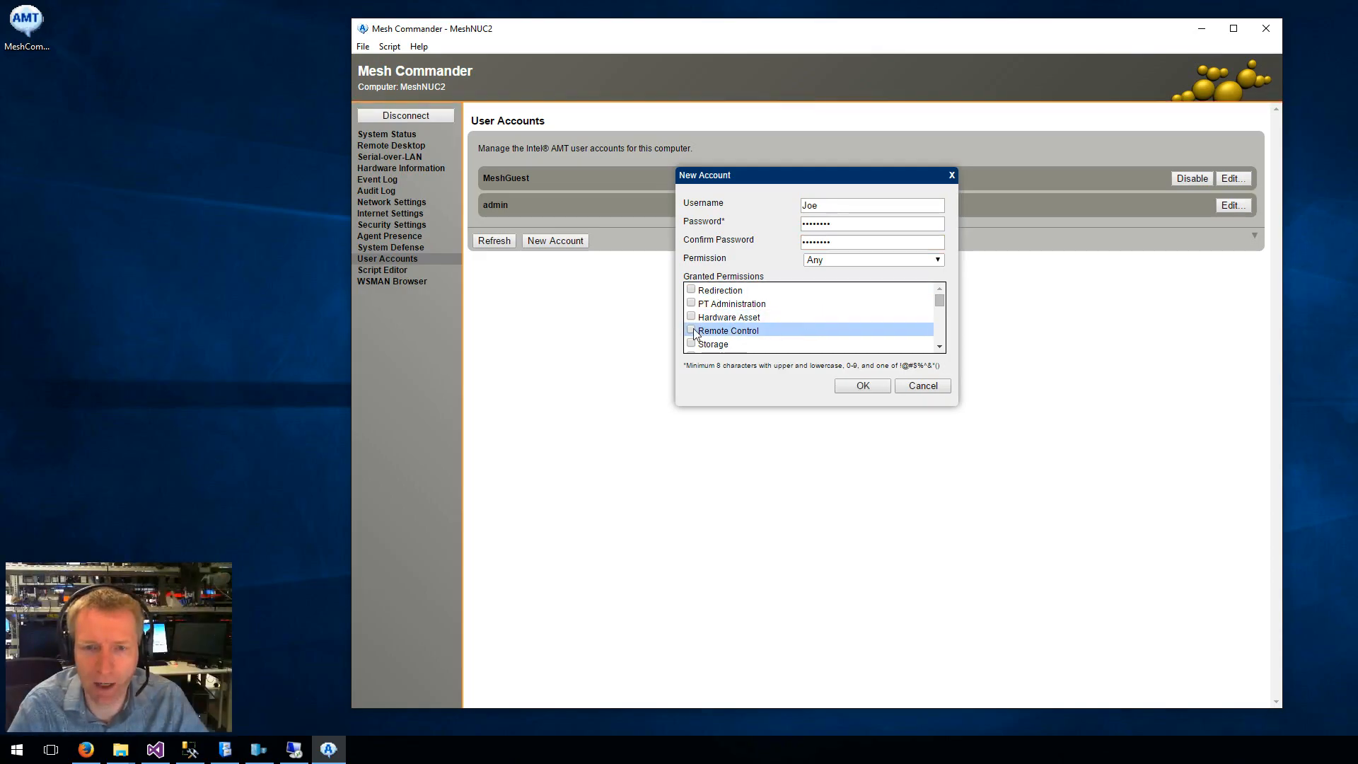
{"action": "left_click", "coordinate": [692, 330]}
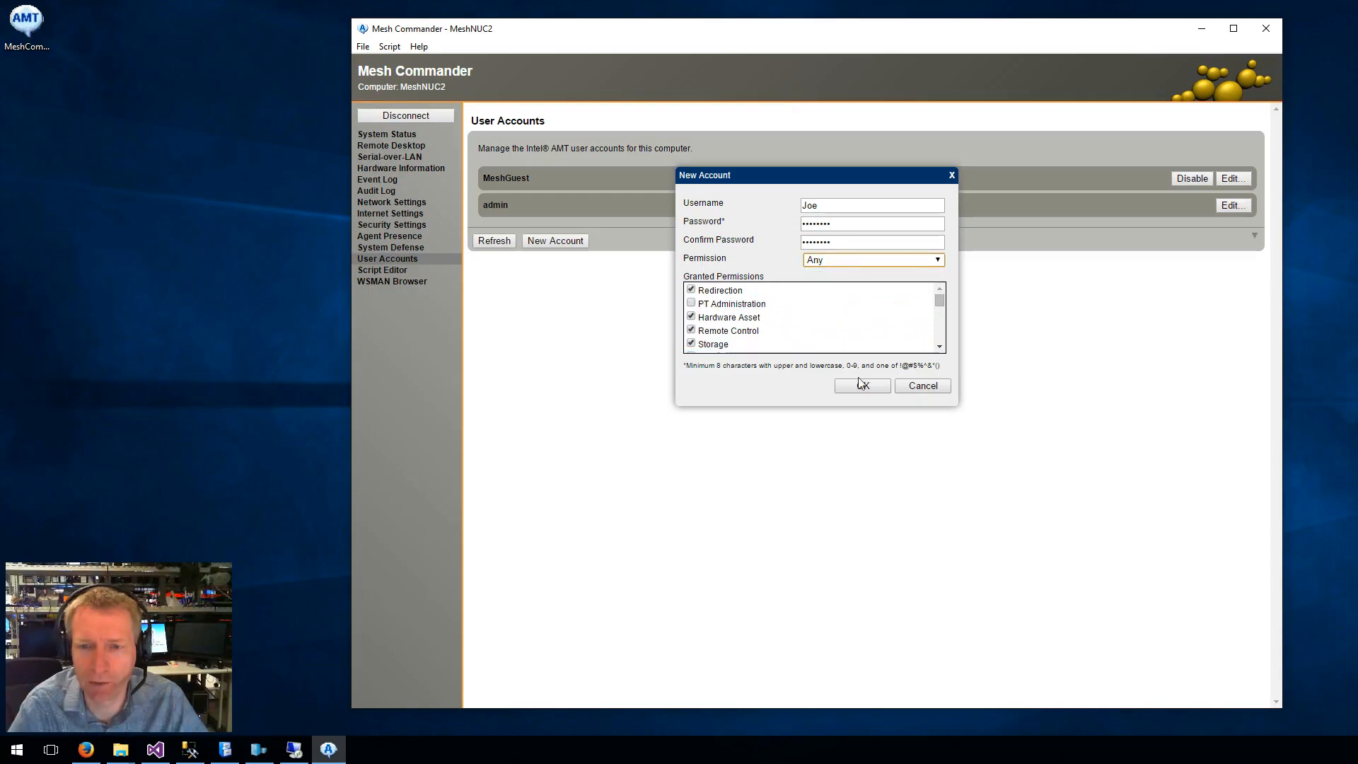
{"action": "left_click", "coordinate": [861, 385]}
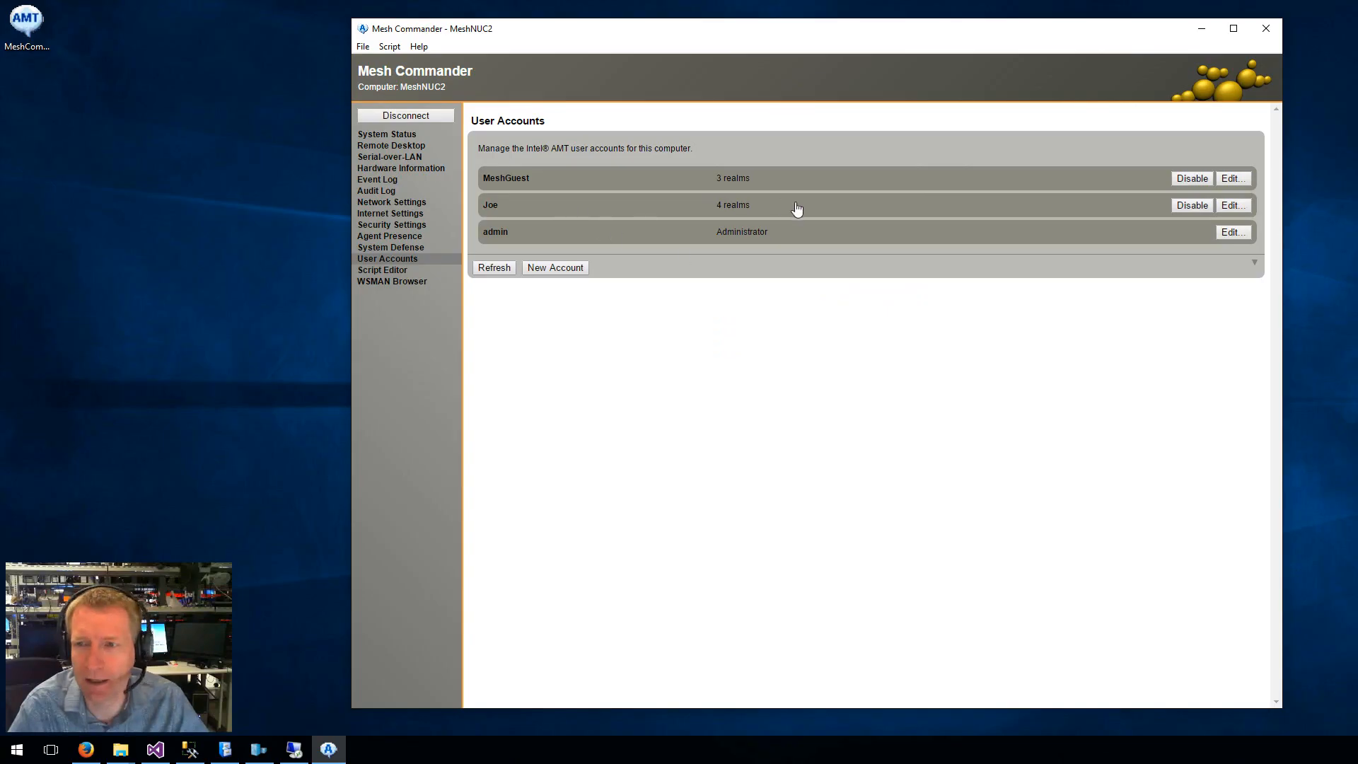
{"action": "left_click", "coordinate": [735, 203]}
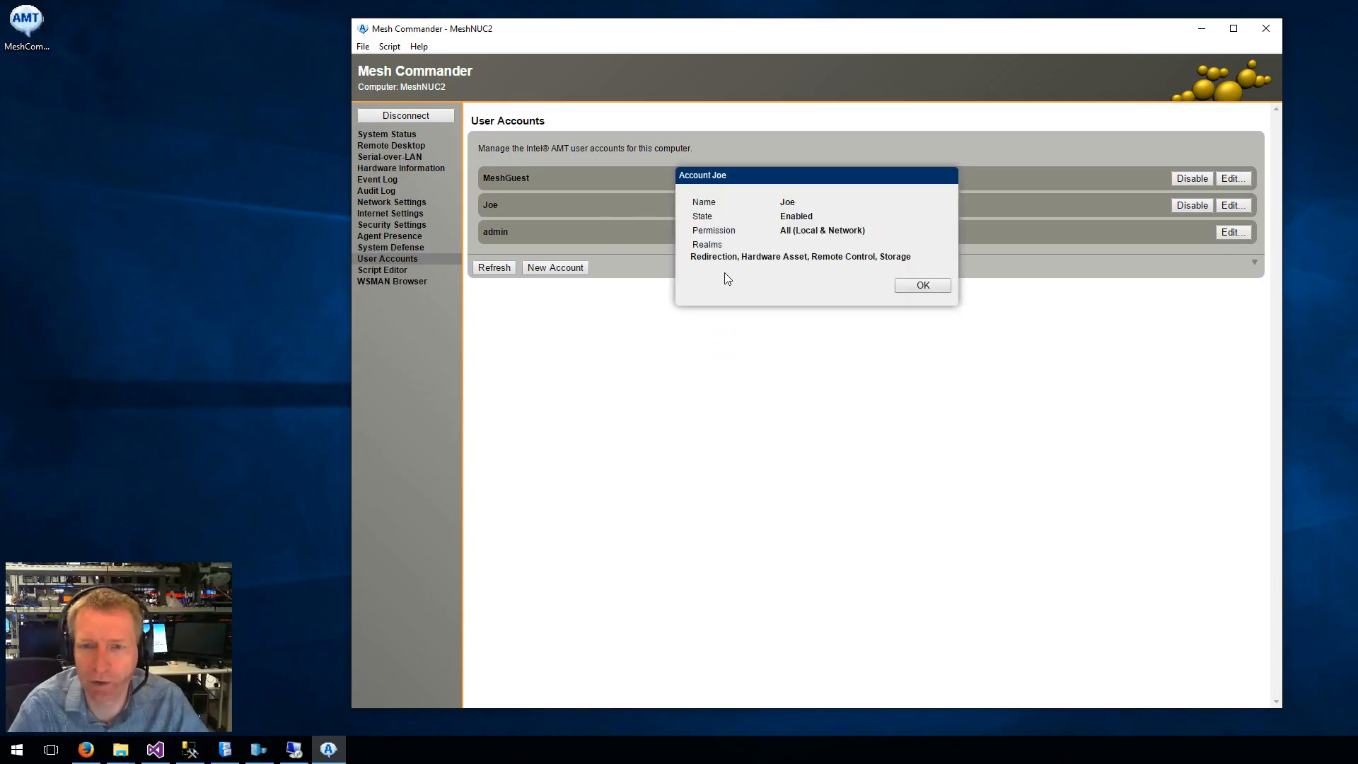
{"action": "left_click", "coordinate": [922, 285]}
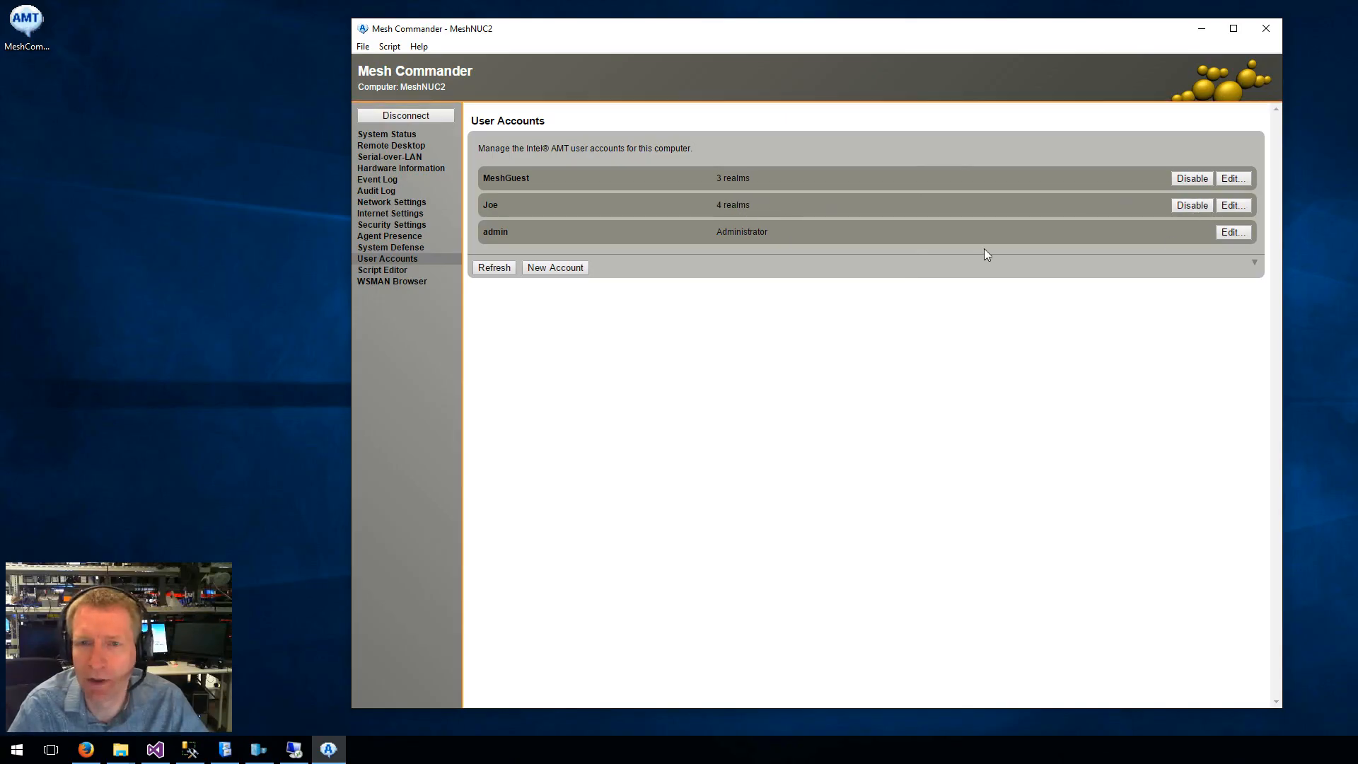
{"action": "left_click", "coordinate": [1232, 203]}
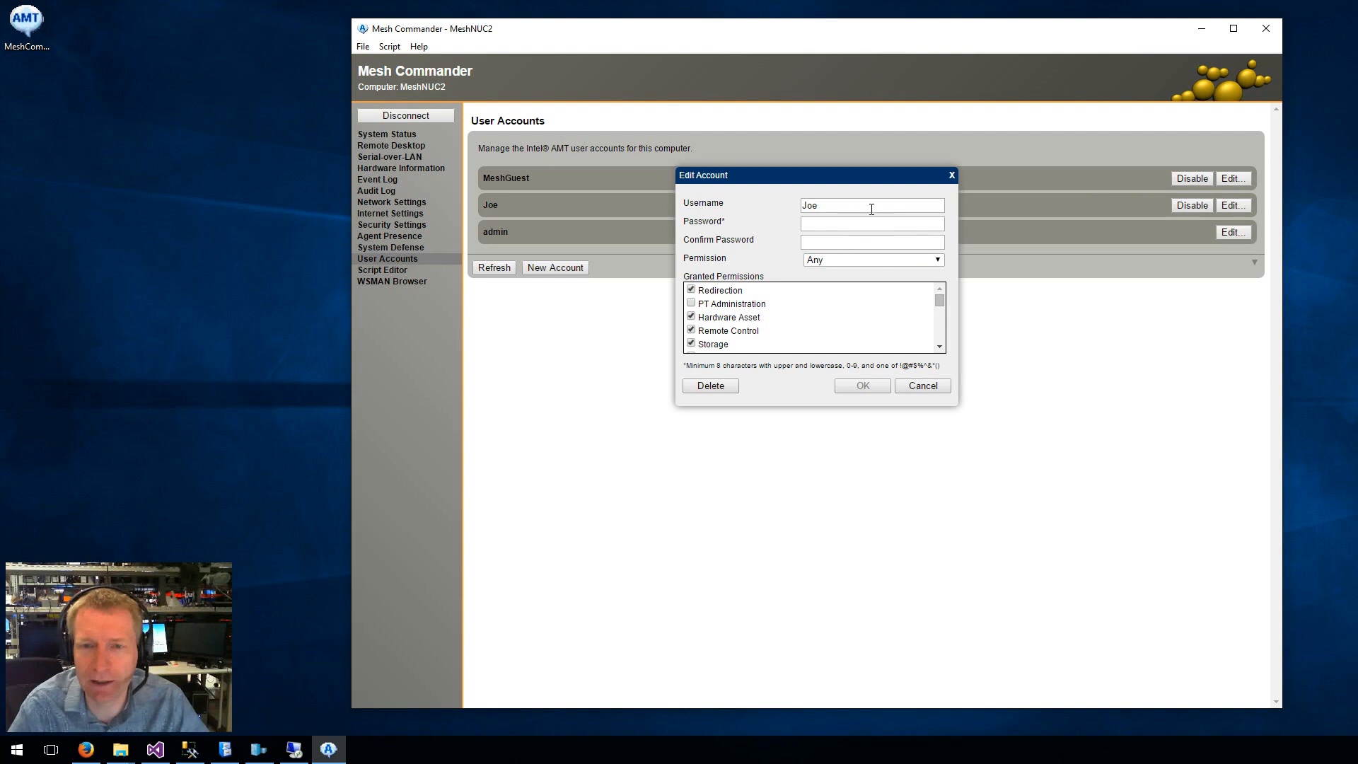
{"action": "left_click", "coordinate": [713, 344]}
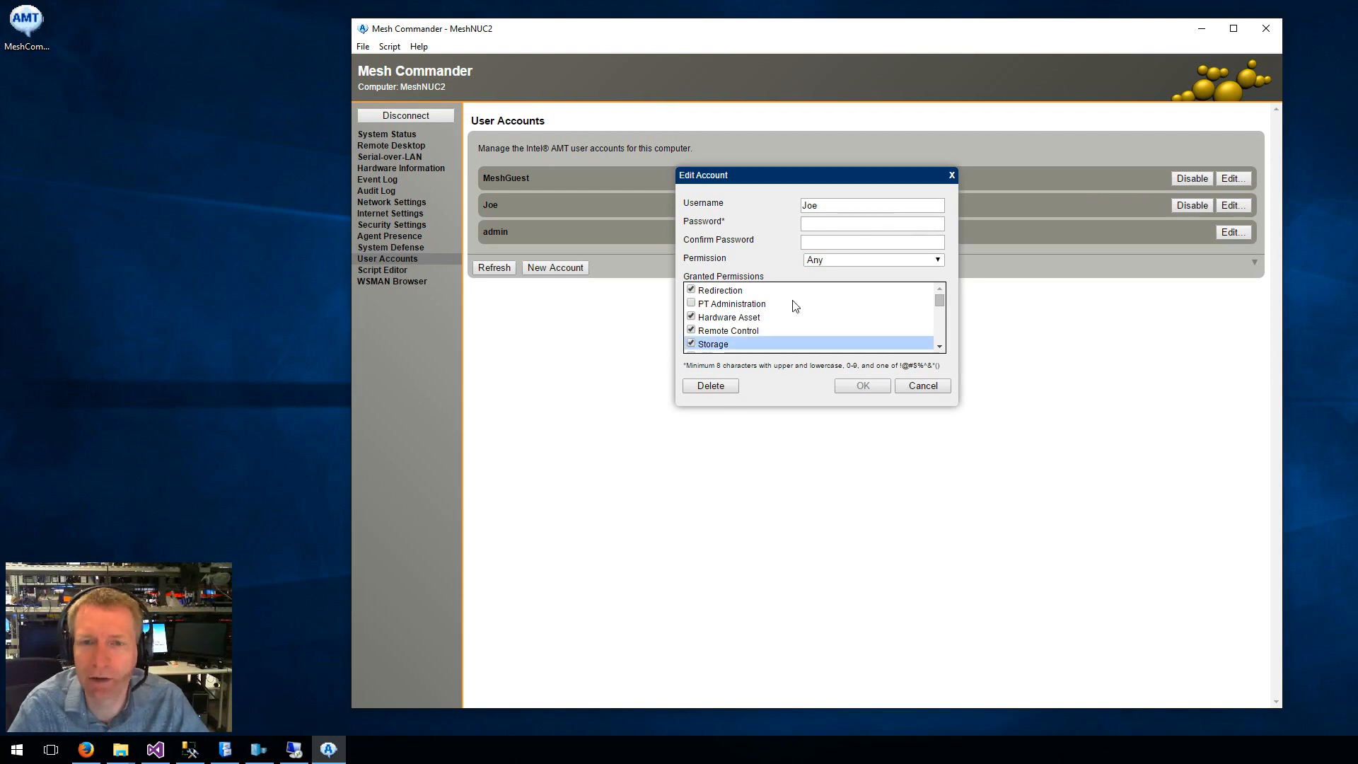
{"action": "left_click", "coordinate": [730, 315]}
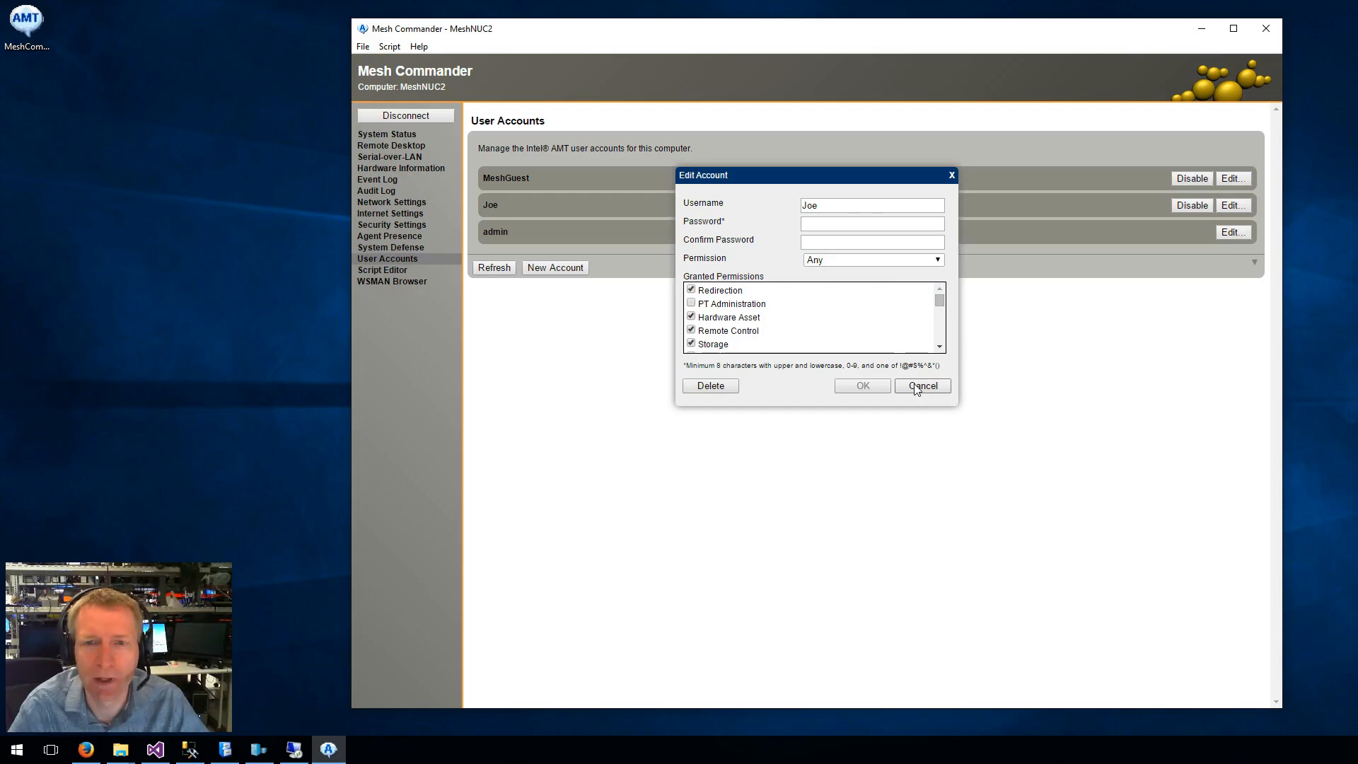
{"action": "left_click", "coordinate": [921, 385]}
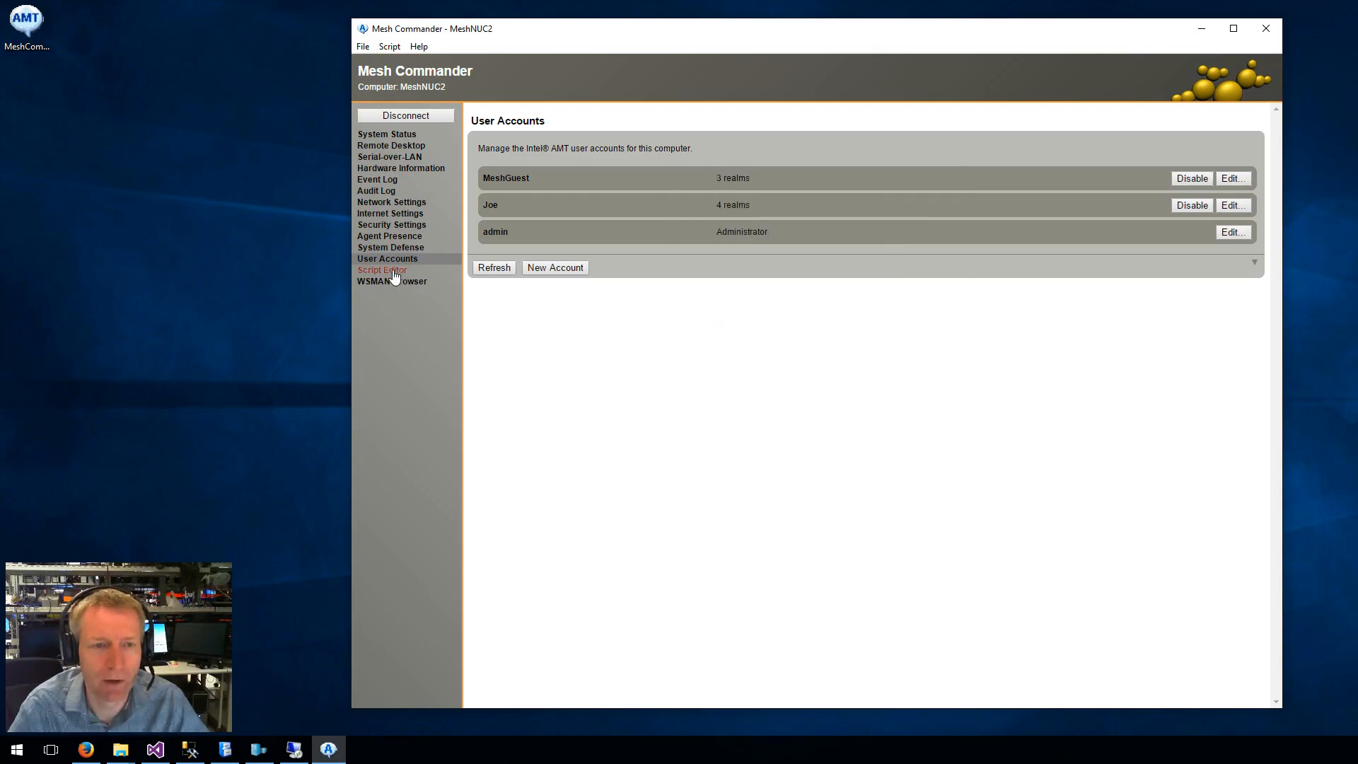
Browse the Script Editor and WSMAN AMT_ActiveFilterStatistics class, then return to System Status.
{"action": "left_click", "coordinate": [382, 268]}
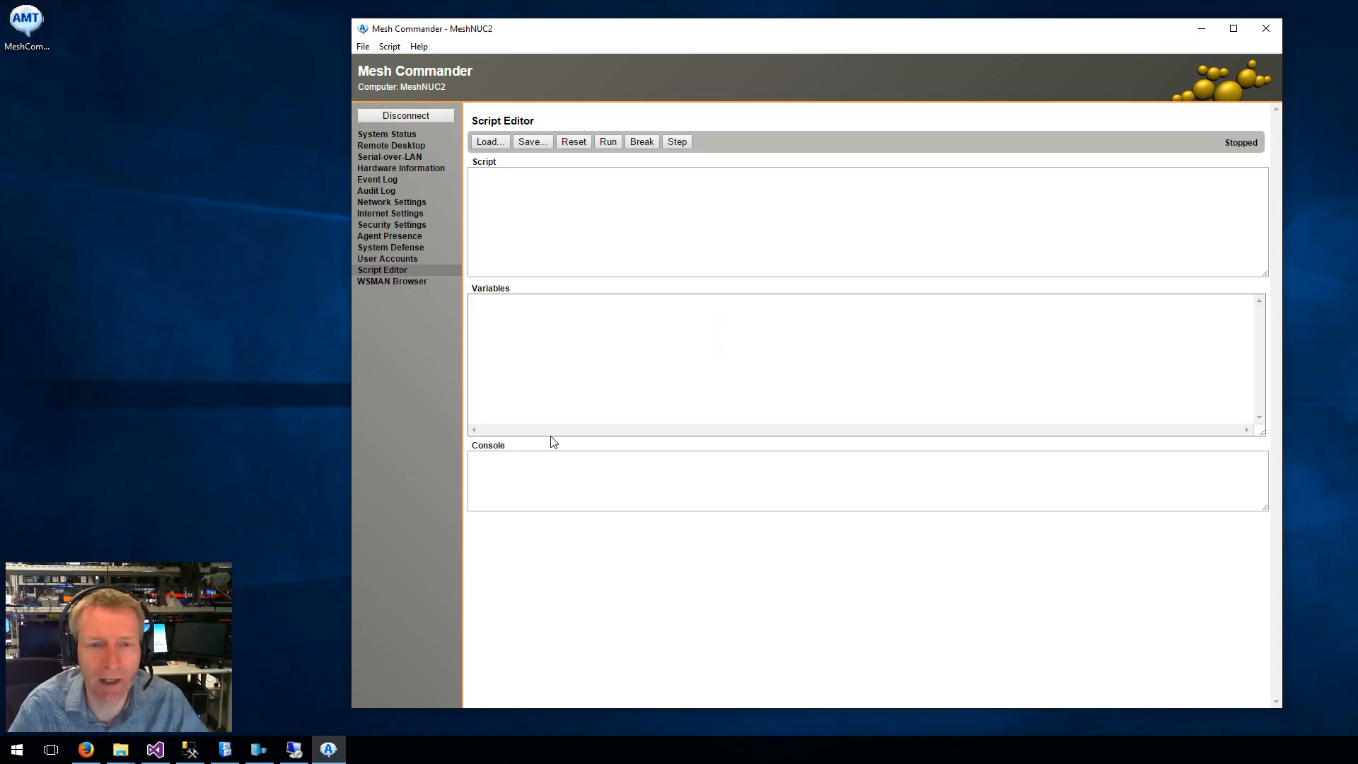
{"action": "mouse_move", "coordinate": [549, 439]}
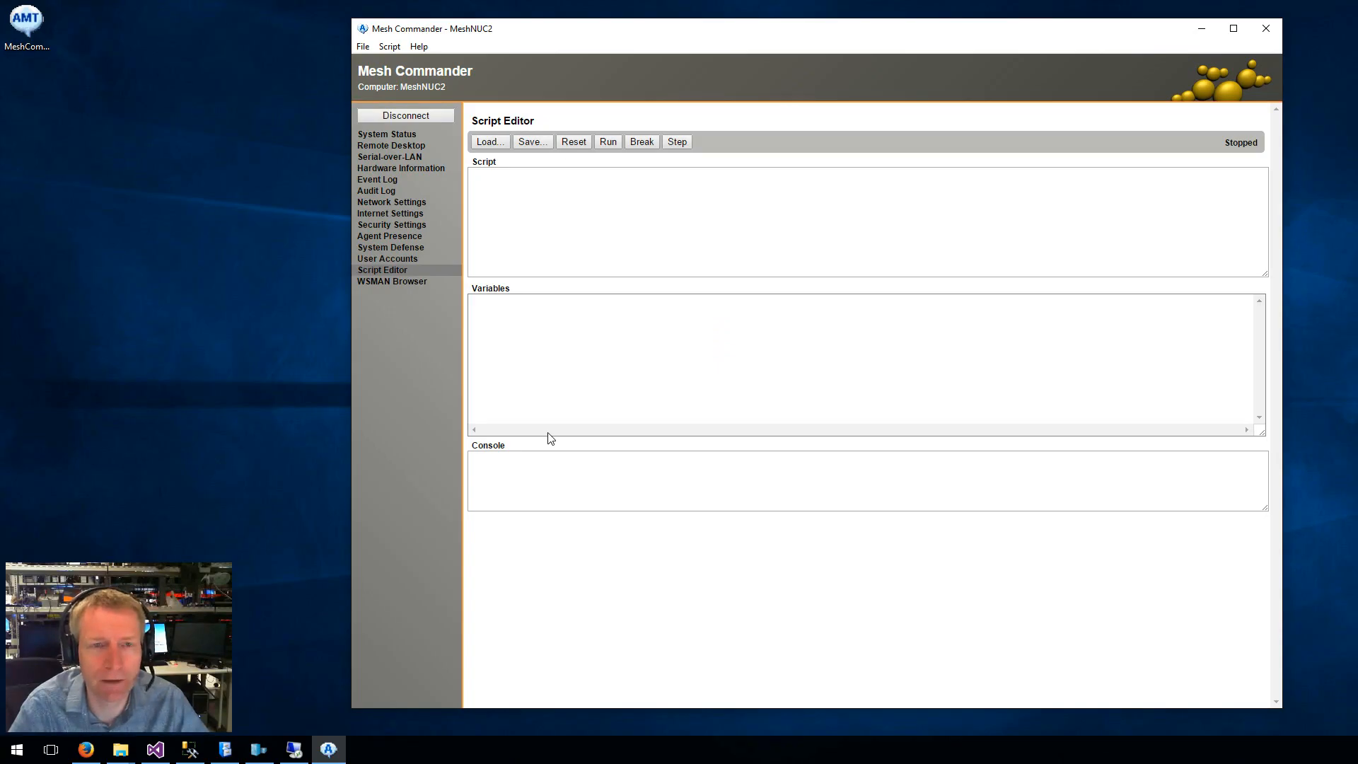
{"action": "left_click", "coordinate": [392, 281]}
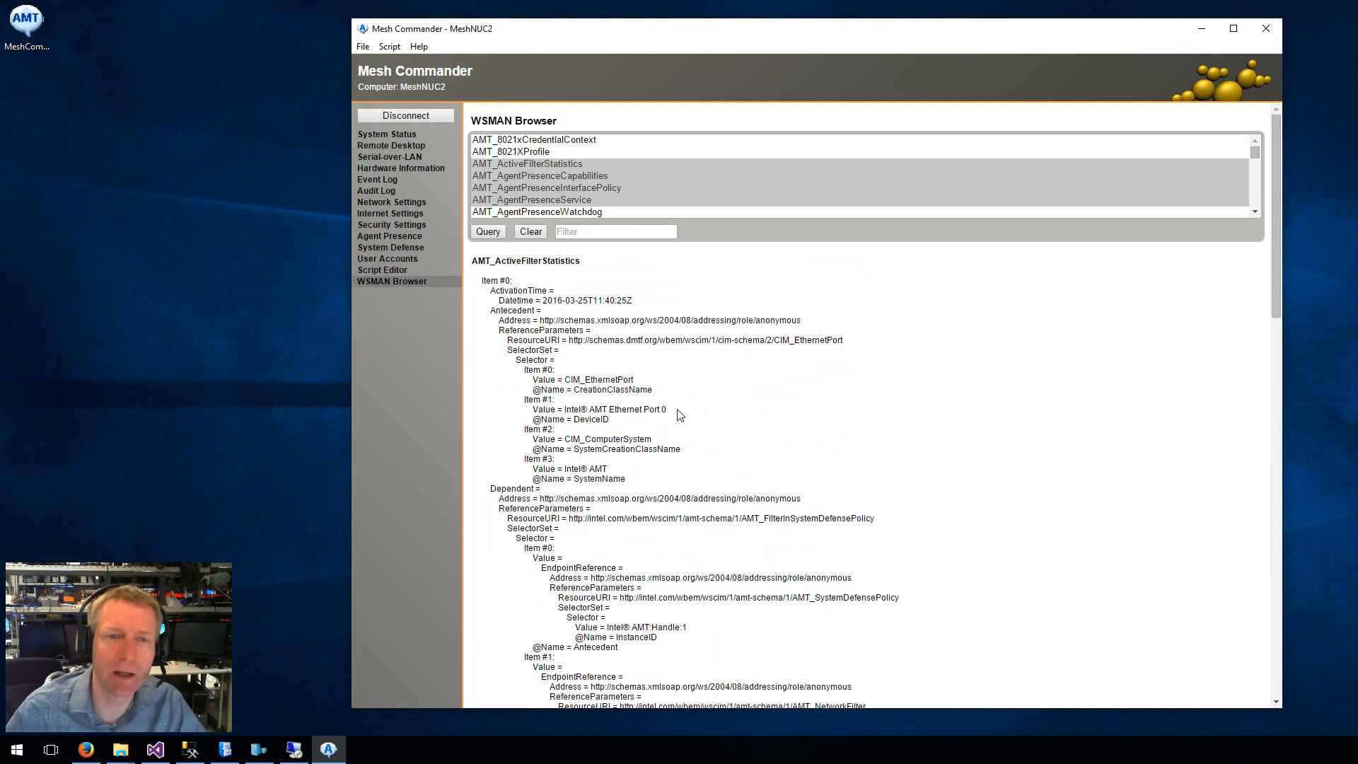
{"action": "left_click", "coordinate": [526, 164]}
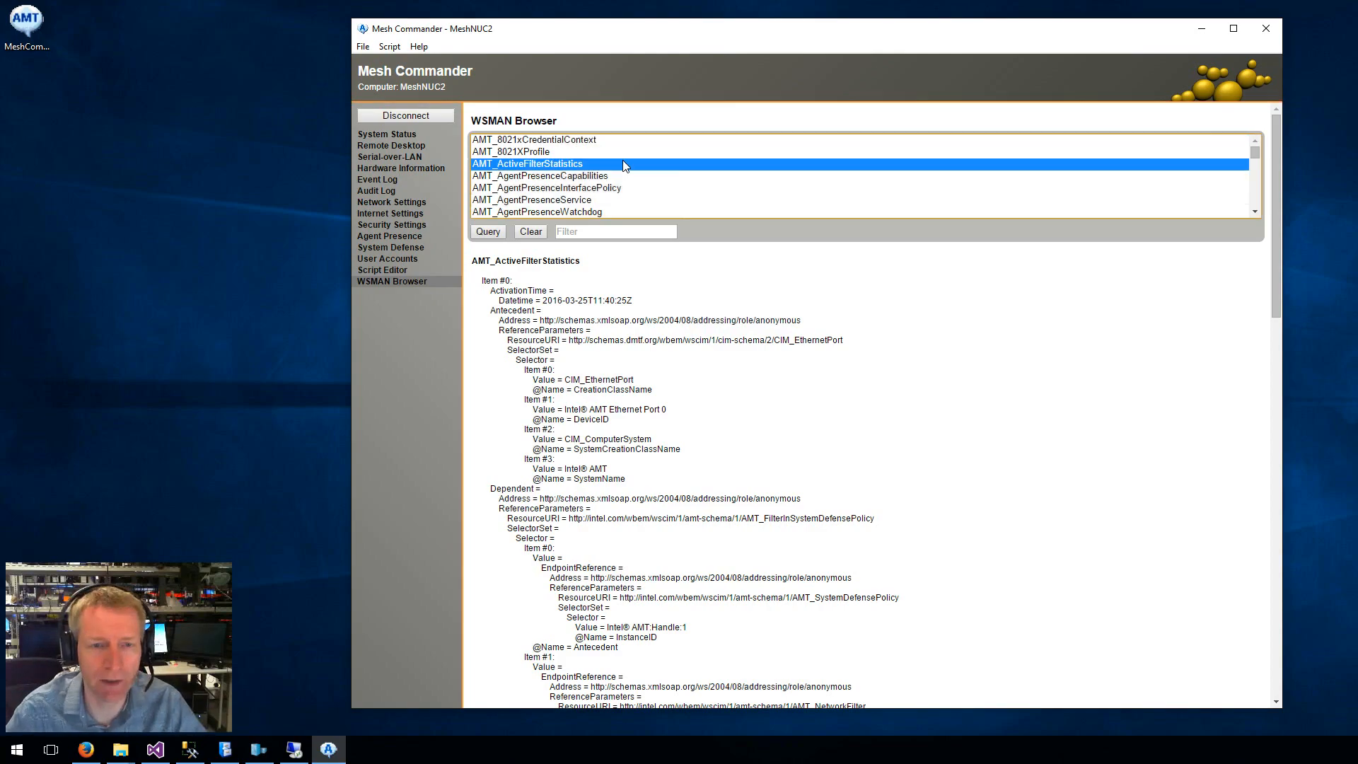
{"action": "mouse_move", "coordinate": [611, 167]}
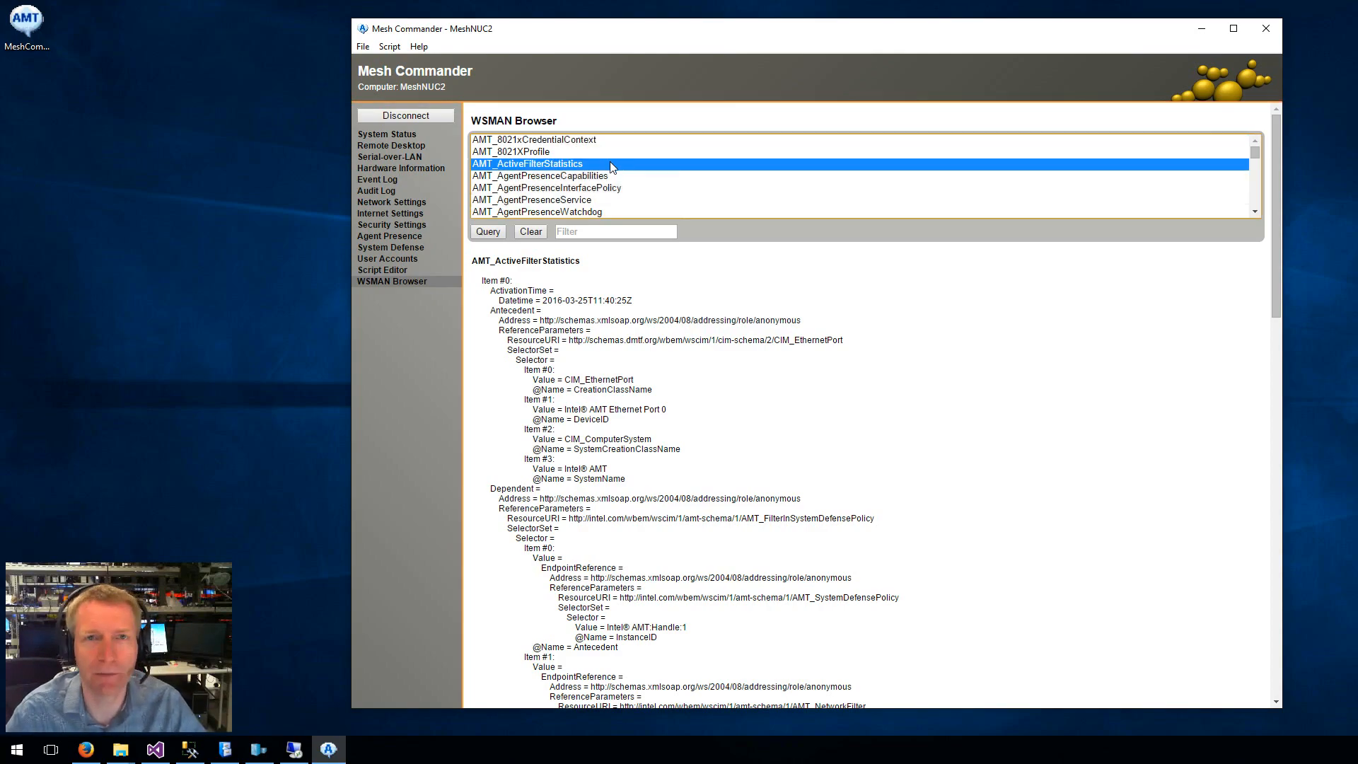
{"action": "left_click", "coordinate": [387, 135]}
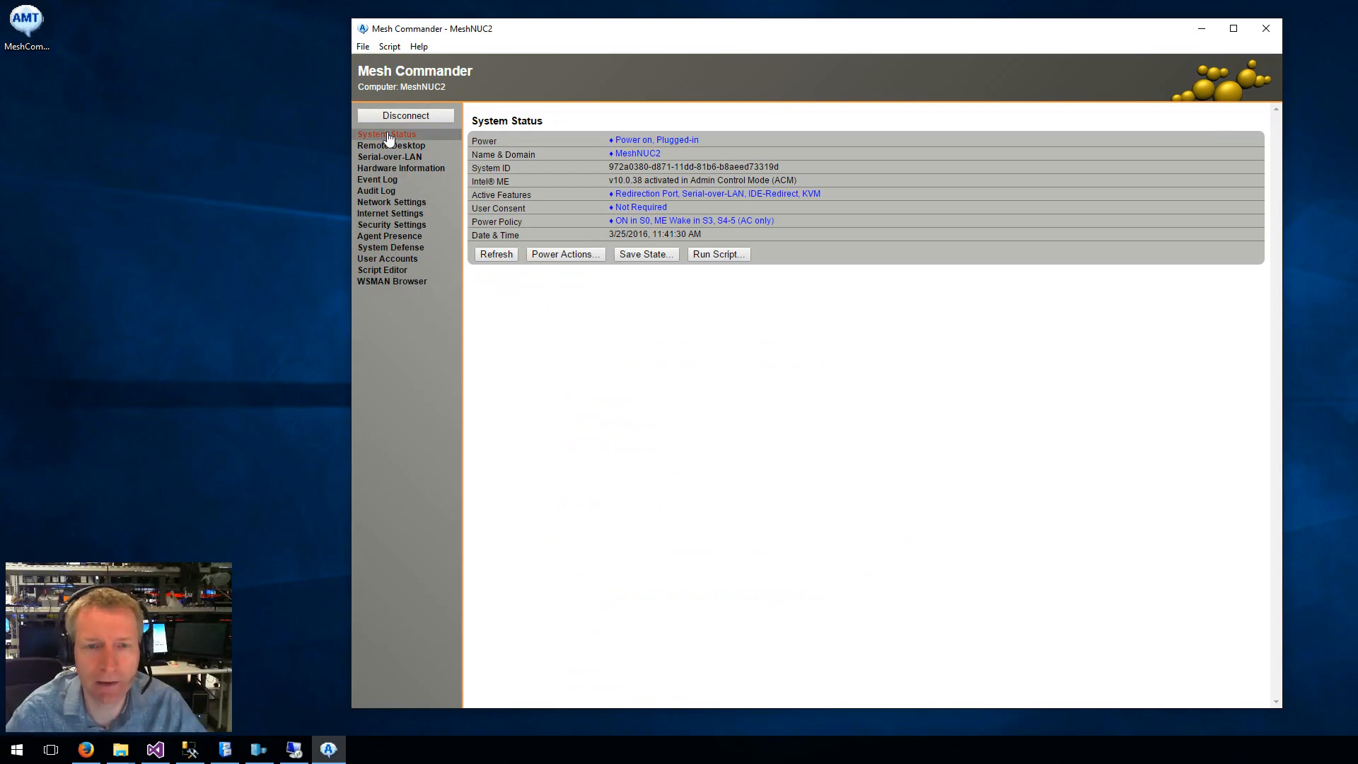
{"action": "mouse_move", "coordinate": [579, 232]}
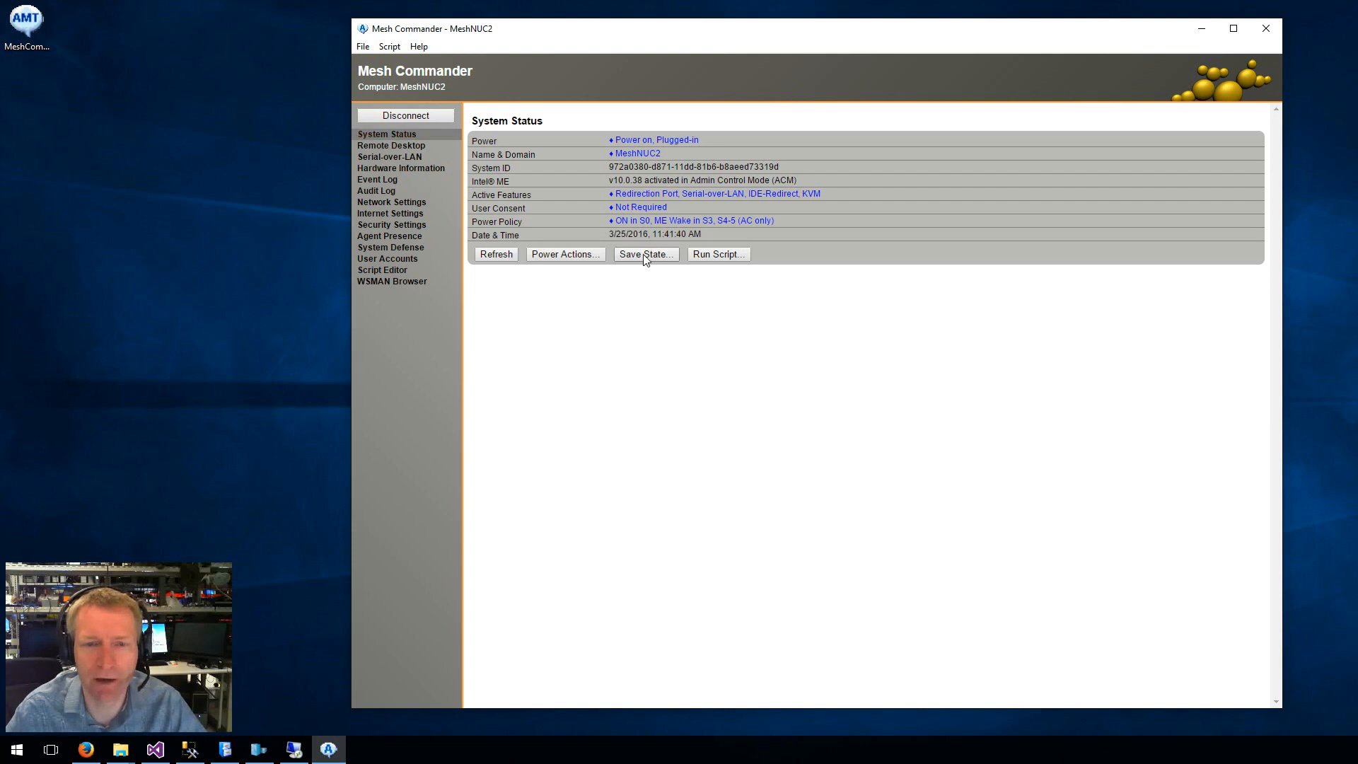
{"action": "left_click", "coordinate": [645, 253]}
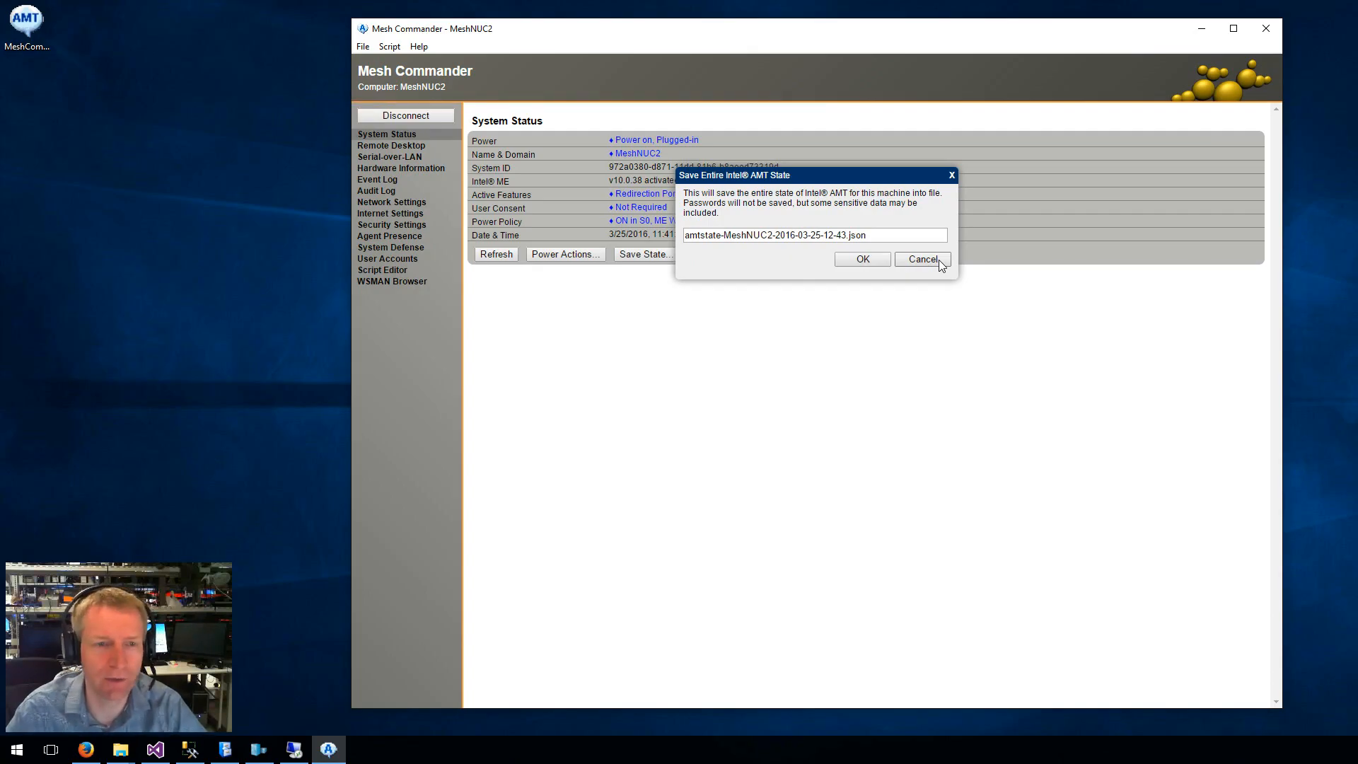
{"action": "left_click", "coordinate": [921, 259]}
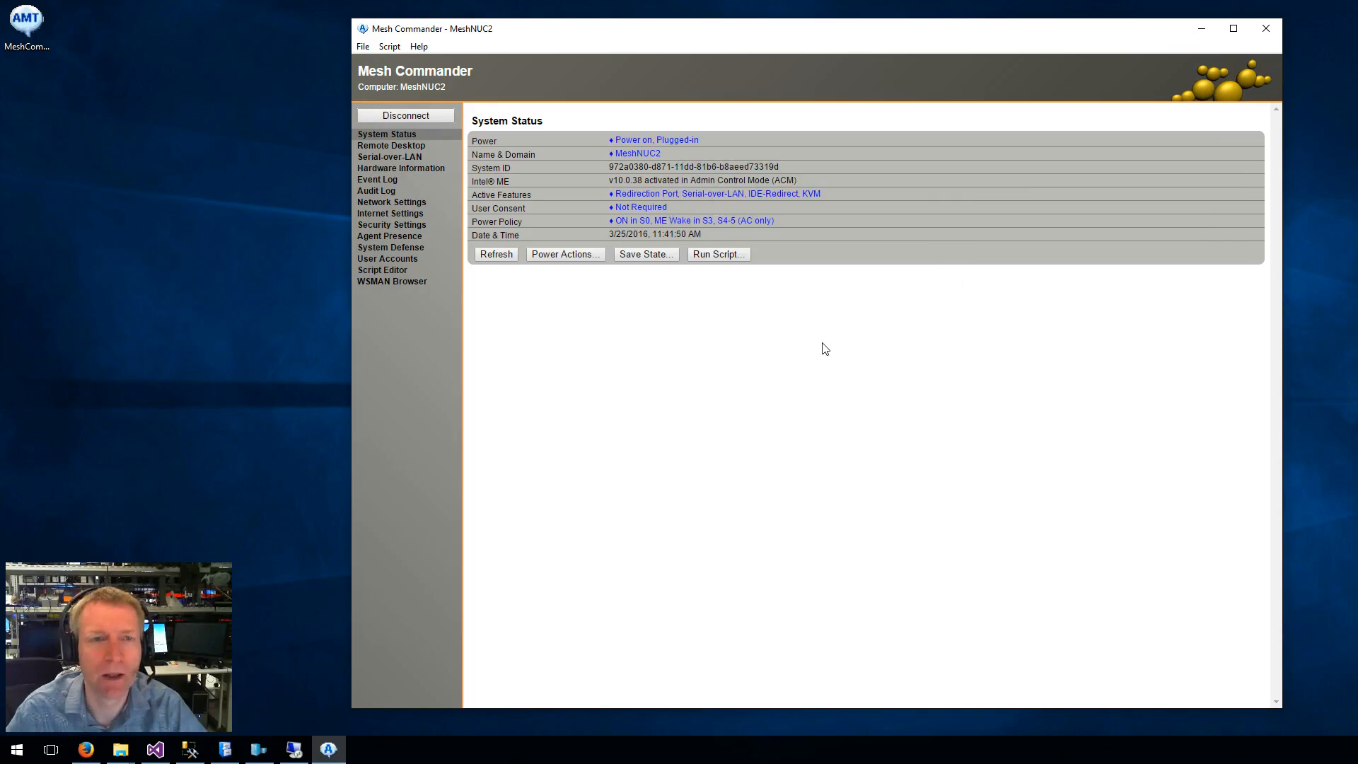